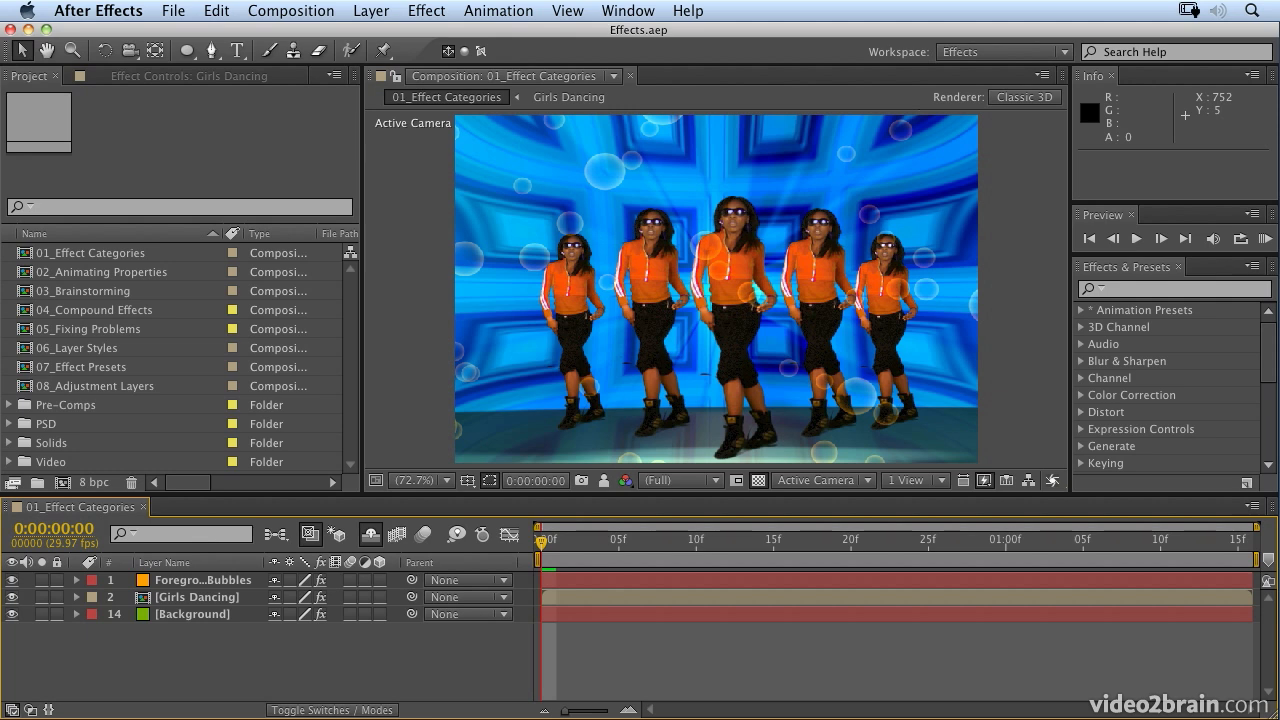
pyautogui.moveTo(168, 346)
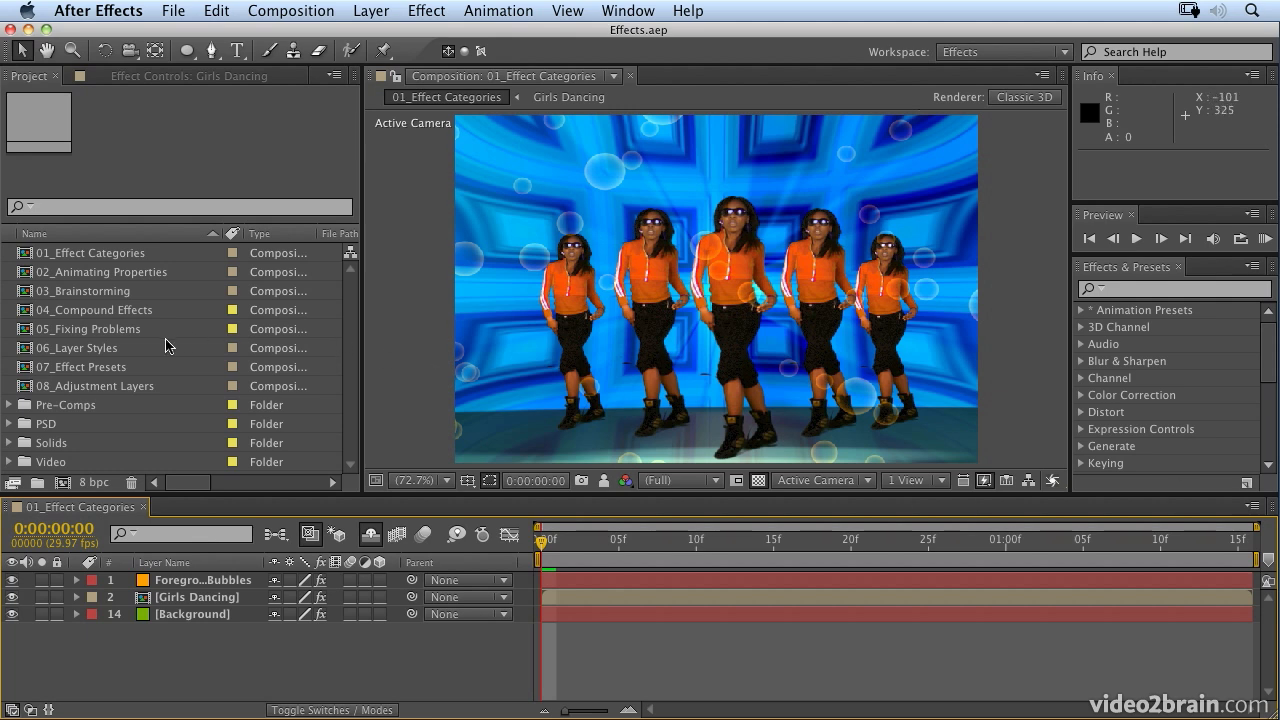
# Open 04_Compound Effects from the Project panel and run a RAM Preview of the shot
pyautogui.doubleClick(100, 308)
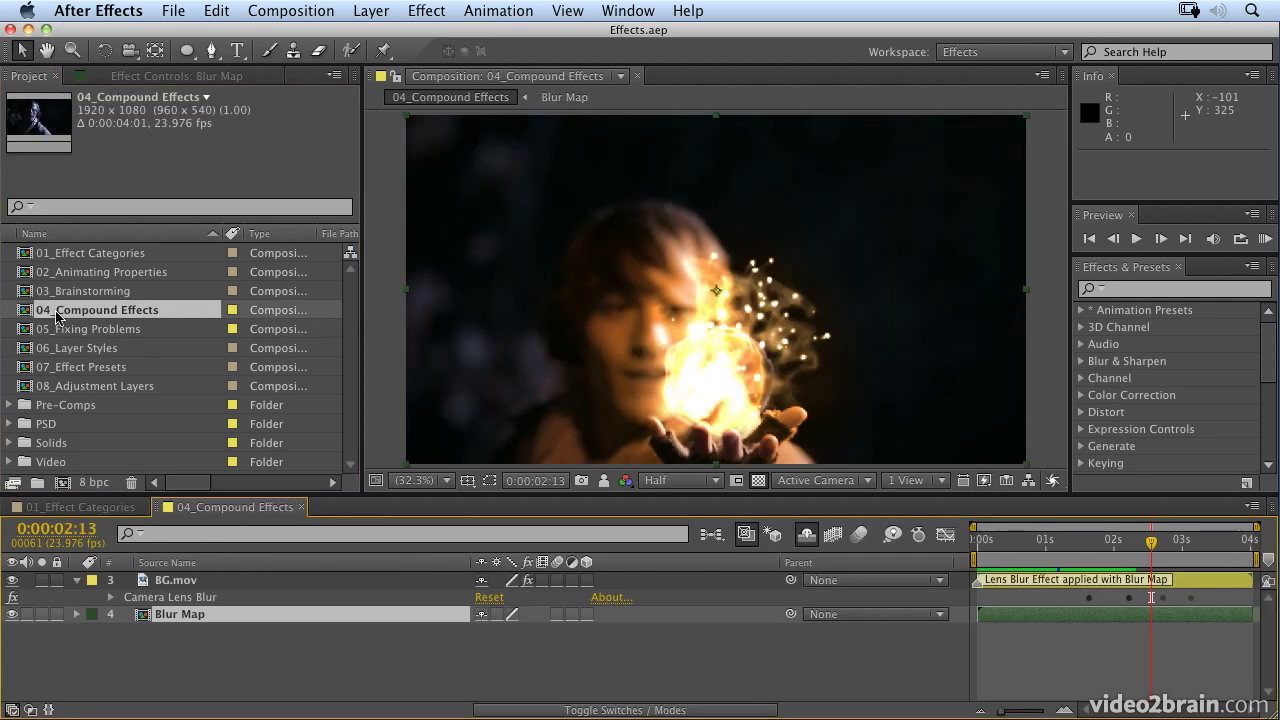
pyautogui.moveTo(100, 360)
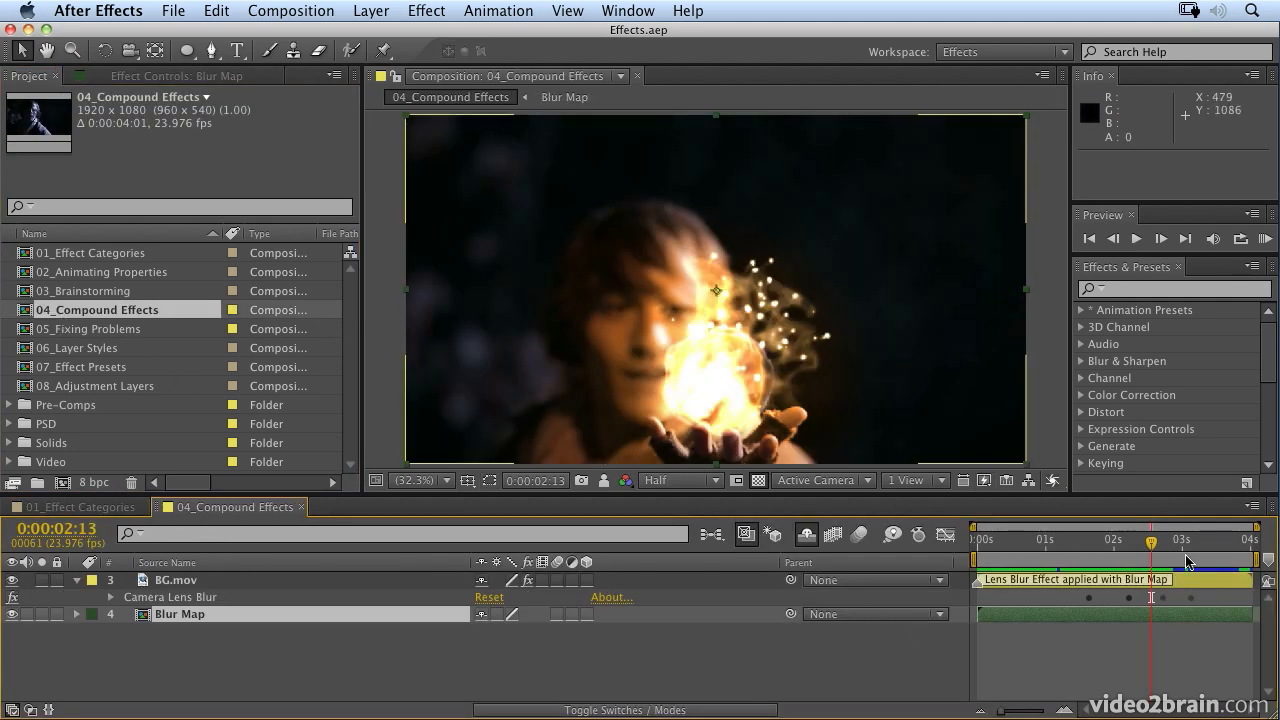
pyautogui.moveTo(1266, 240)
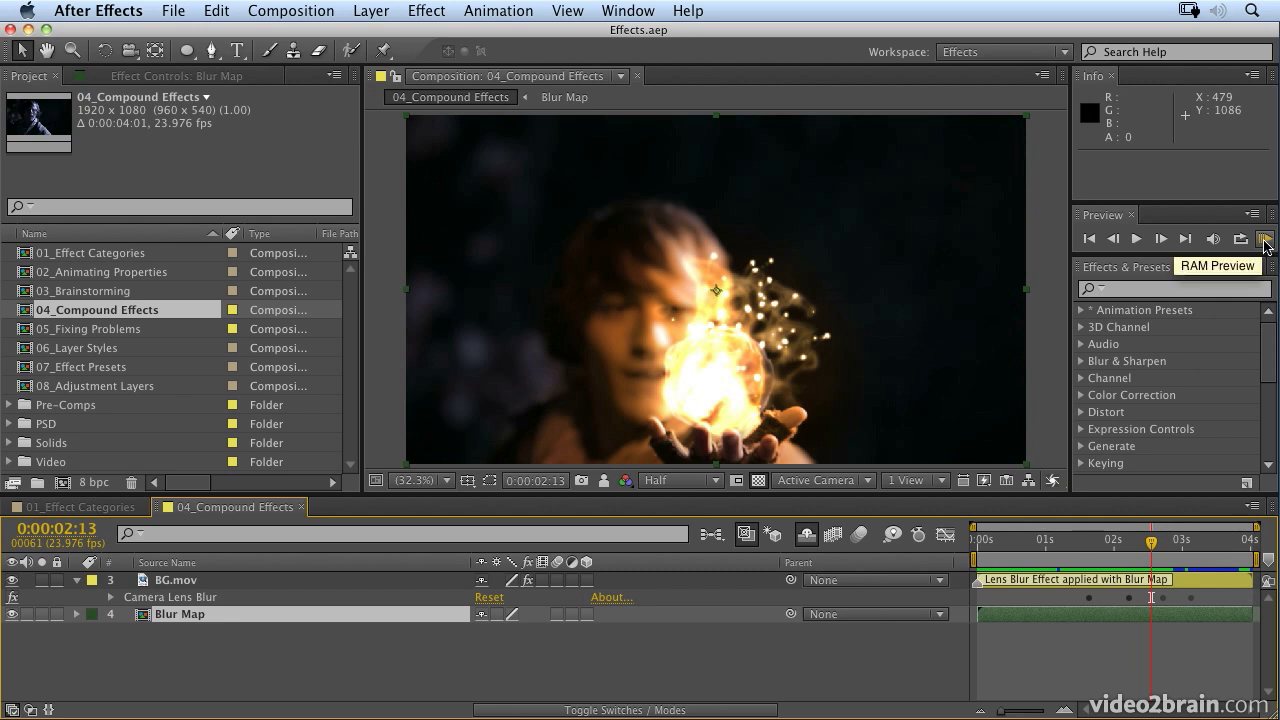
pyautogui.click(1266, 240)
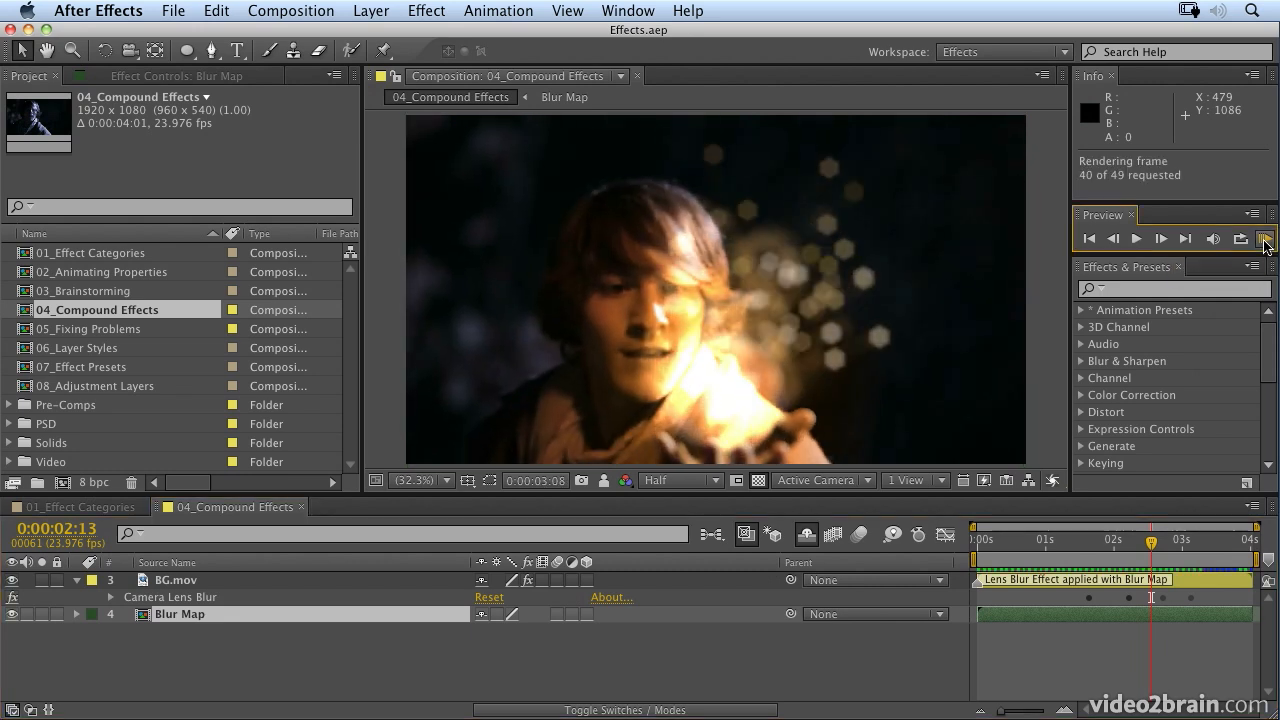
pyautogui.click(1264, 238)
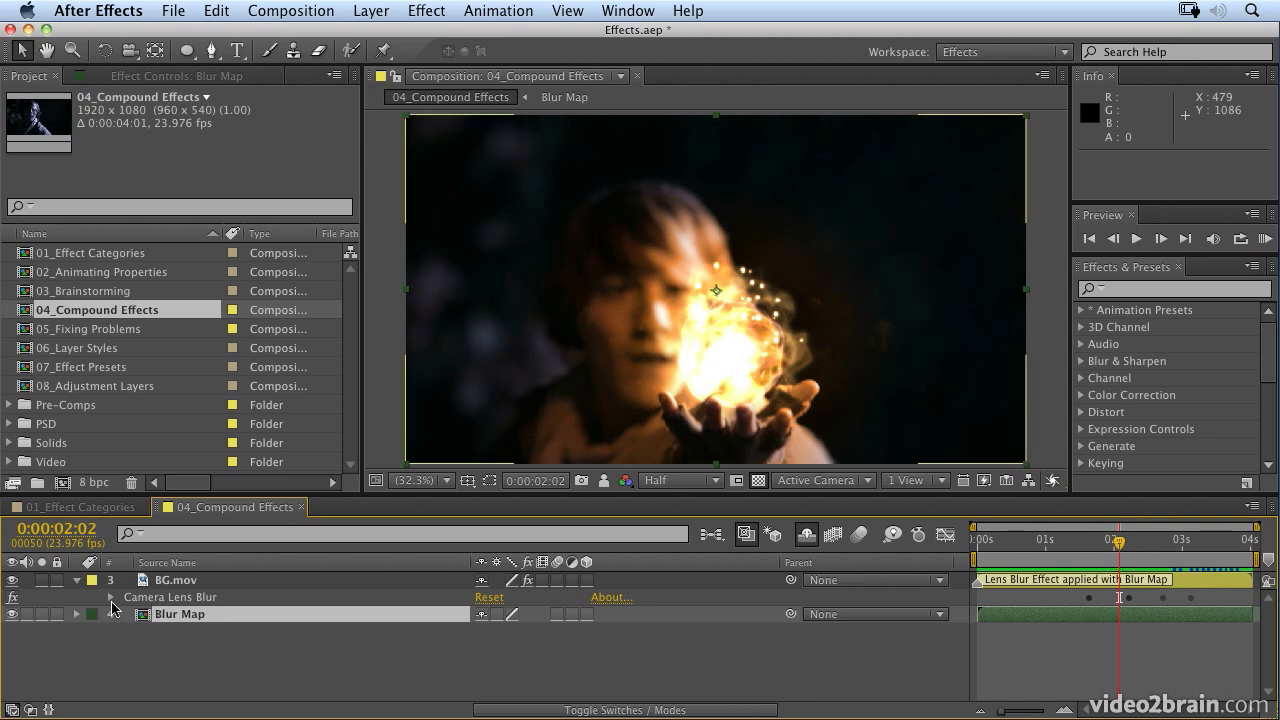
# Reveal BG.mov's Camera Lens Blur and Iris Properties settings, then collapse them
pyautogui.click(112, 596)
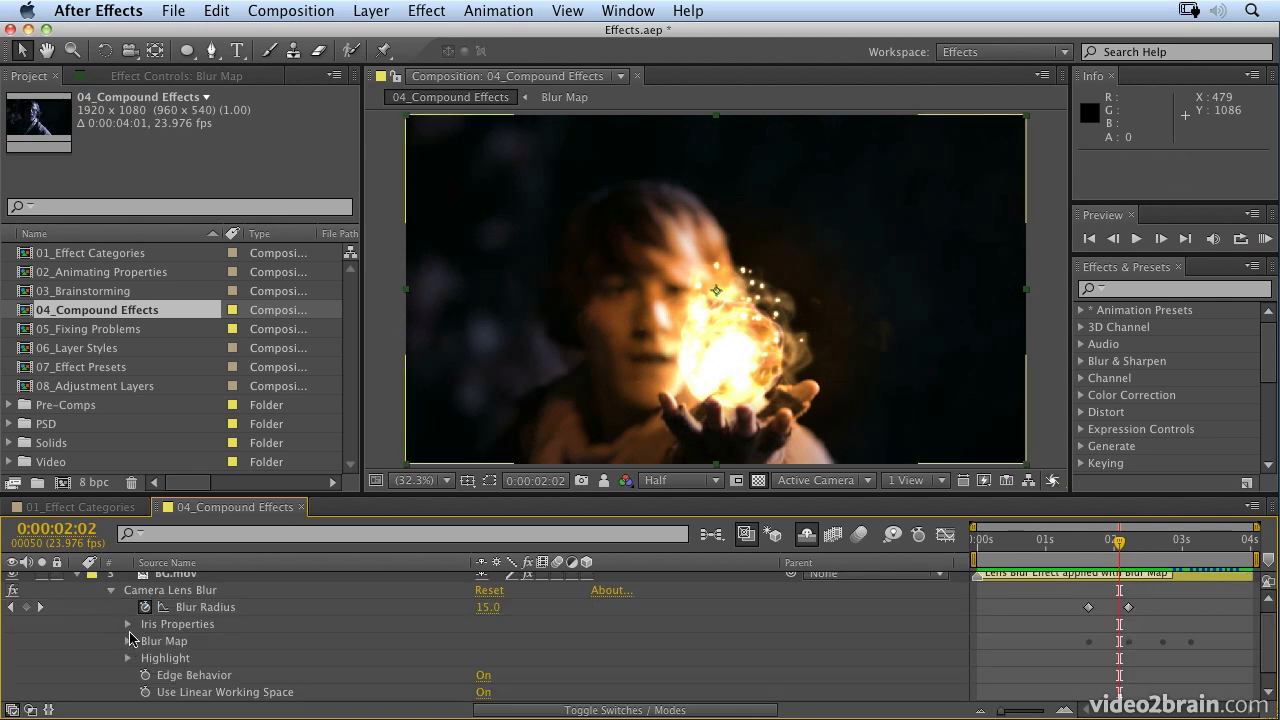
pyautogui.click(128, 624)
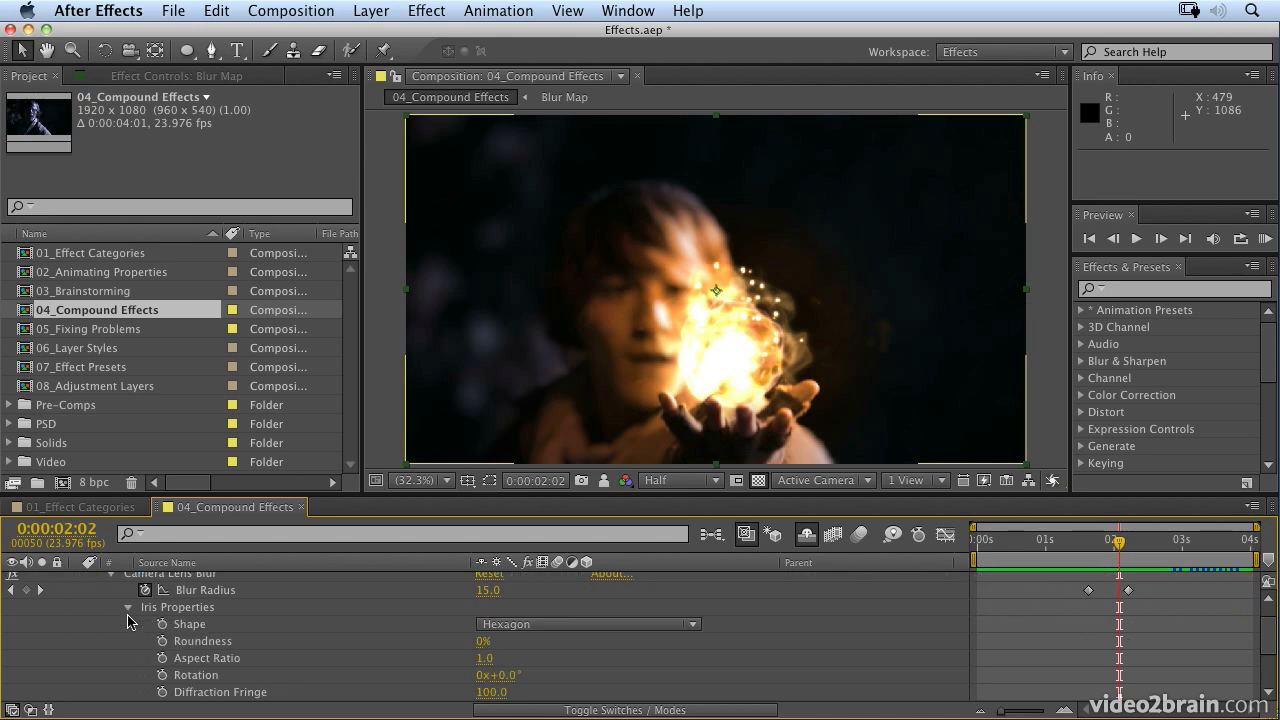
pyautogui.click(128, 608)
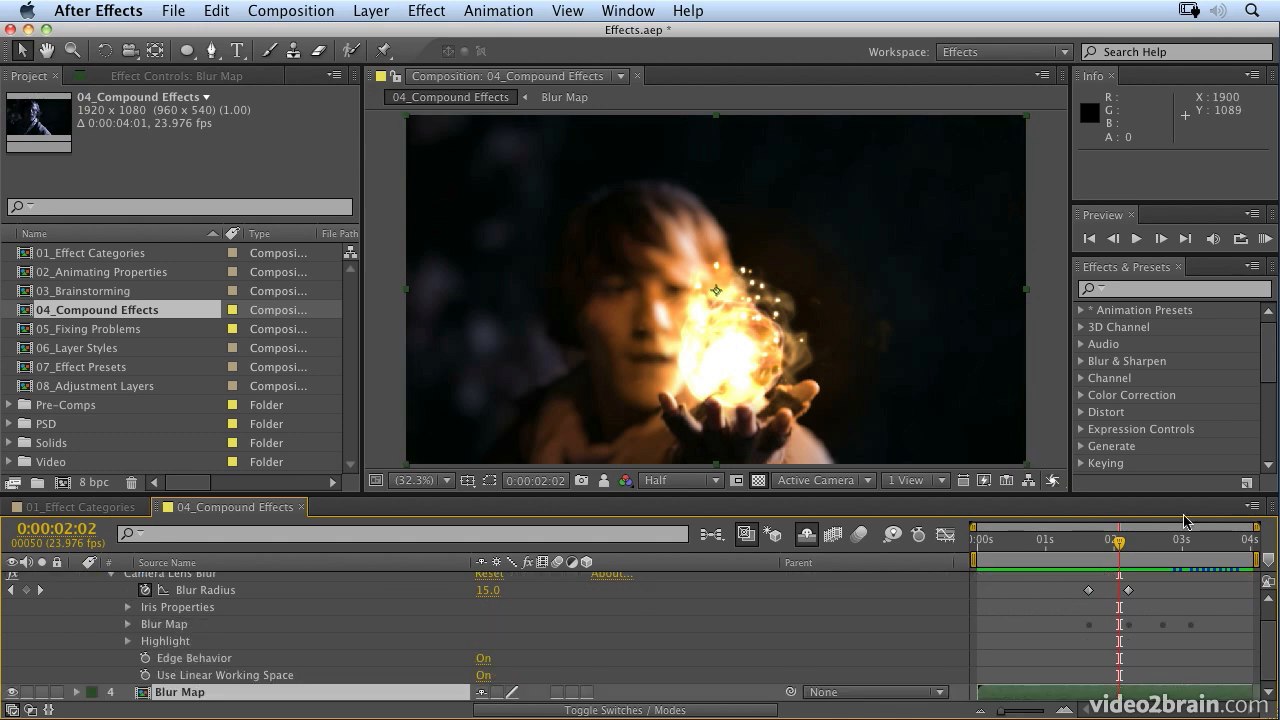
# Scrub the time indicator to a frame where the sparkles blur into hexagons
pyautogui.moveTo(1120, 540); pyautogui.dragTo(1164, 540)
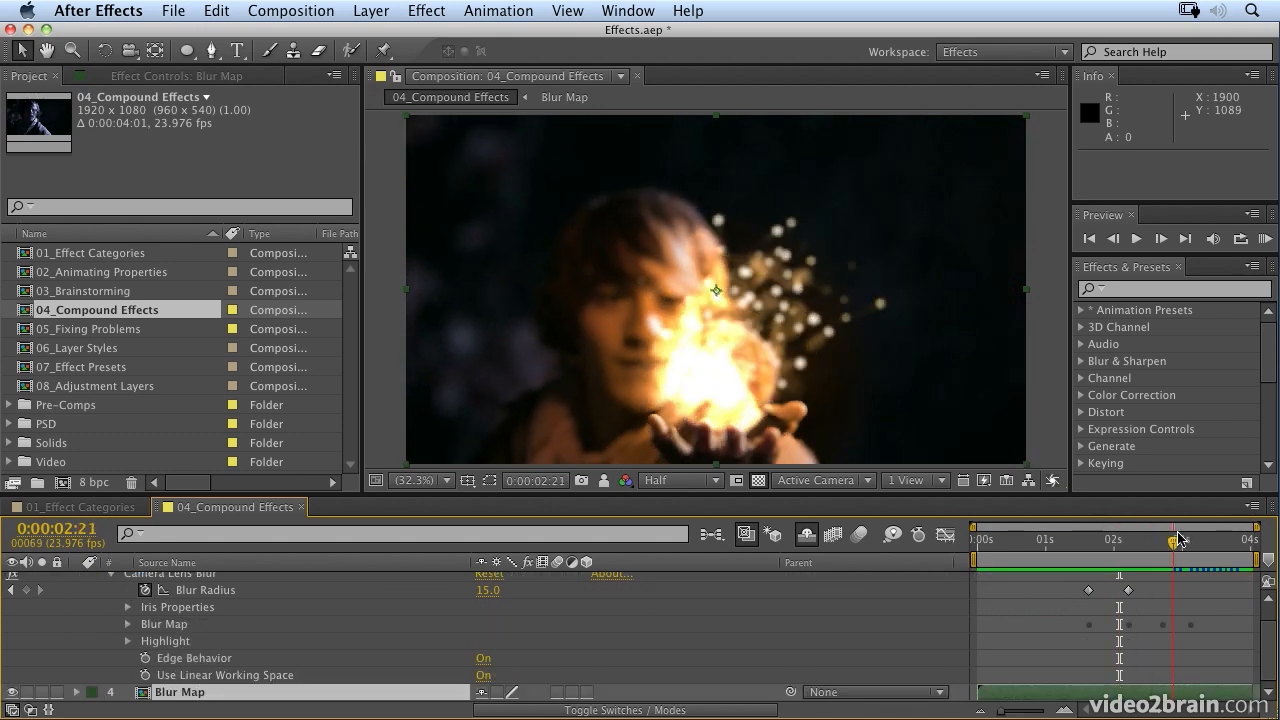
pyautogui.click(1196, 538)
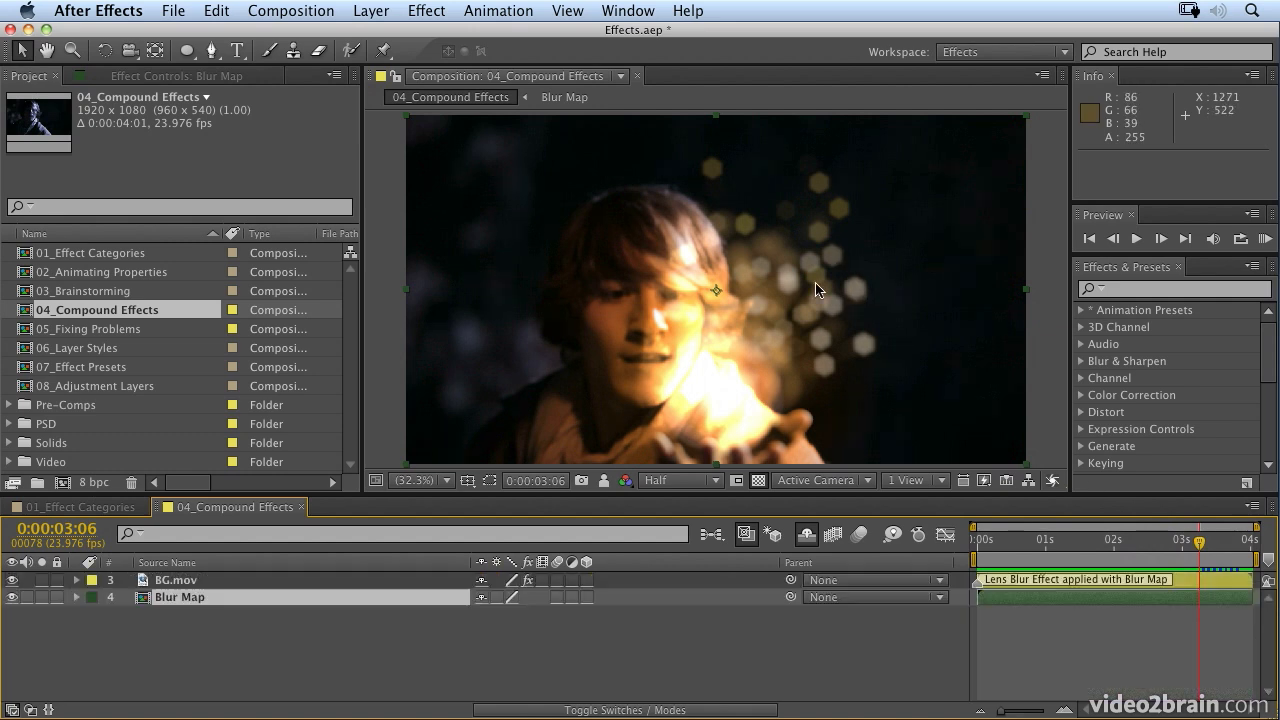
pyautogui.moveTo(872, 270)
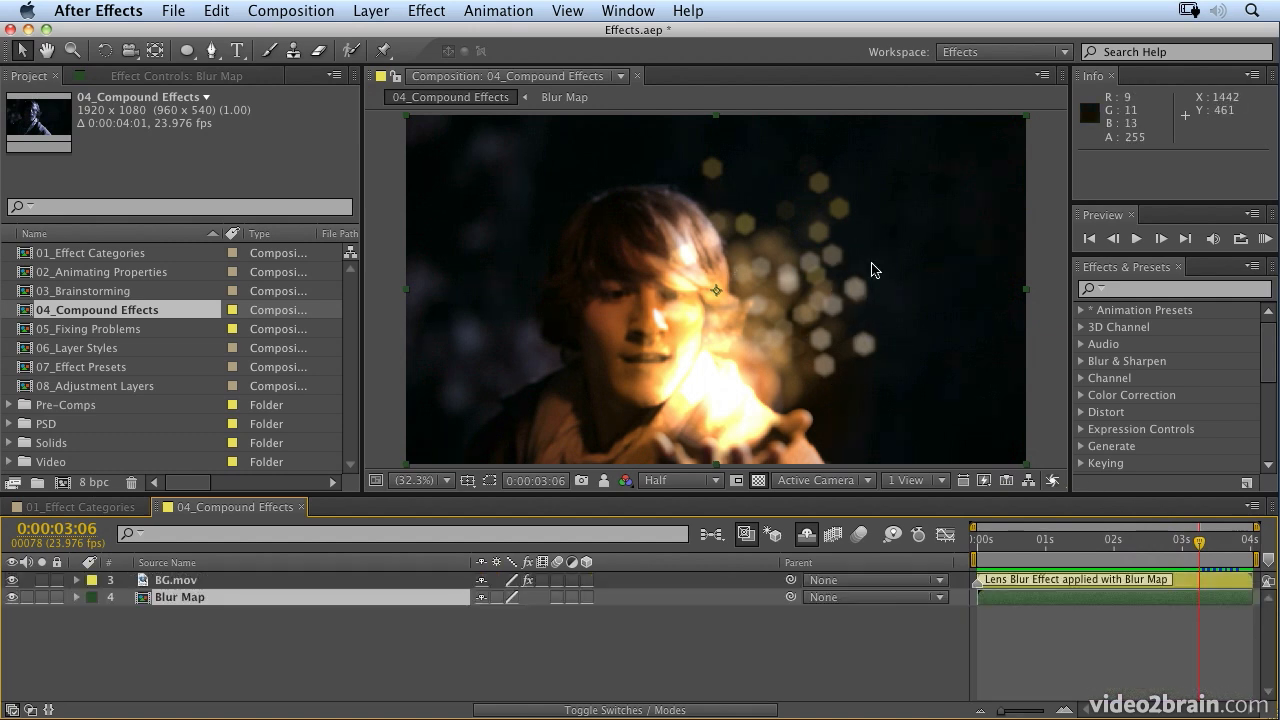
pyautogui.moveTo(820, 182)
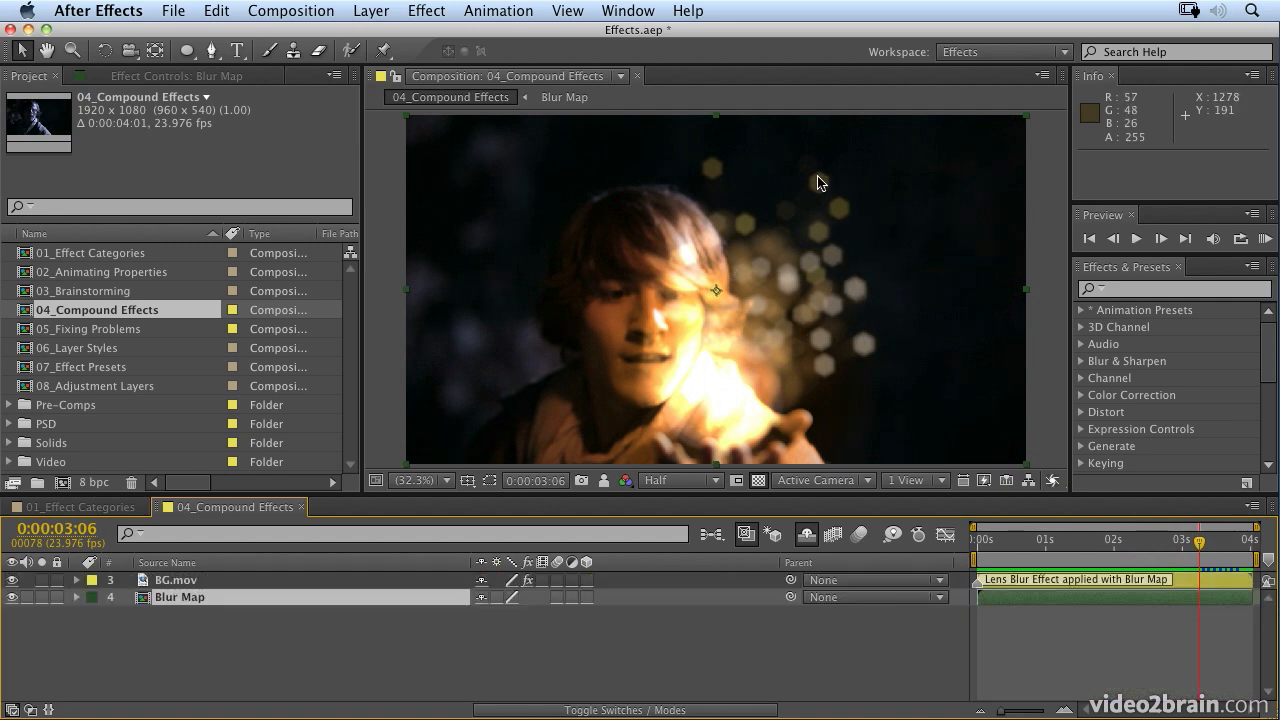
pyautogui.moveTo(808, 204)
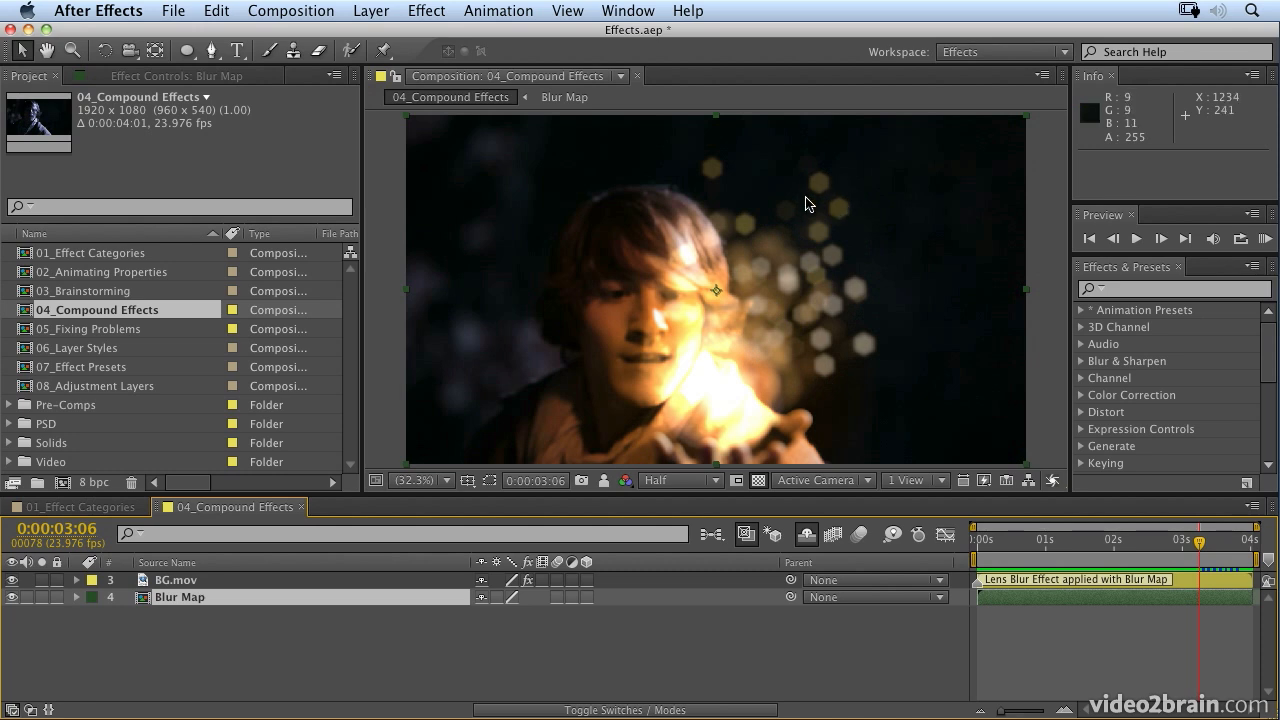
pyautogui.moveTo(856, 370)
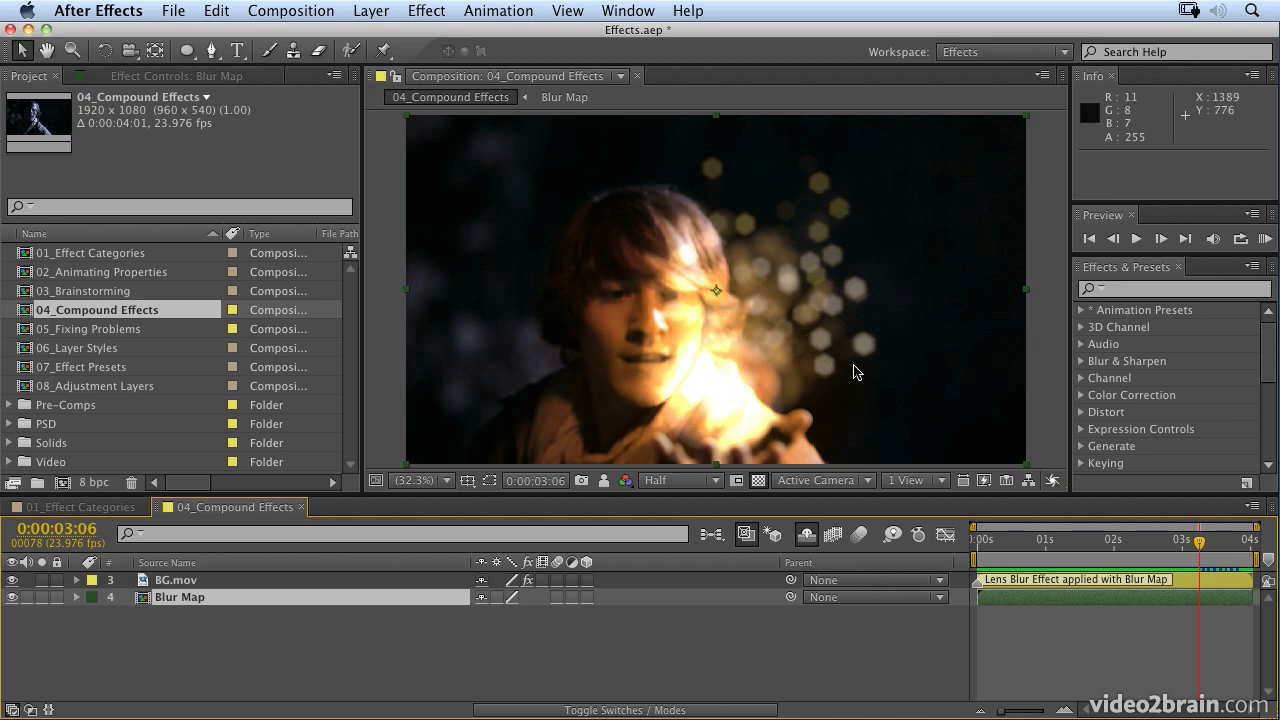
pyautogui.moveTo(808, 548)
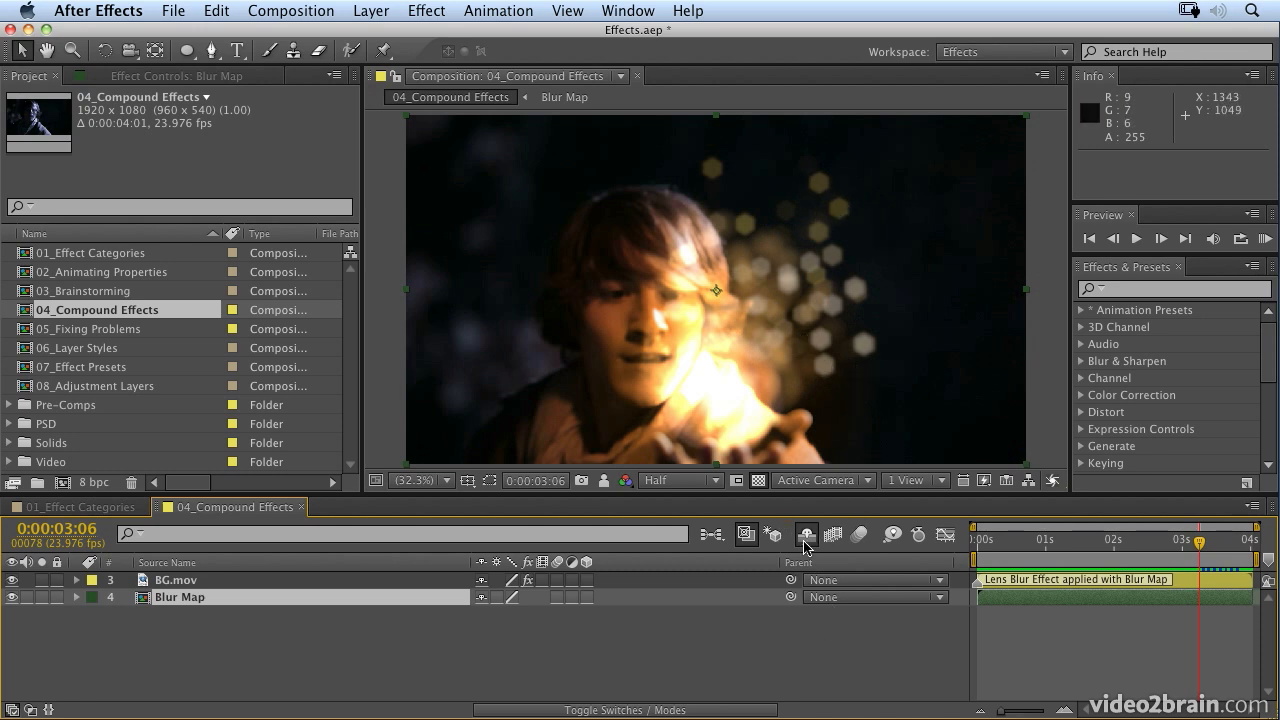
pyautogui.click(808, 536)
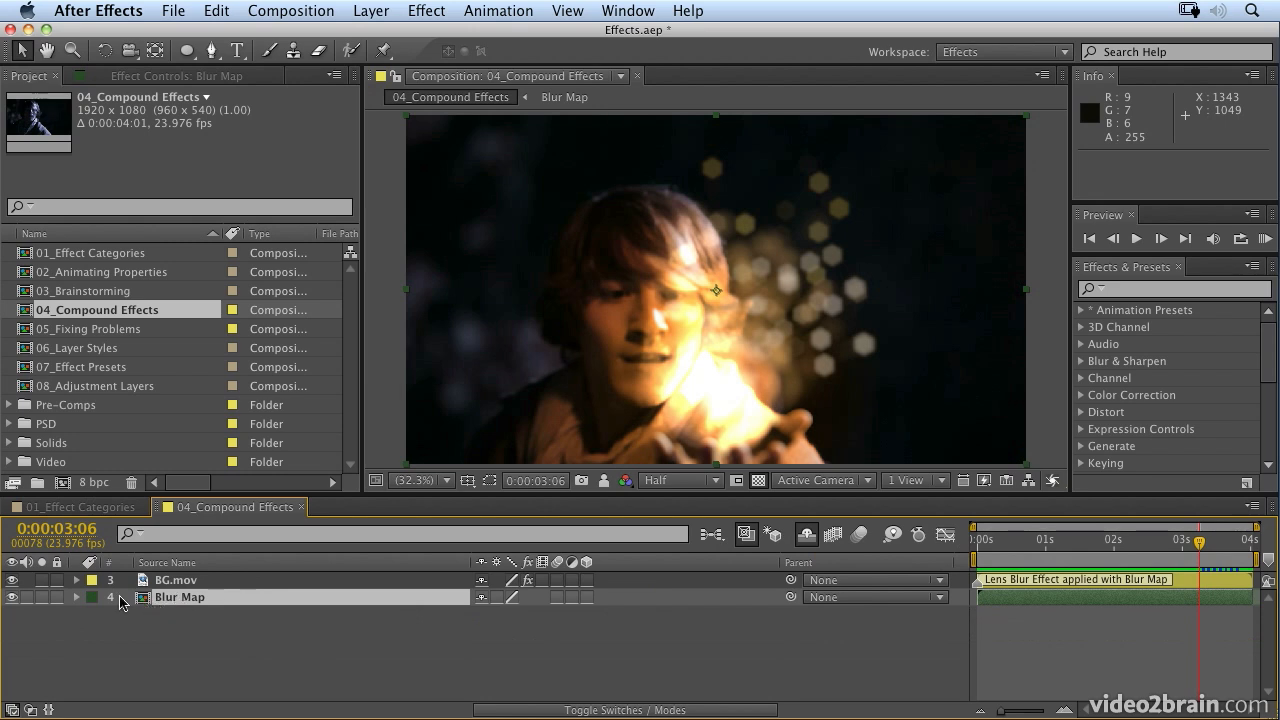
pyautogui.moveTo(164, 614)
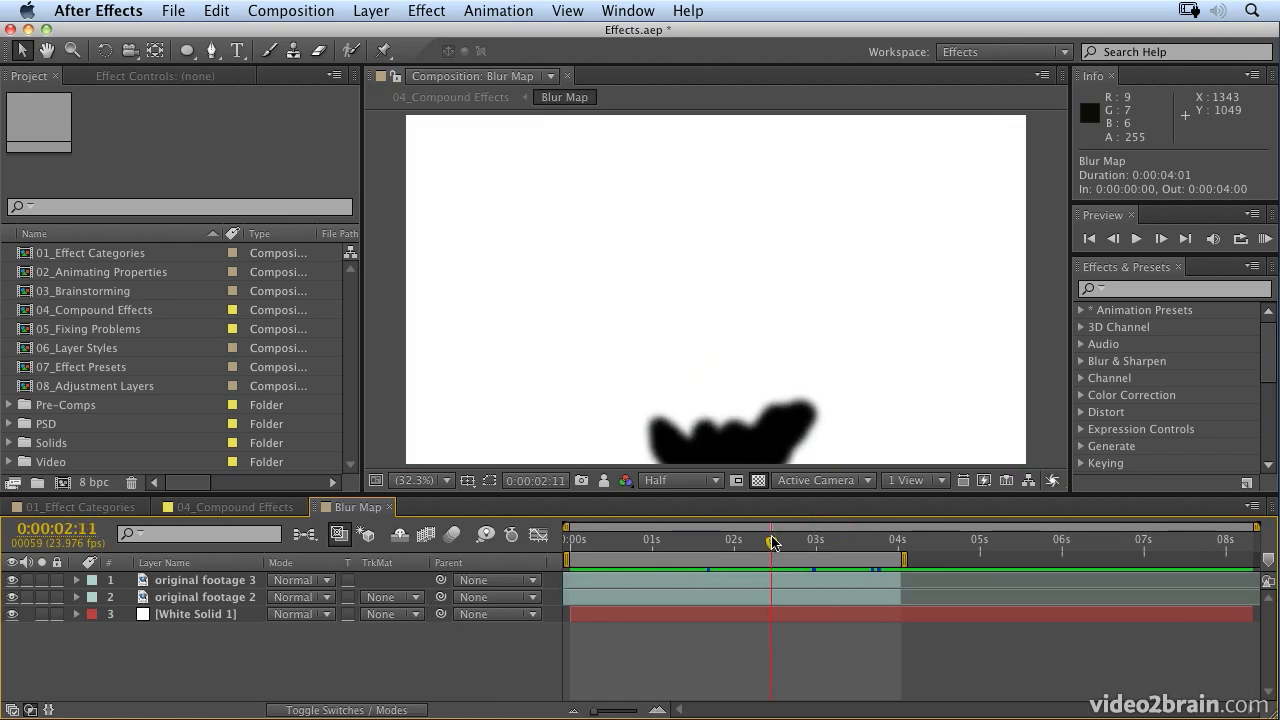
# Scrub through the Blur Map matte animation, then return to 04_Compound Effects
pyautogui.moveTo(770, 540); pyautogui.dragTo(876, 540)
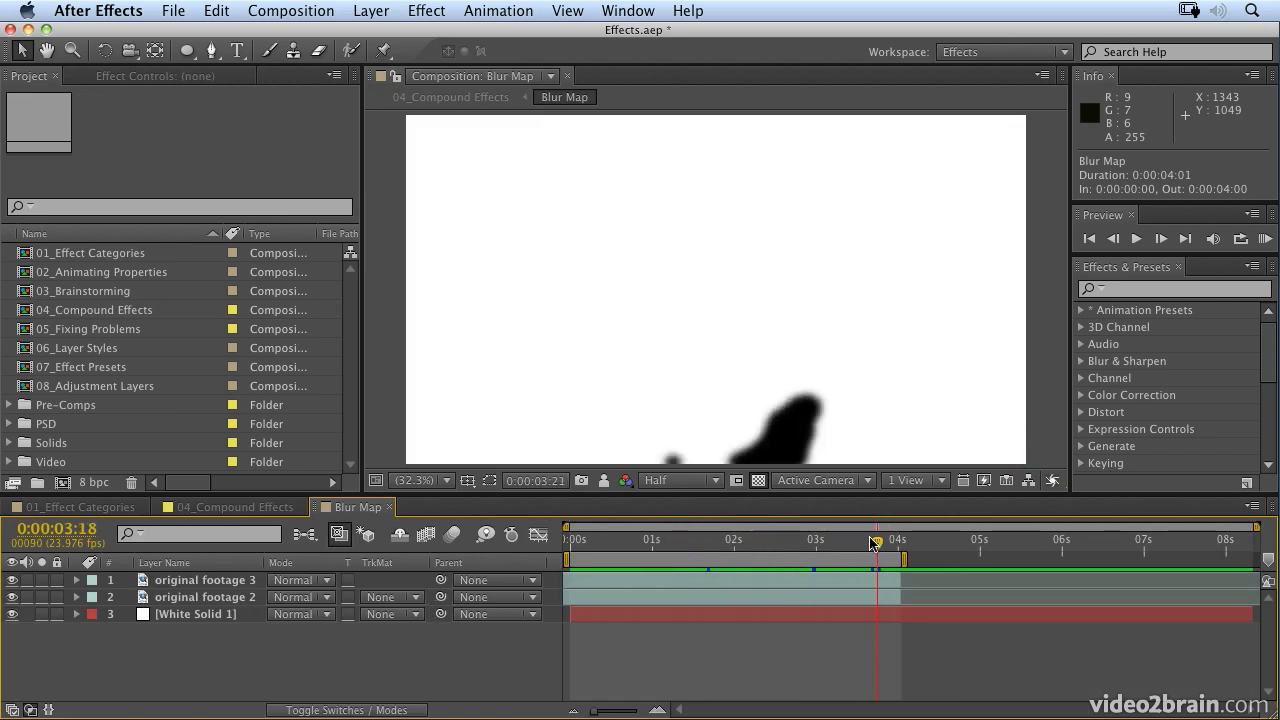
pyautogui.moveTo(878, 540); pyautogui.dragTo(792, 540)
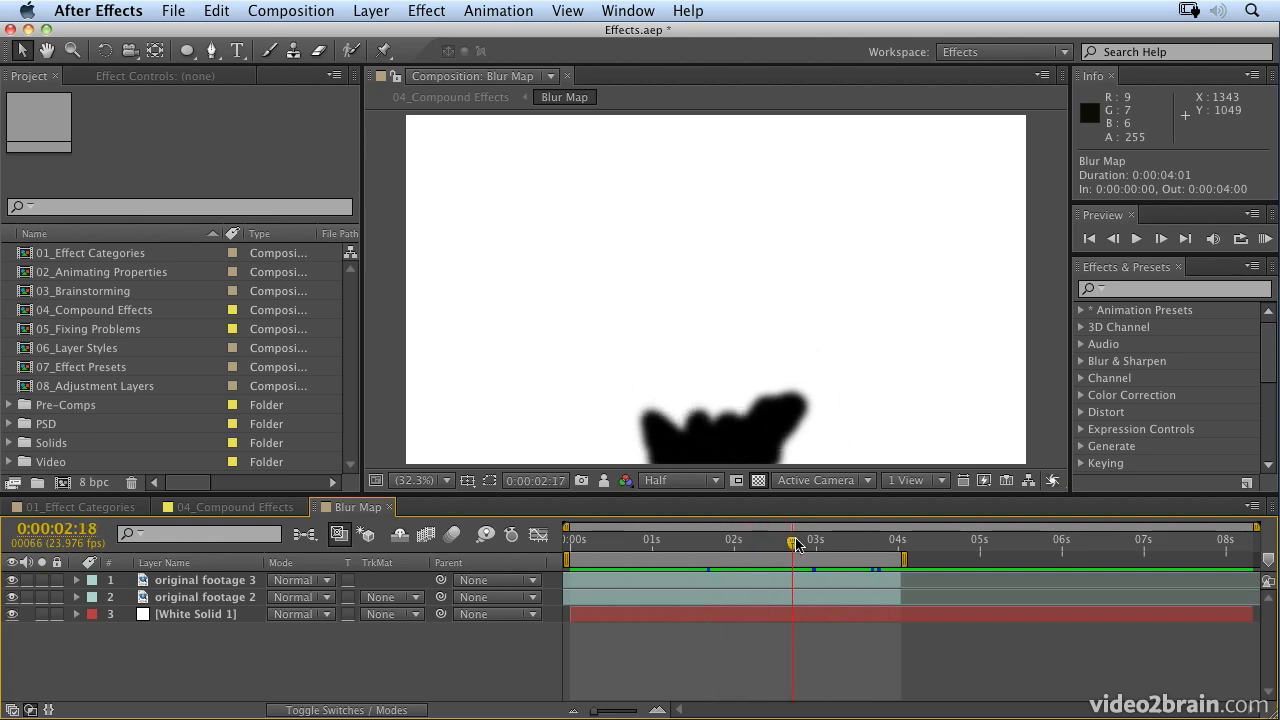
pyautogui.click(738, 540)
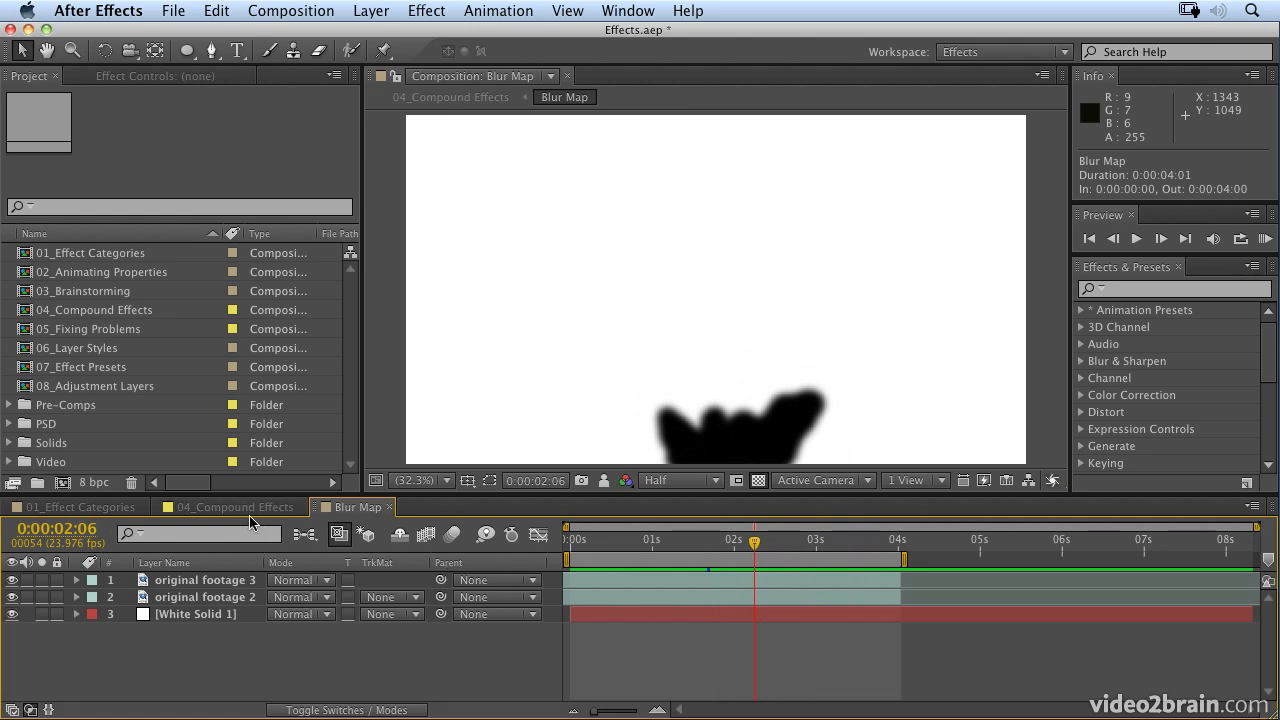
pyautogui.click(230, 508)
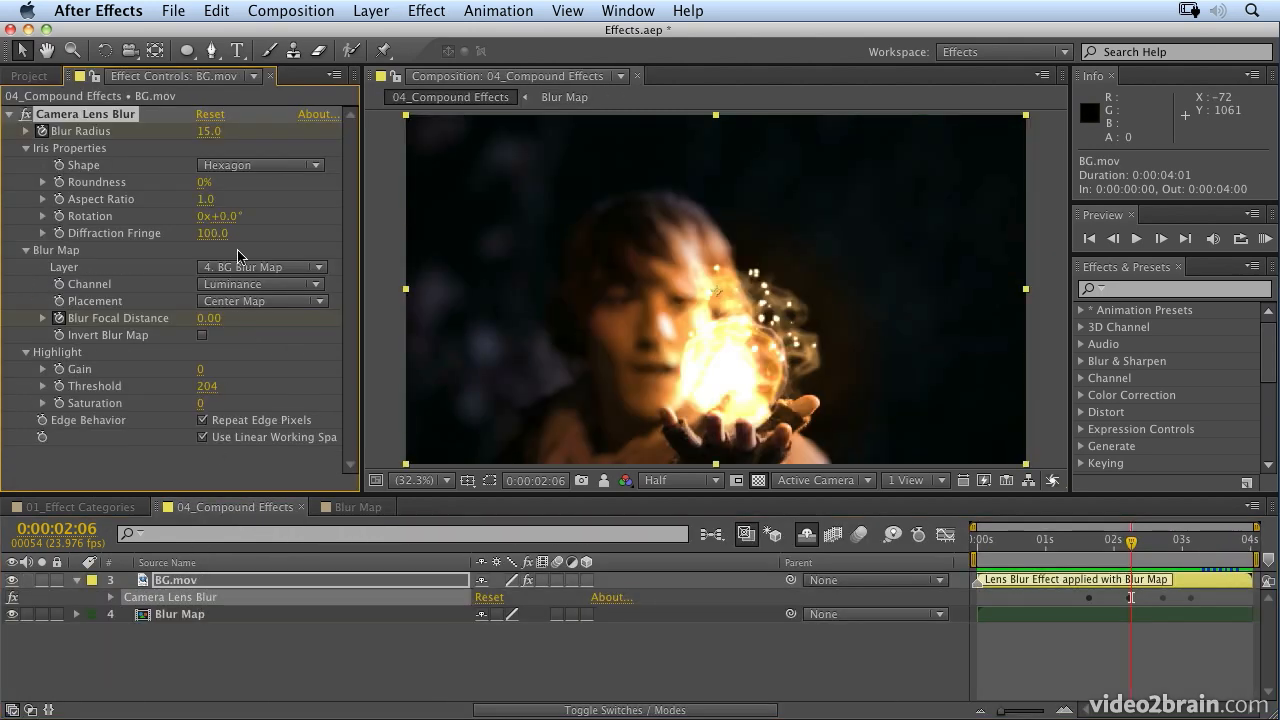
pyautogui.moveTo(290, 272)
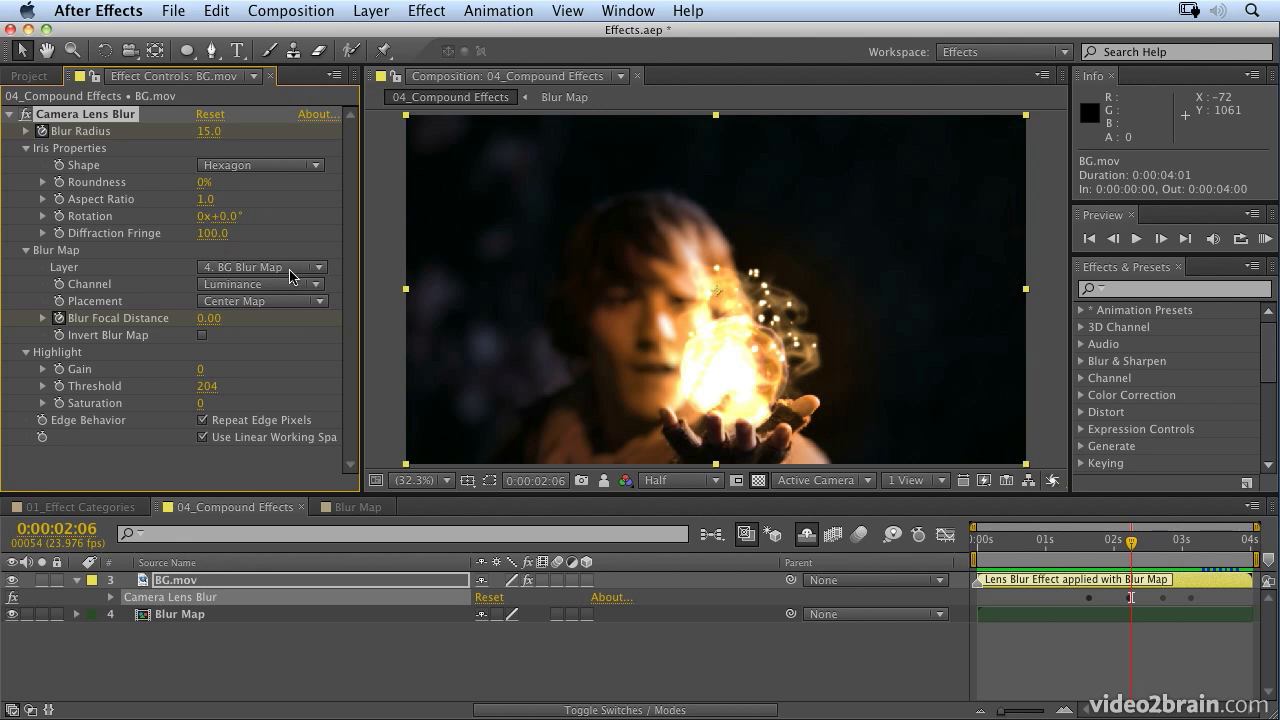
# Switch Camera Lens Blur's Blur Map Layer to None and back to 4. BG Blur Map
pyautogui.click(262, 268)
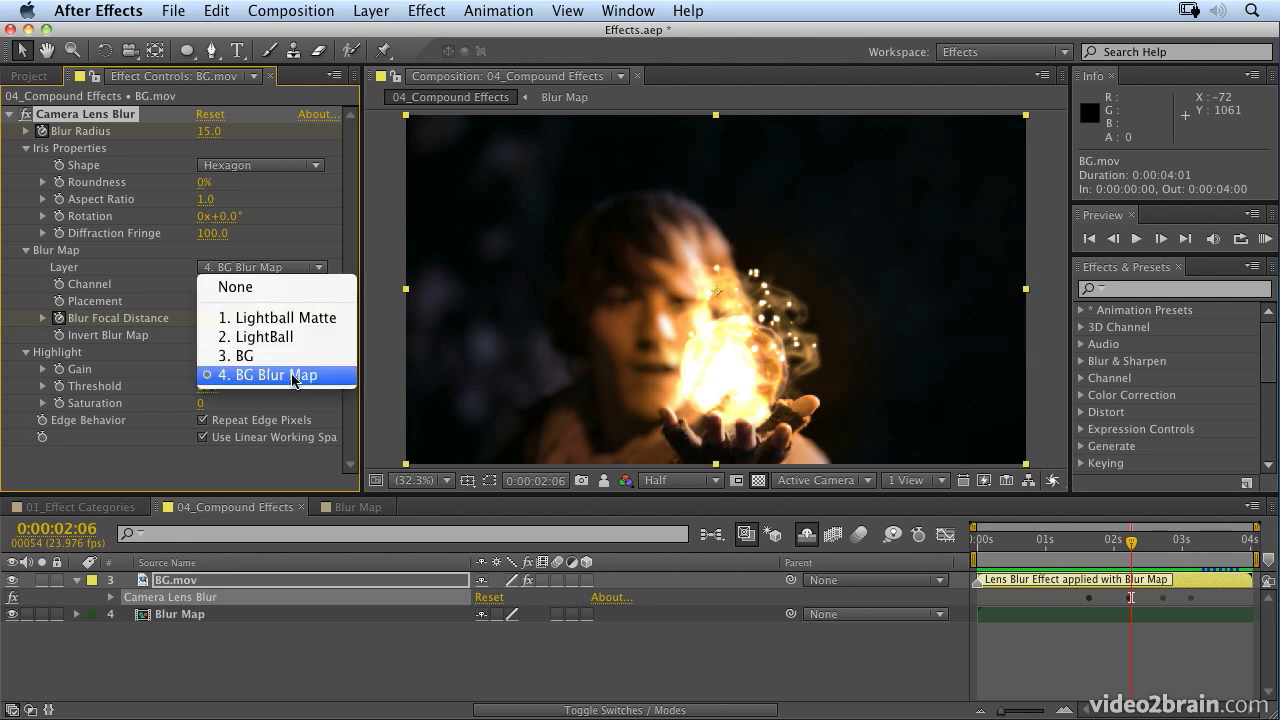
pyautogui.click(276, 374)
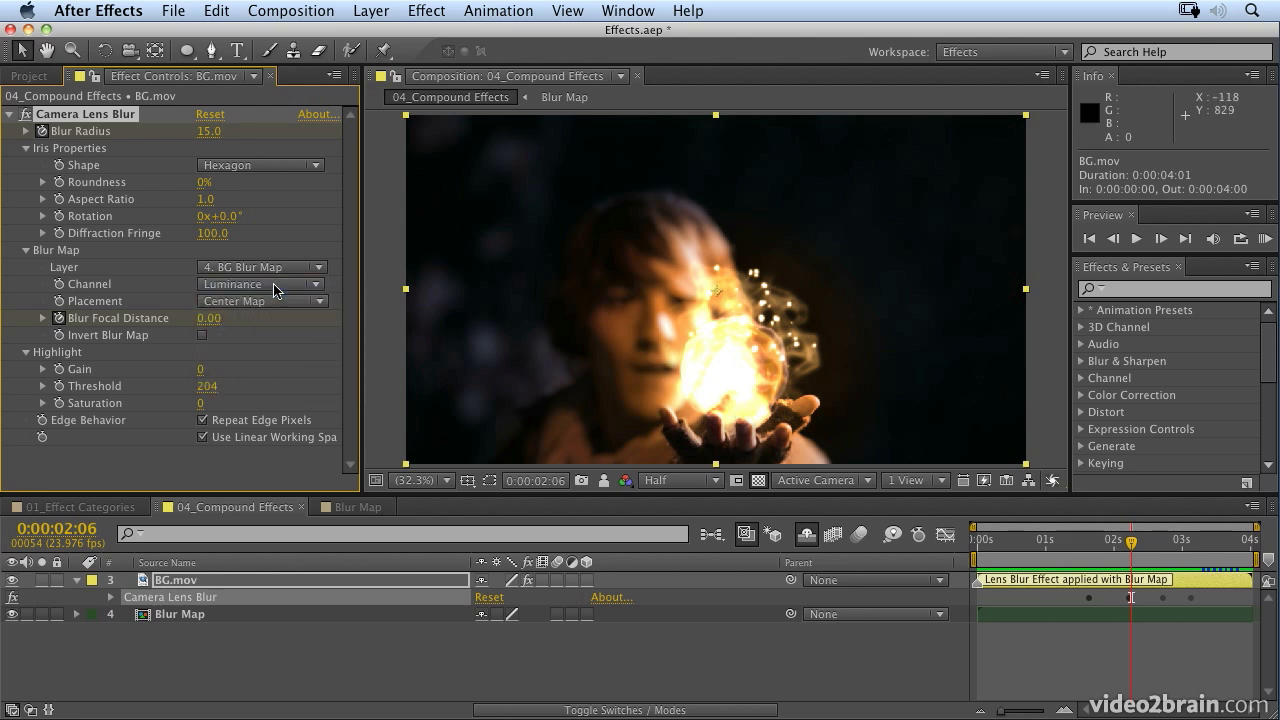
pyautogui.click(262, 266)
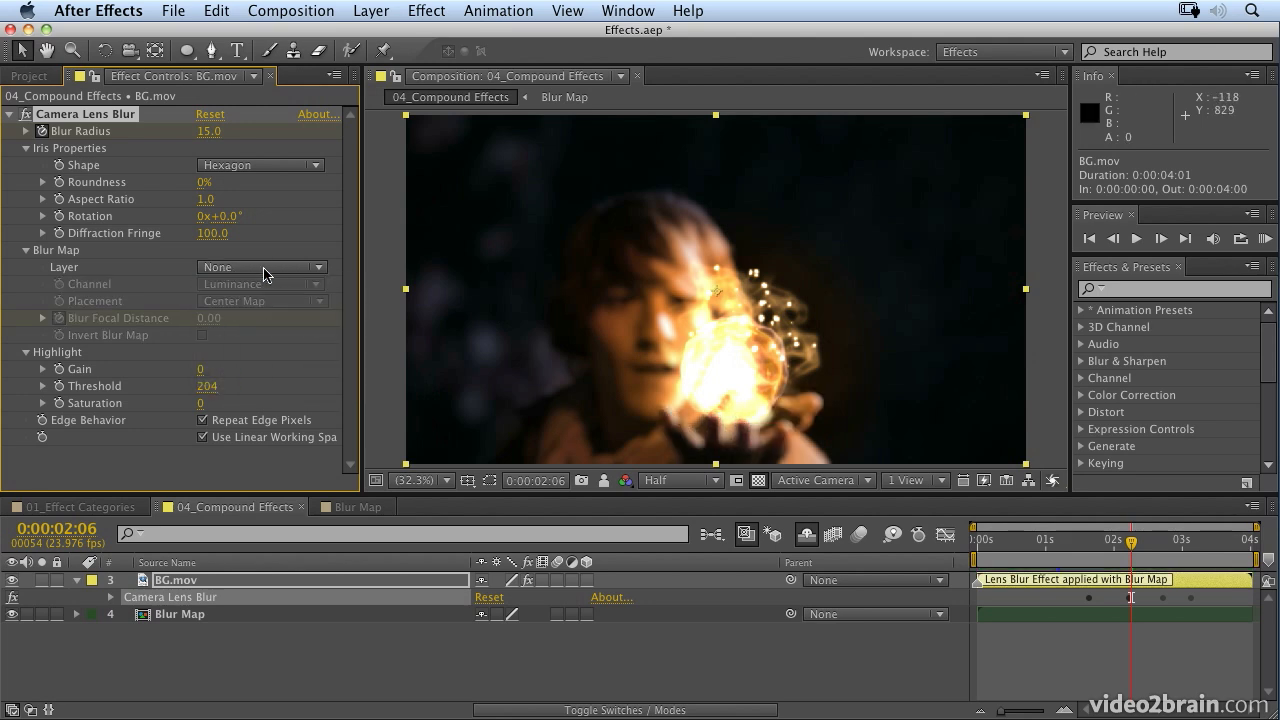
pyautogui.click(262, 268)
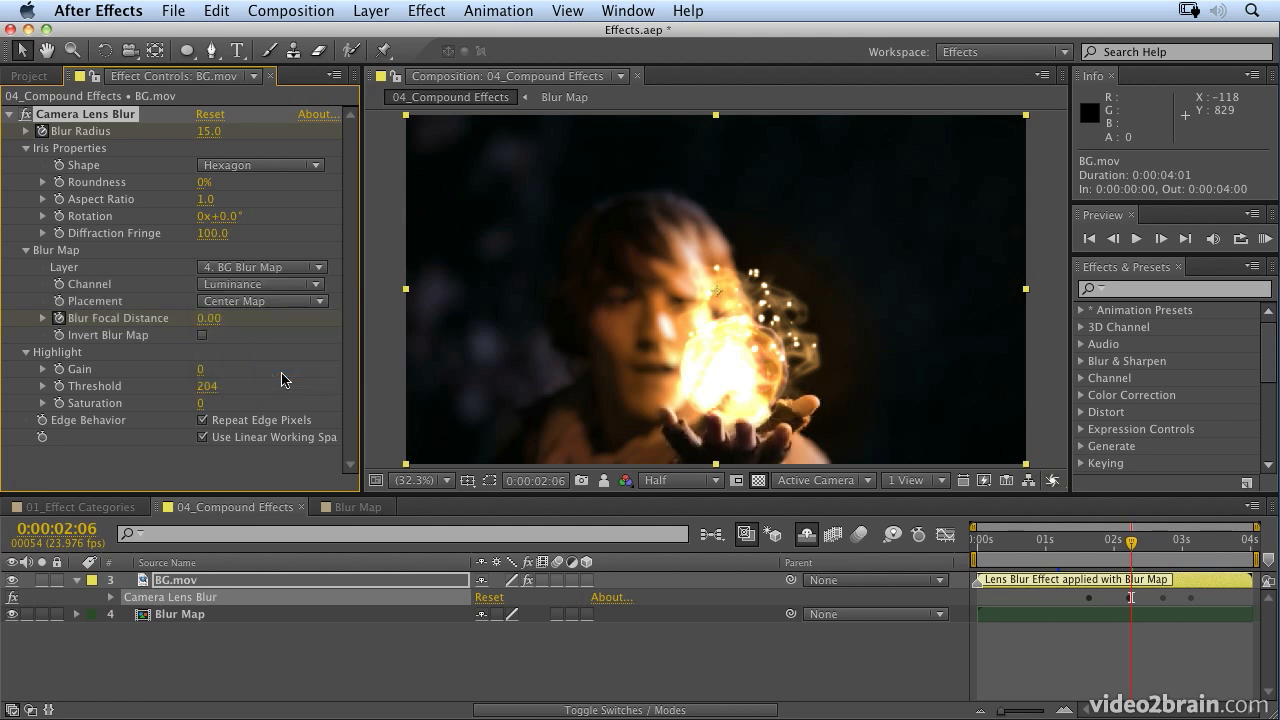
pyautogui.click(352, 508)
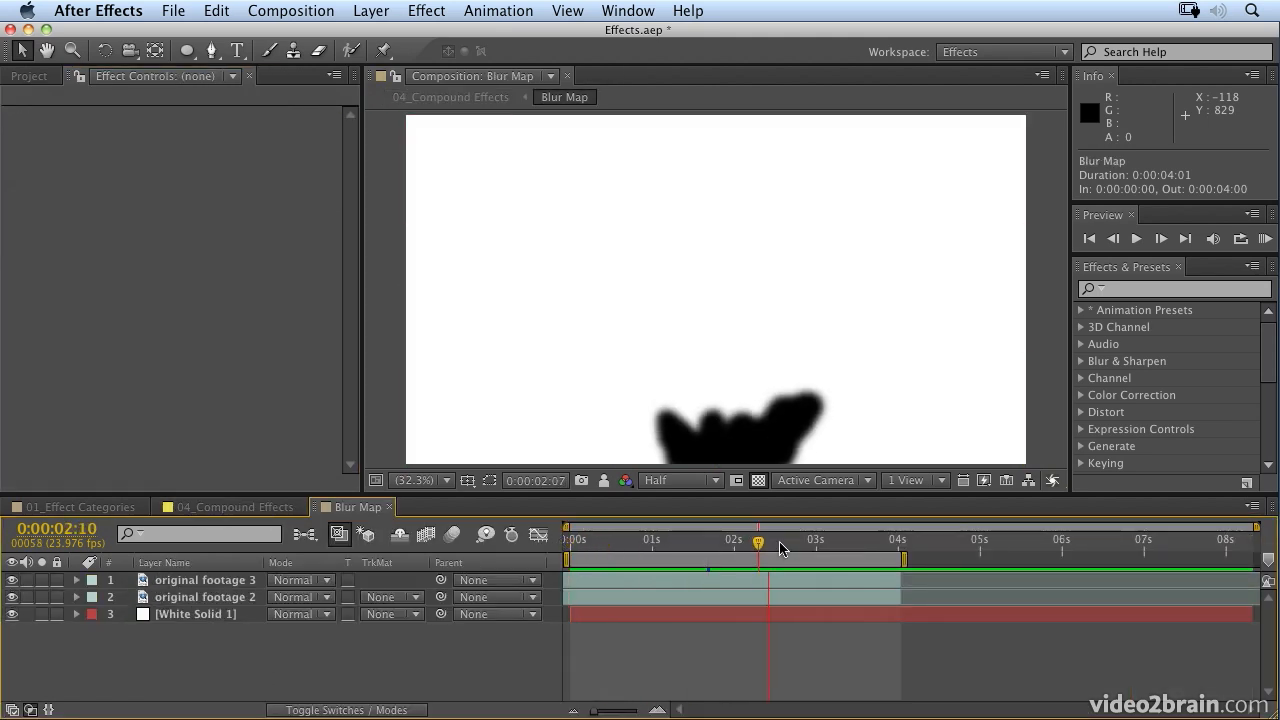
# Review the soft-edged hand matte across the Blur Map comp, then return to 04_Compound Effects
pyautogui.click(568, 540)
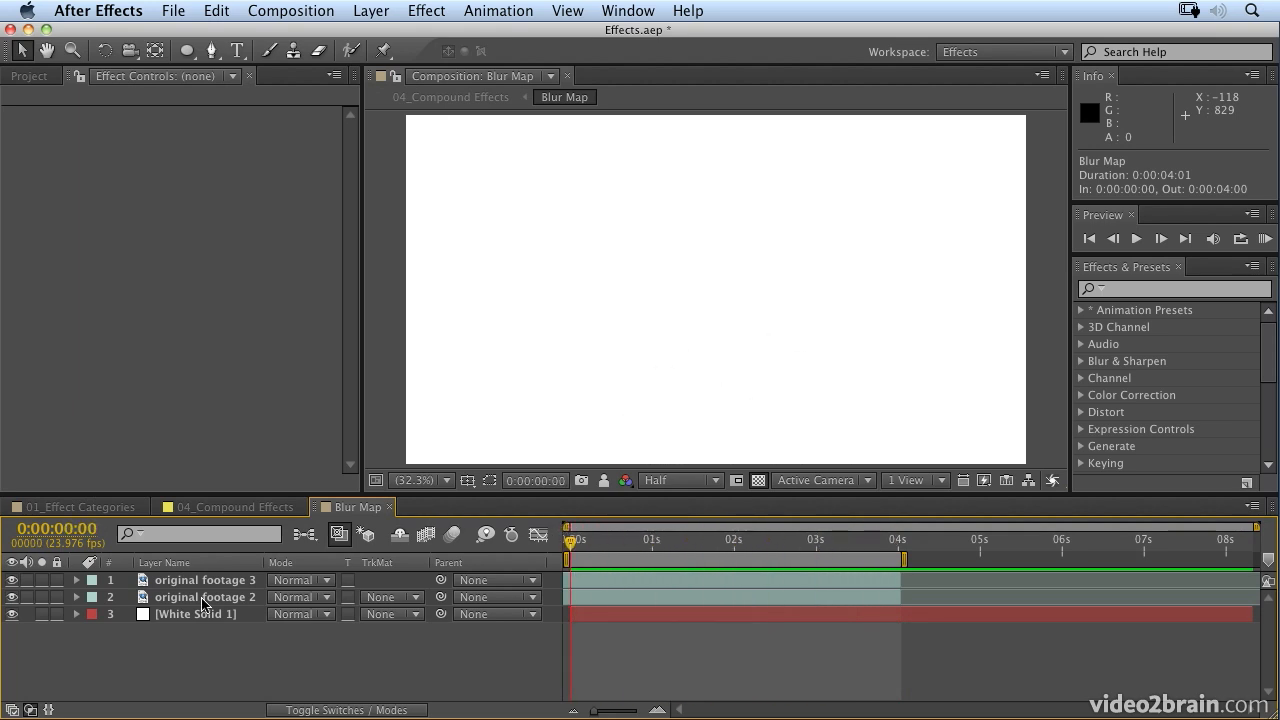
pyautogui.click(204, 580)
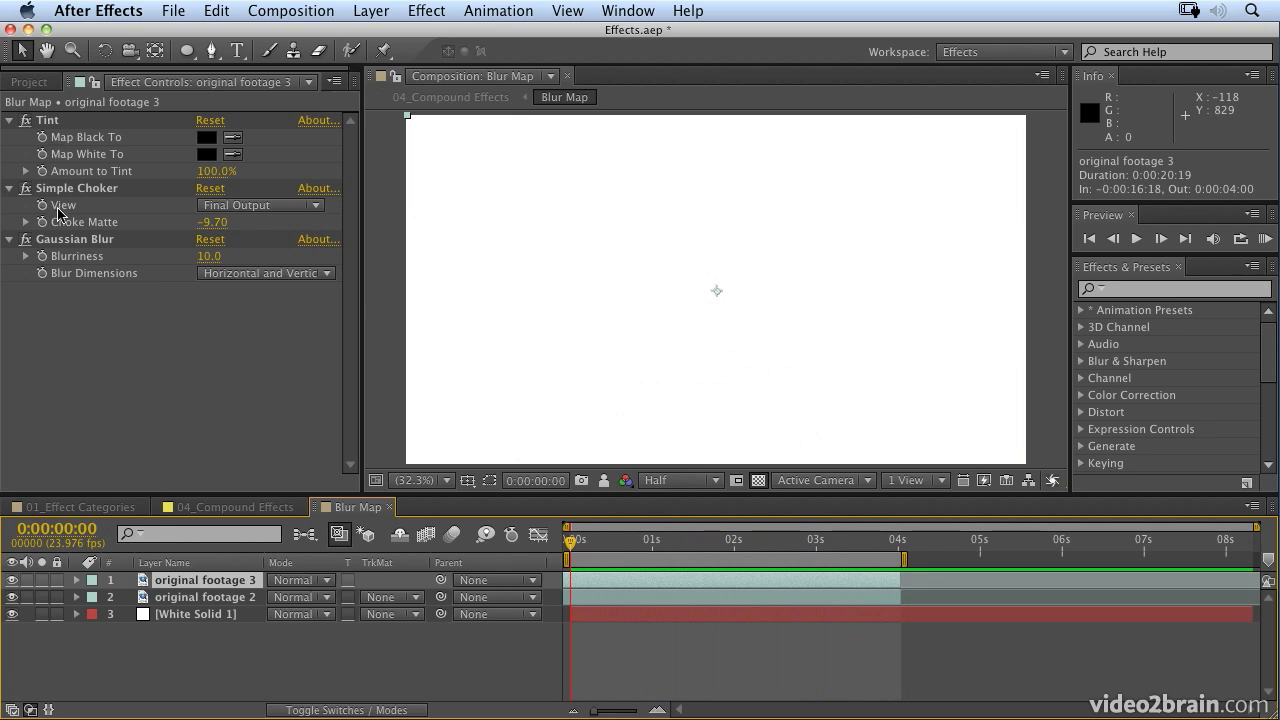
pyautogui.moveTo(82, 256)
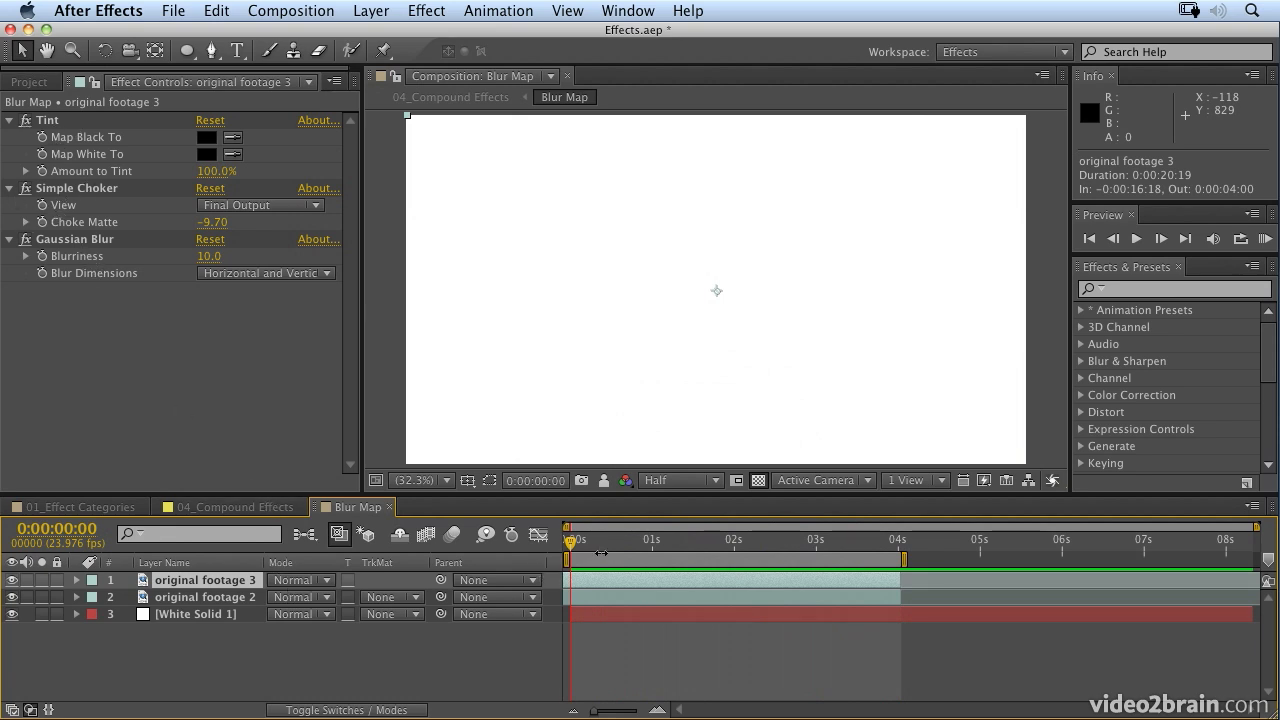
pyautogui.moveTo(570, 540); pyautogui.dragTo(772, 540)
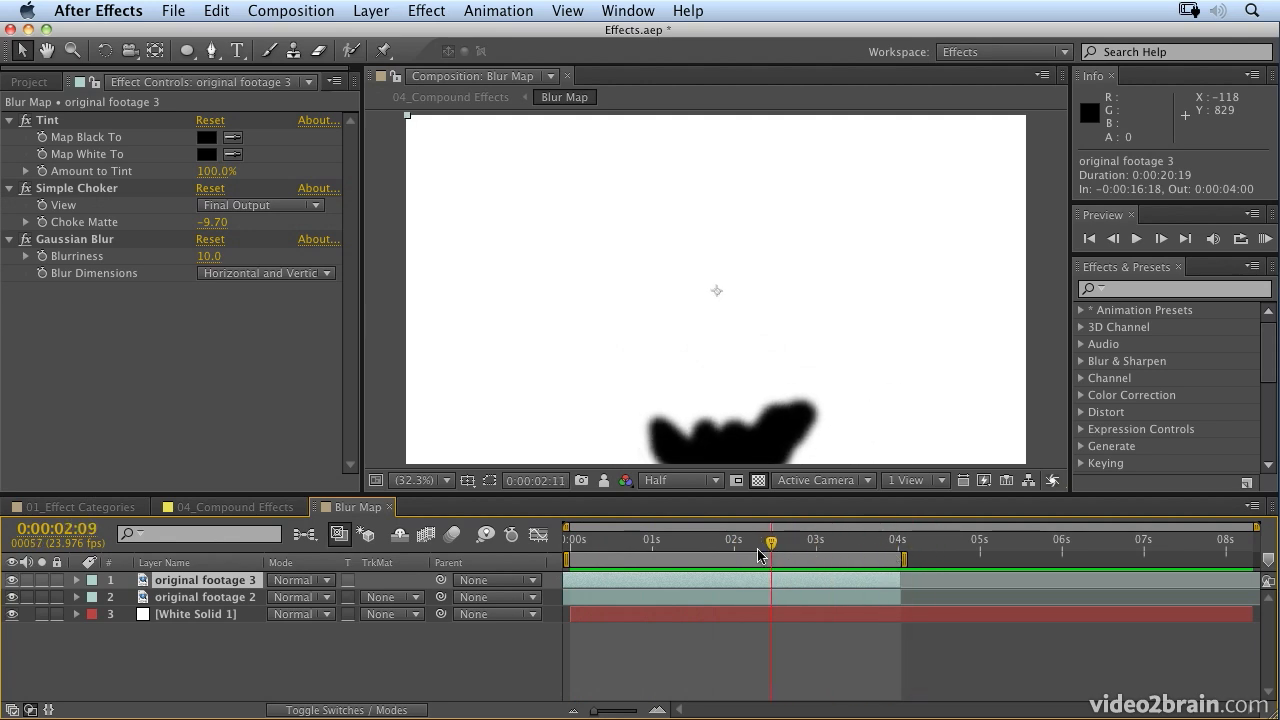
pyautogui.moveTo(772, 552); pyautogui.dragTo(684, 552)
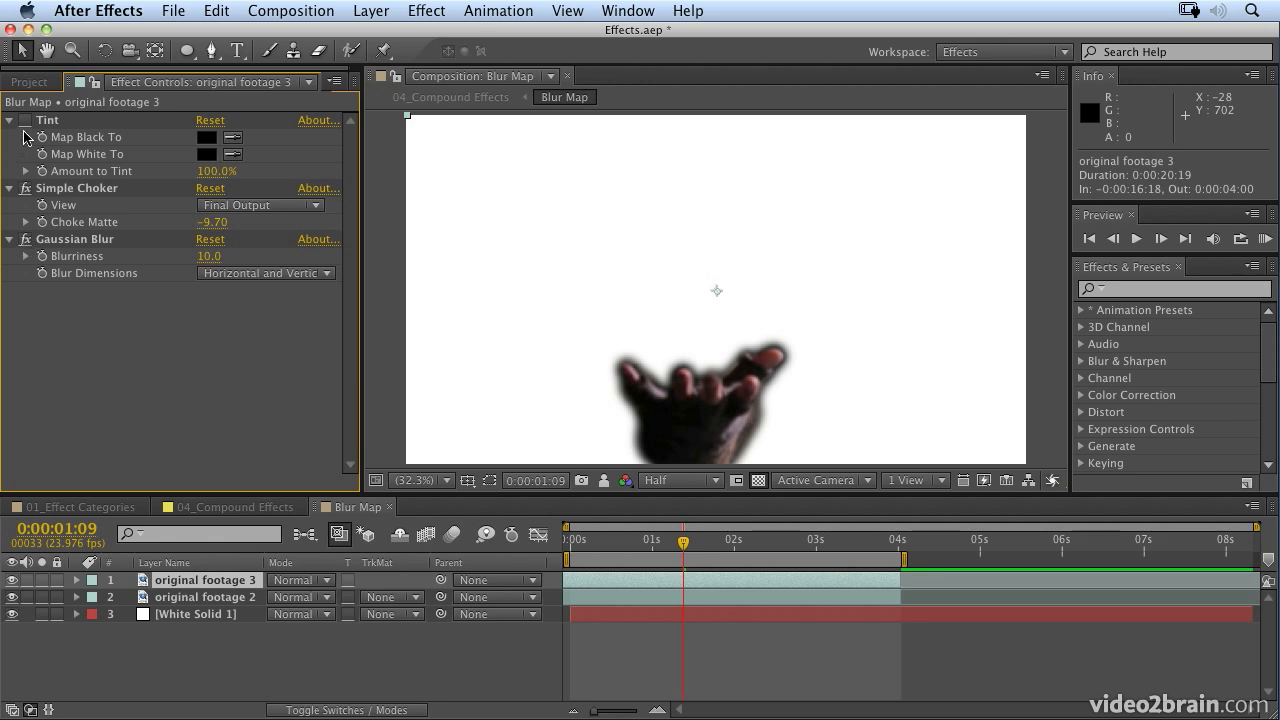
pyautogui.click(20, 120)
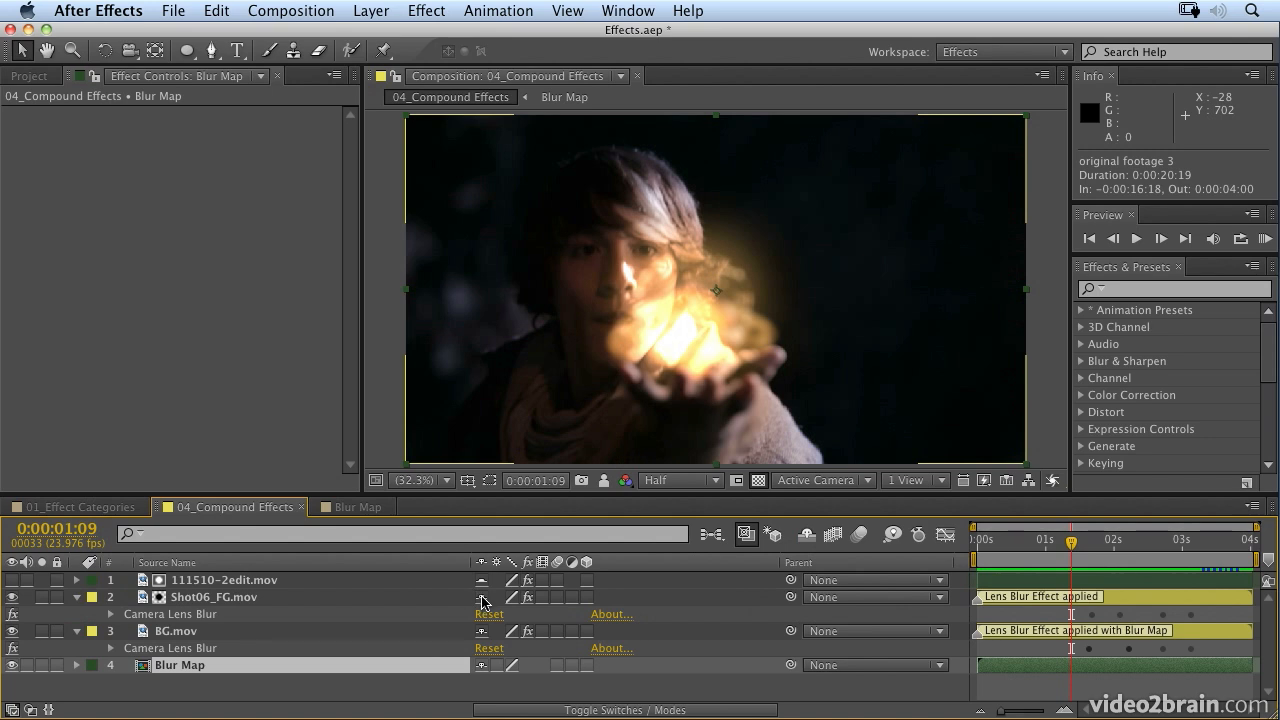
pyautogui.moveTo(484, 604)
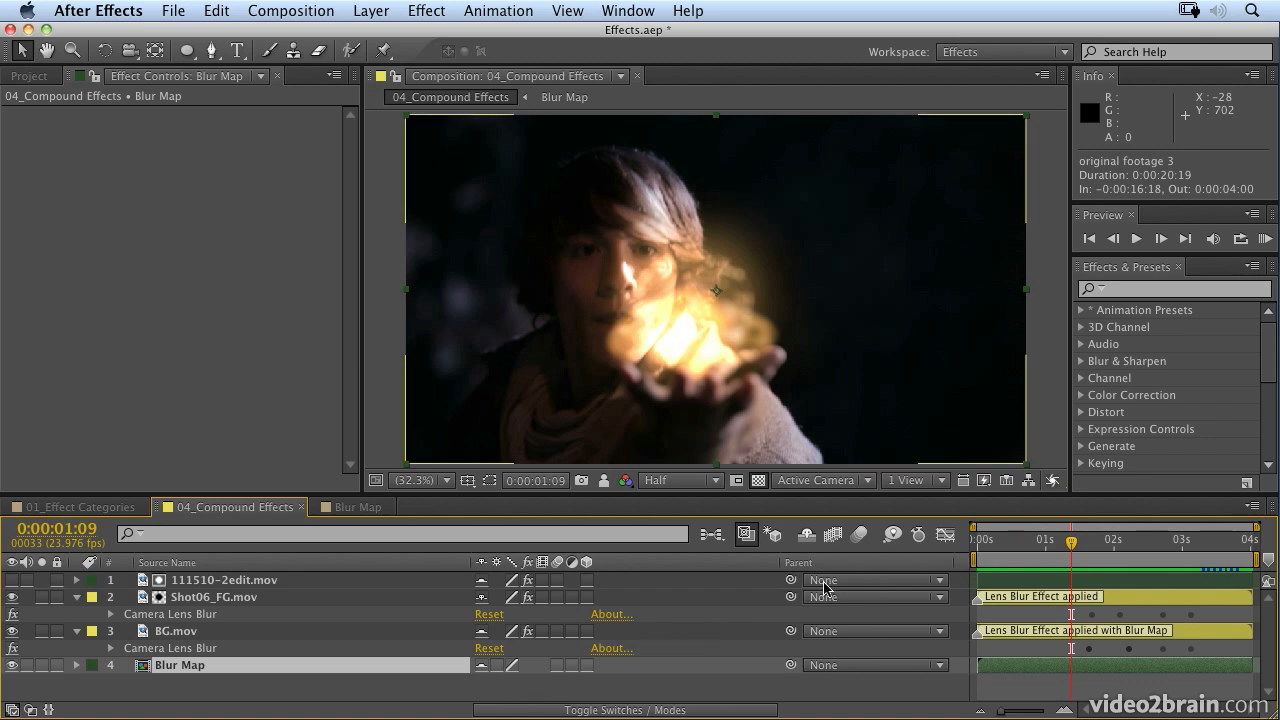
# Hide shy layers to show only Shot06_FG.mov and scrub to a later frame of the shot
pyautogui.click(804, 536)
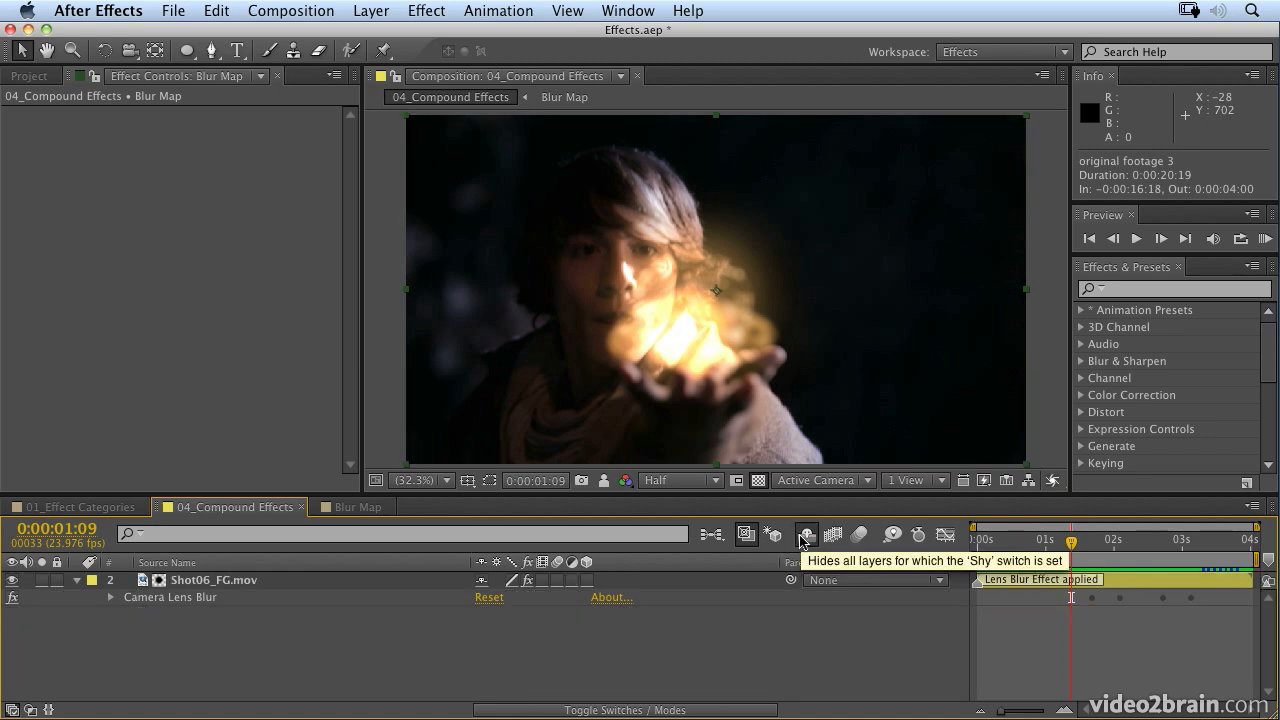
pyautogui.click(212, 580)
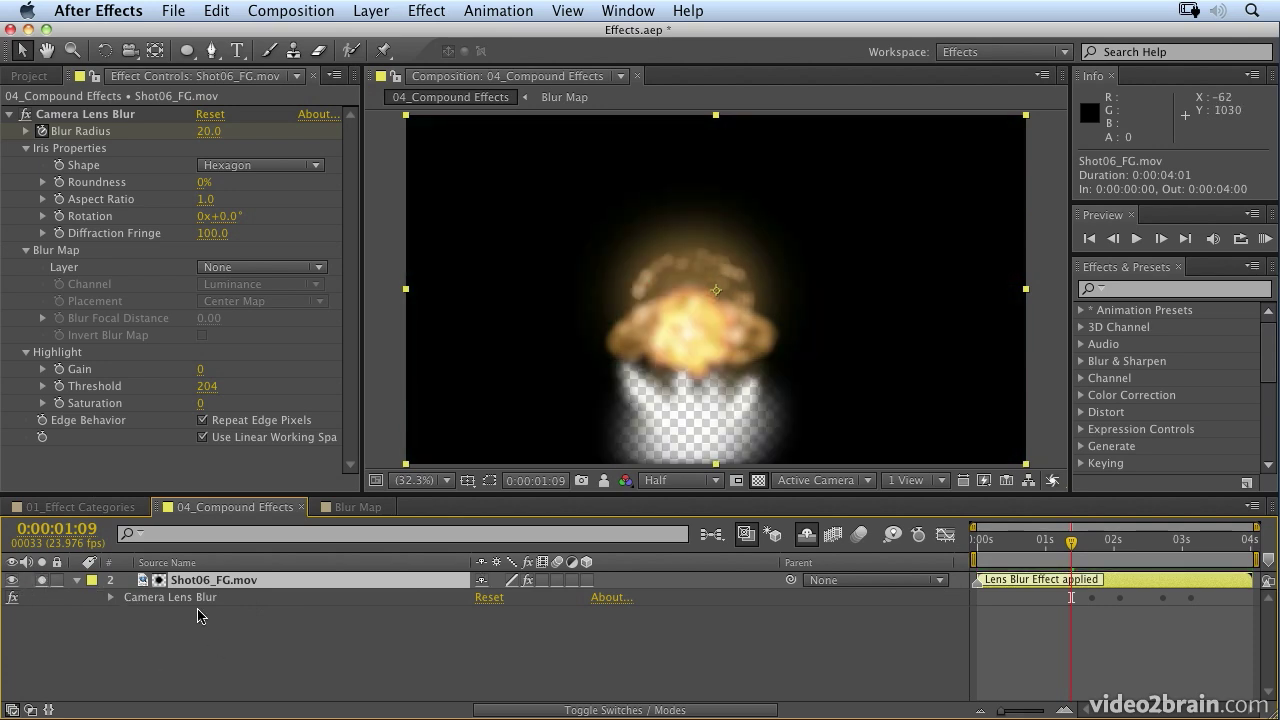
pyautogui.moveTo(704, 410)
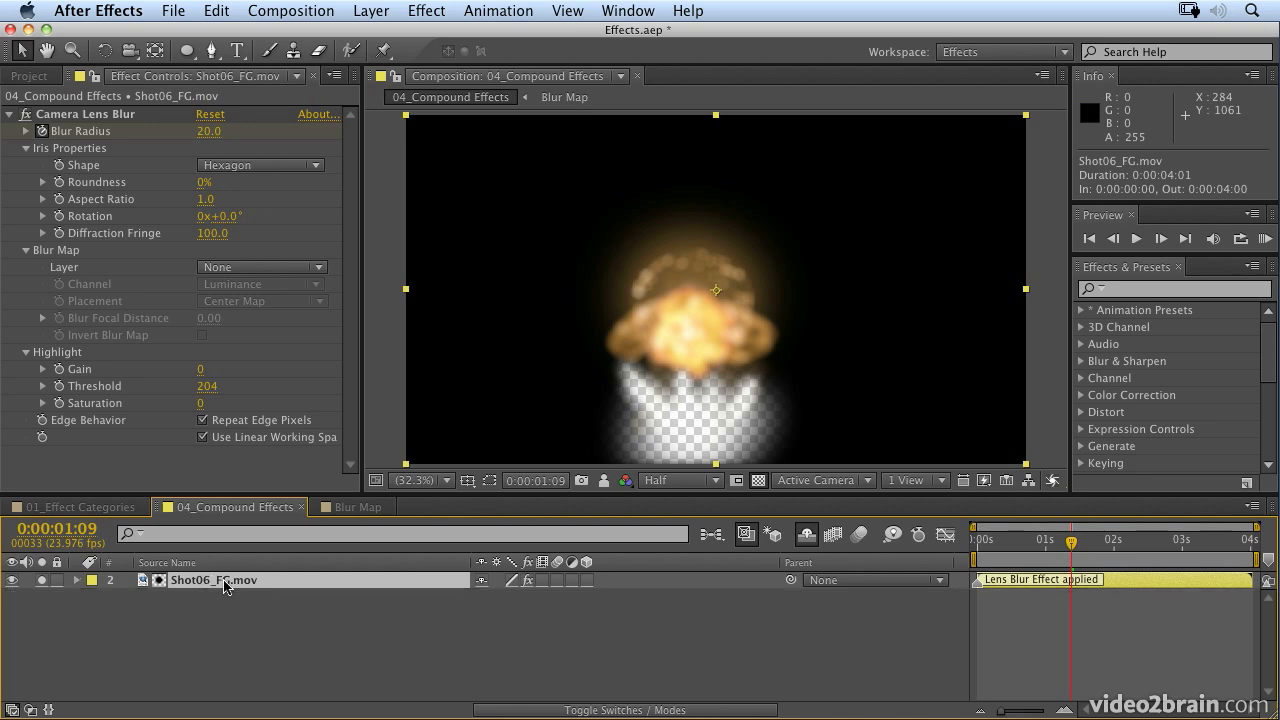
pyautogui.click(1072, 540)
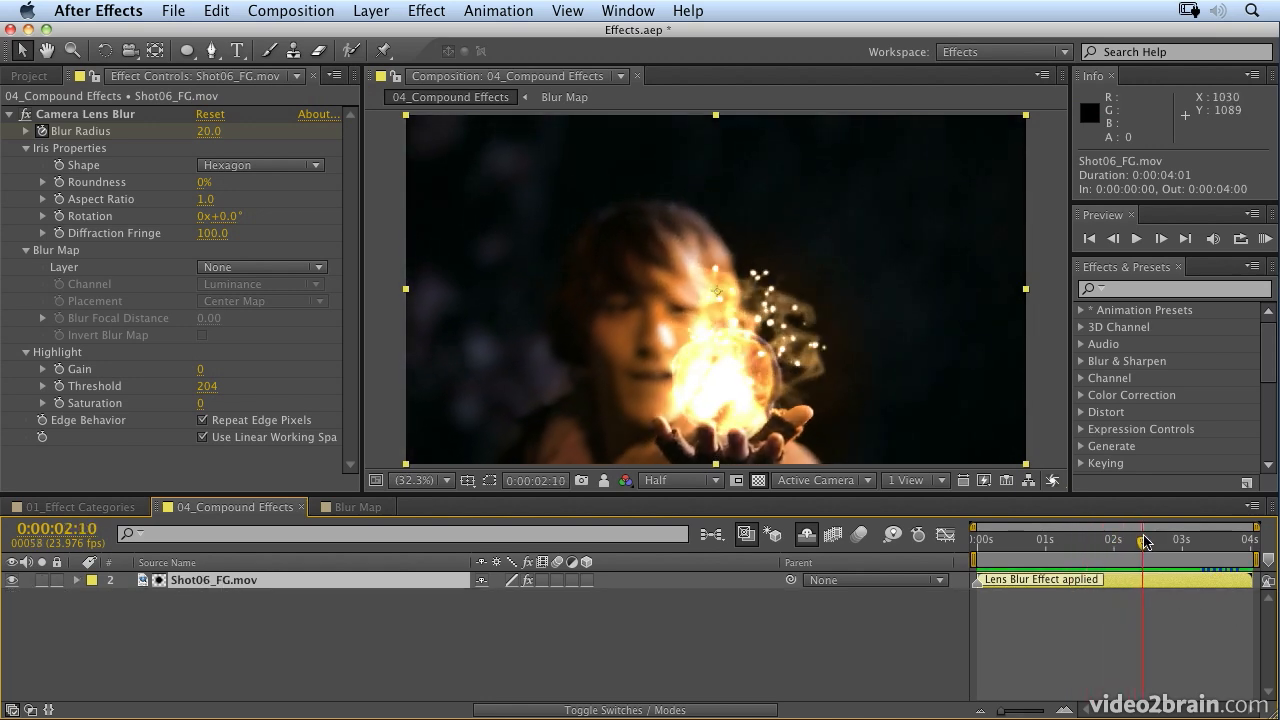
pyautogui.moveTo(1144, 540); pyautogui.dragTo(1190, 540)
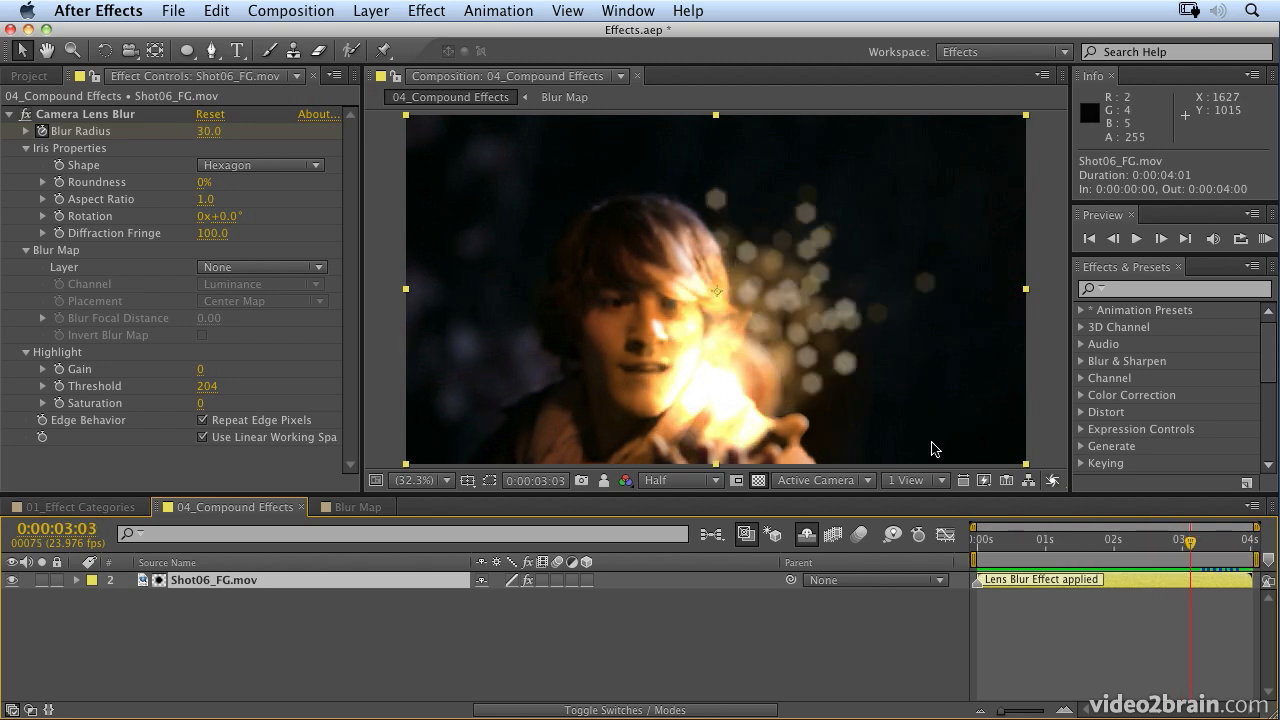
pyautogui.moveTo(718, 516)
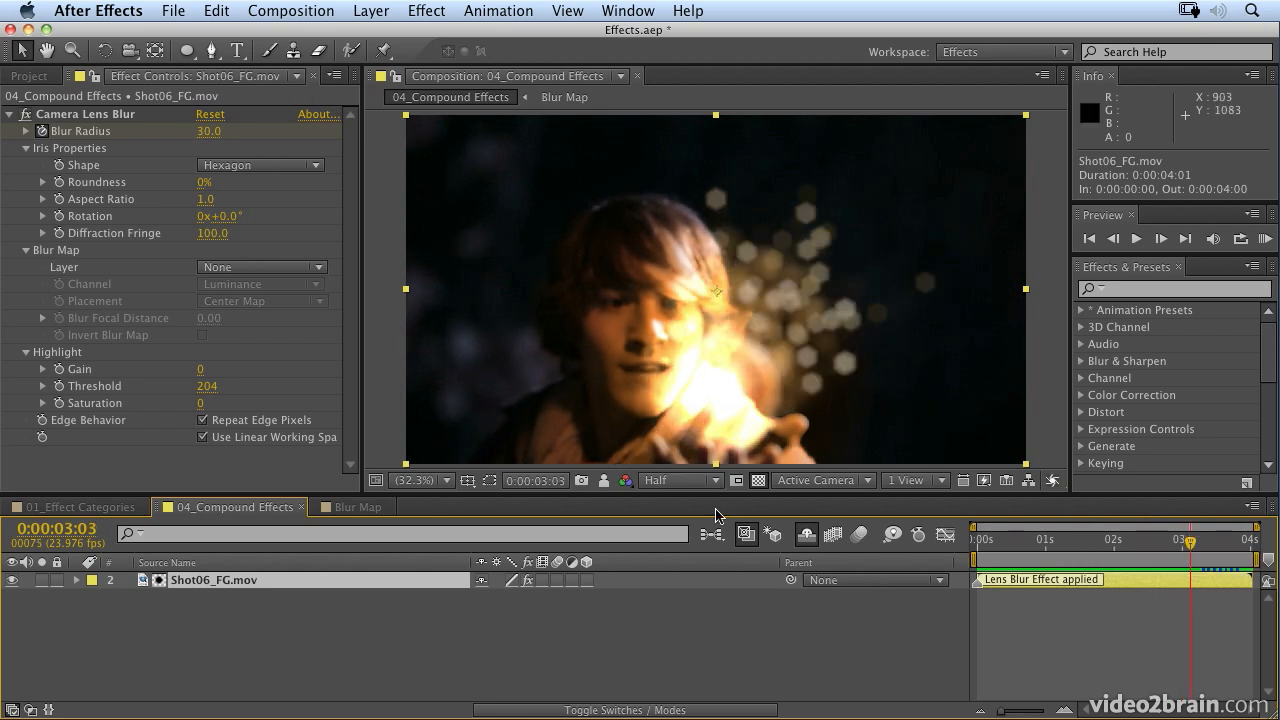
pyautogui.moveTo(764, 280)
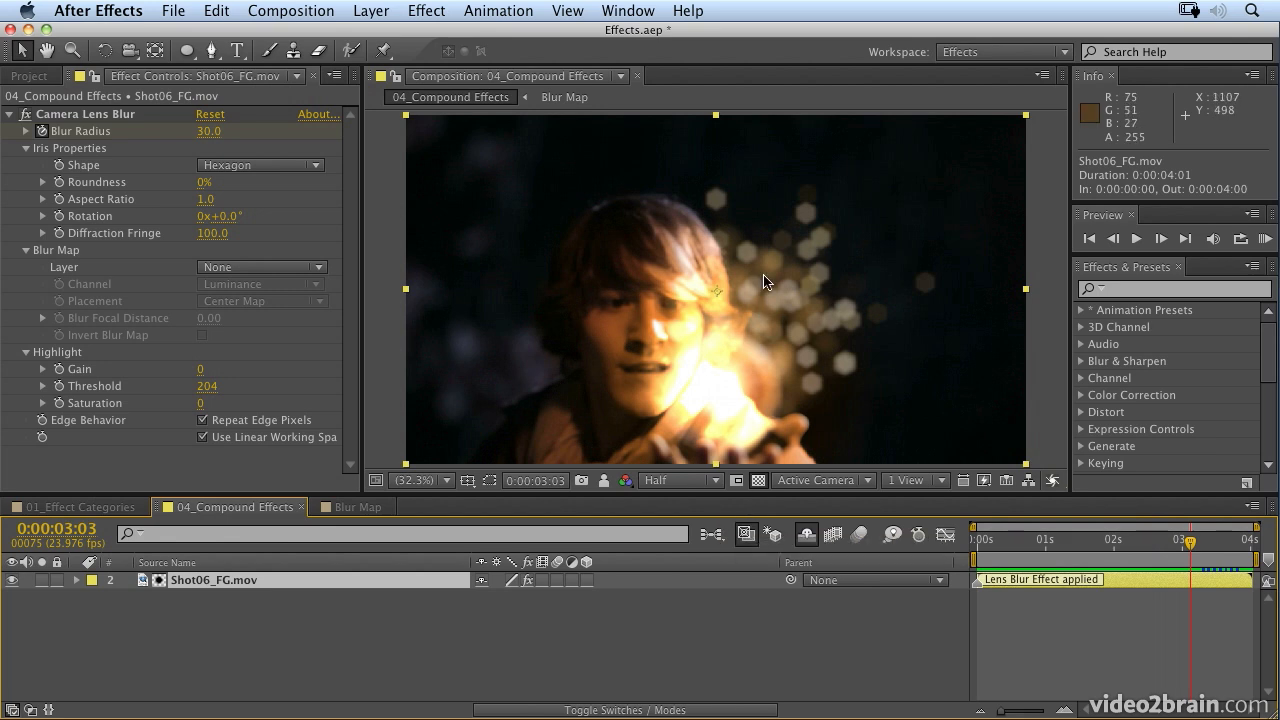
pyautogui.moveTo(708, 344)
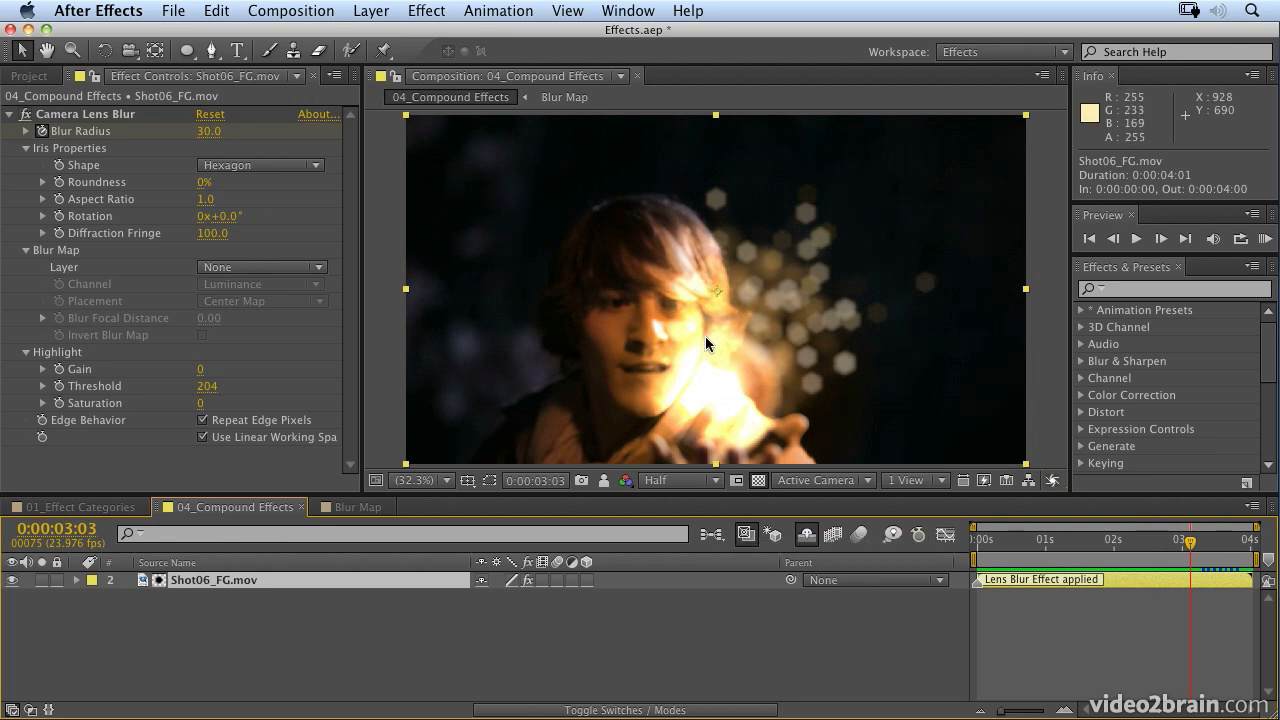
pyautogui.moveTo(772, 412)
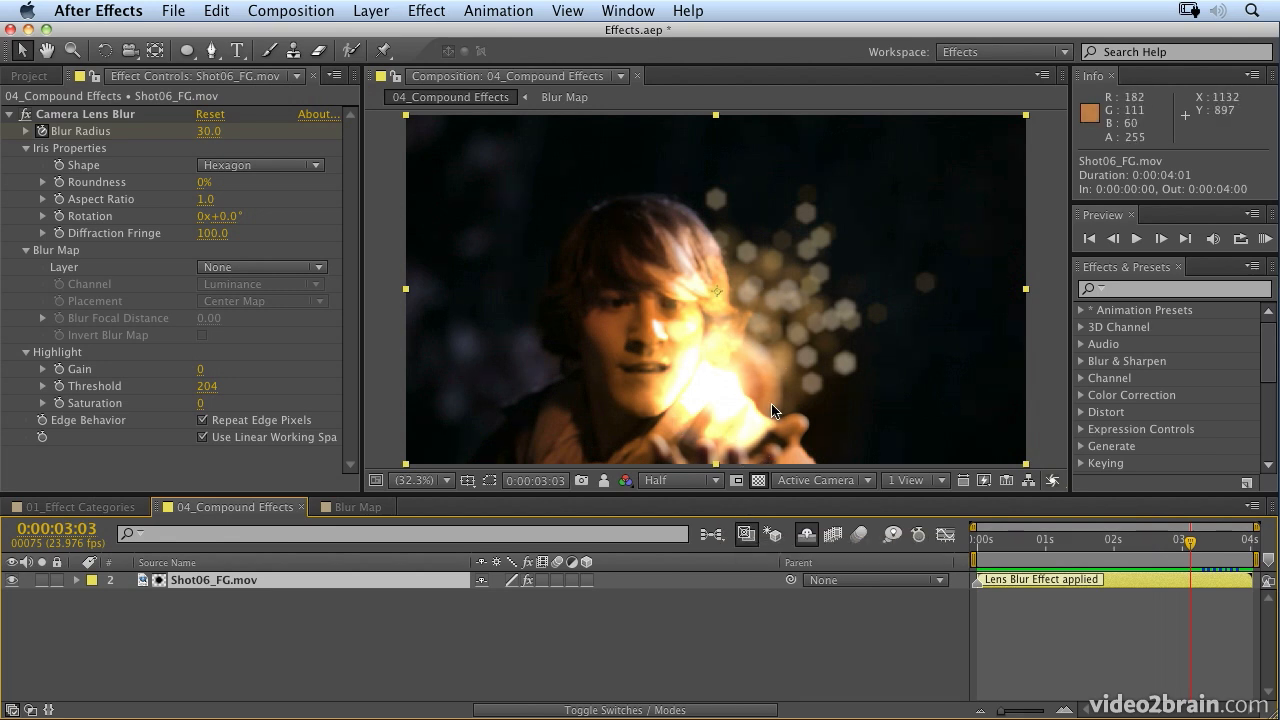
pyautogui.moveTo(658, 442)
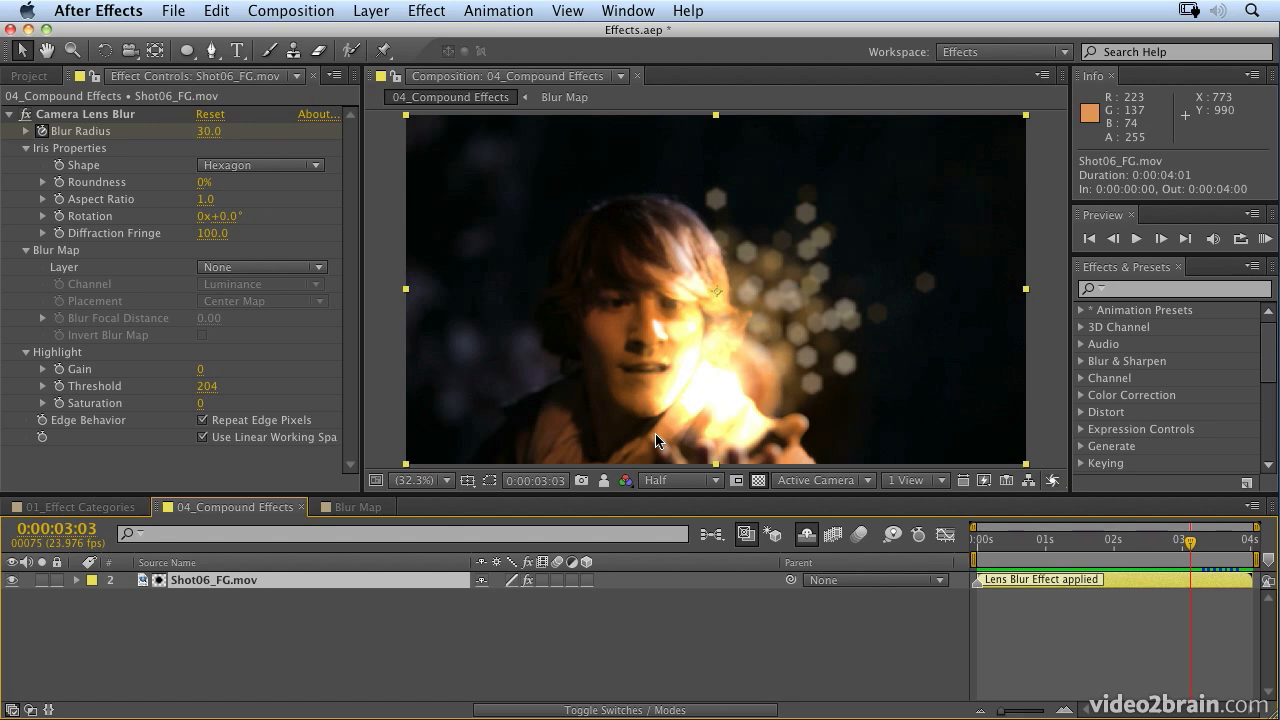
pyautogui.moveTo(488, 604)
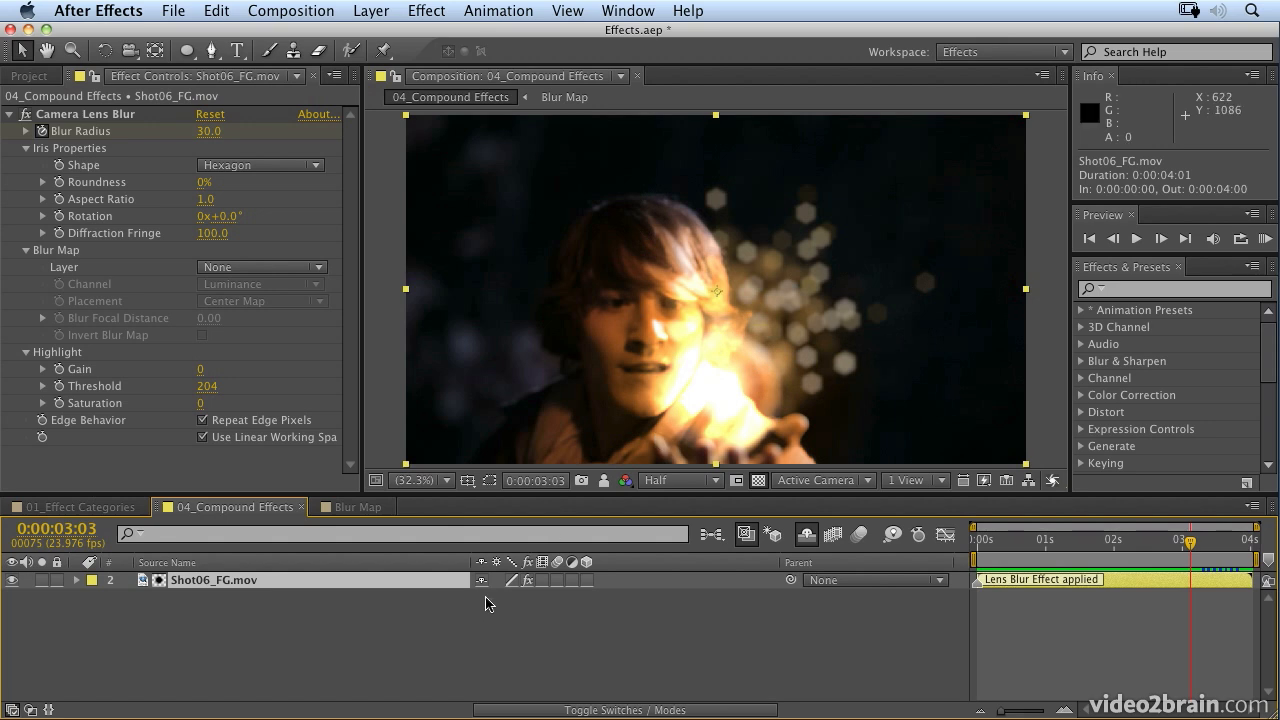
pyautogui.moveTo(590, 568)
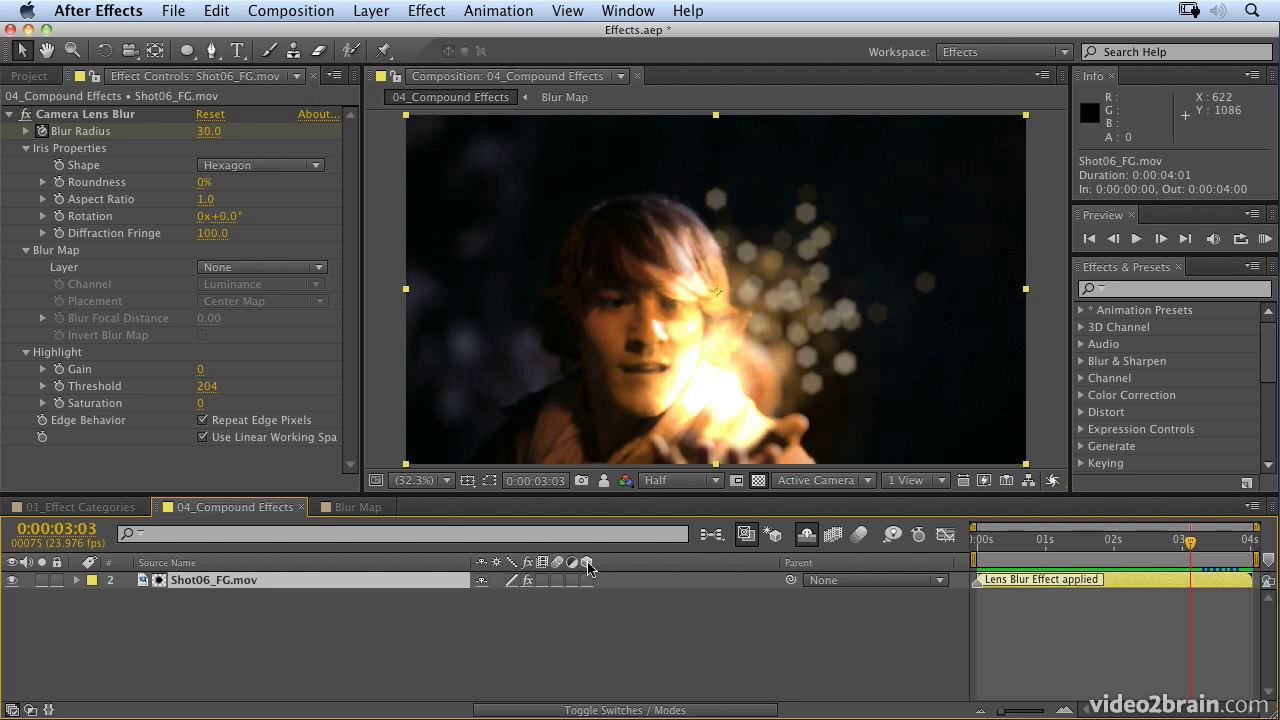
# Create a new 1920x1080 solid layer named Ball of Light Map
pyautogui.click(372, 12)
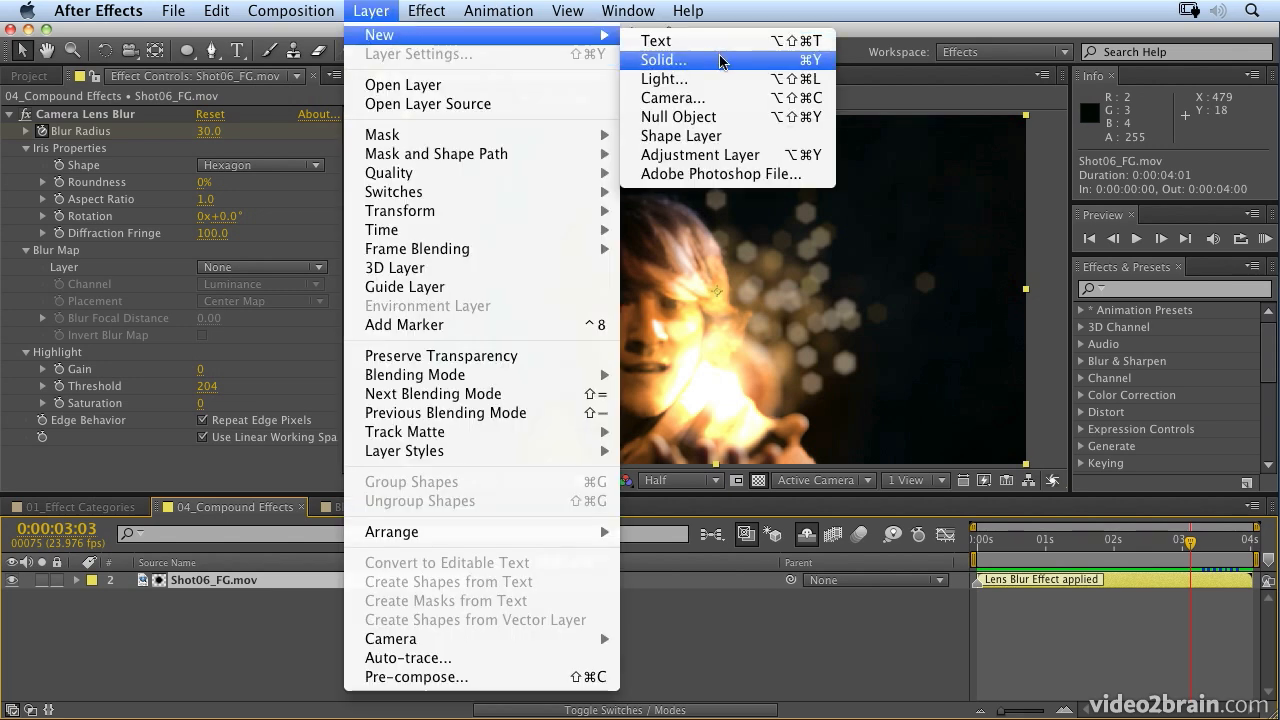
pyautogui.click(664, 60)
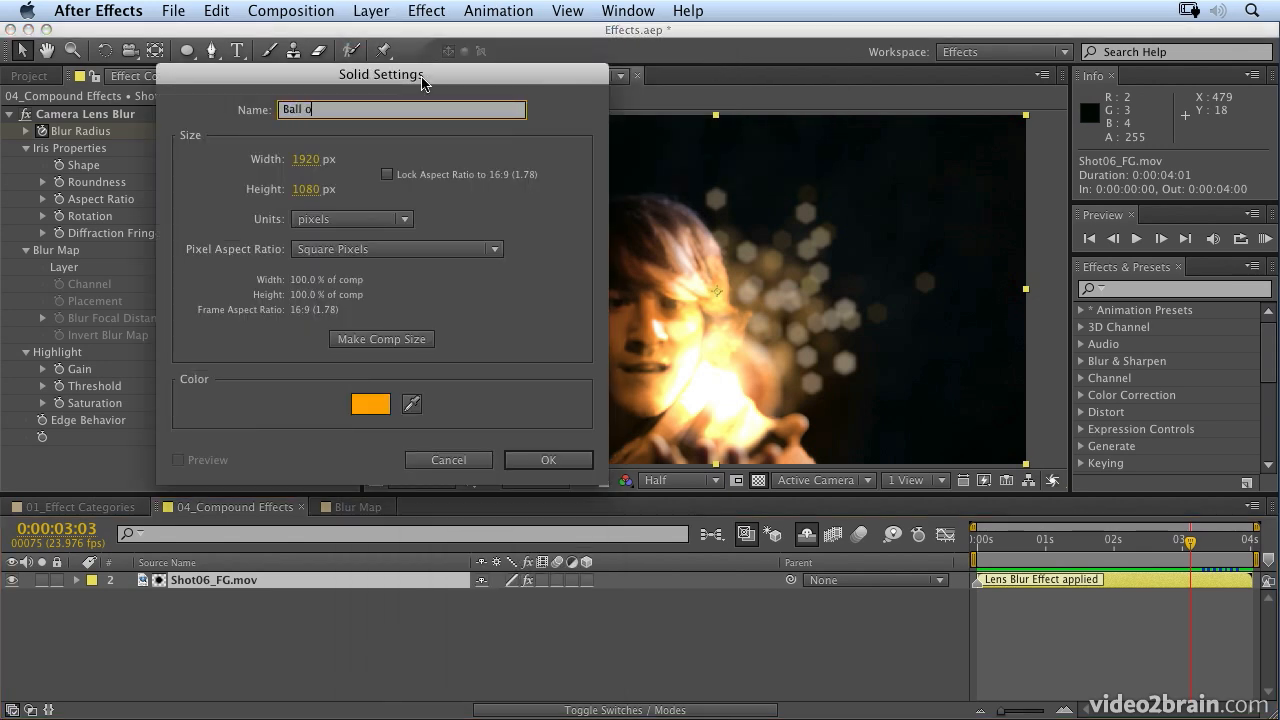
pyautogui.write('f Light M')
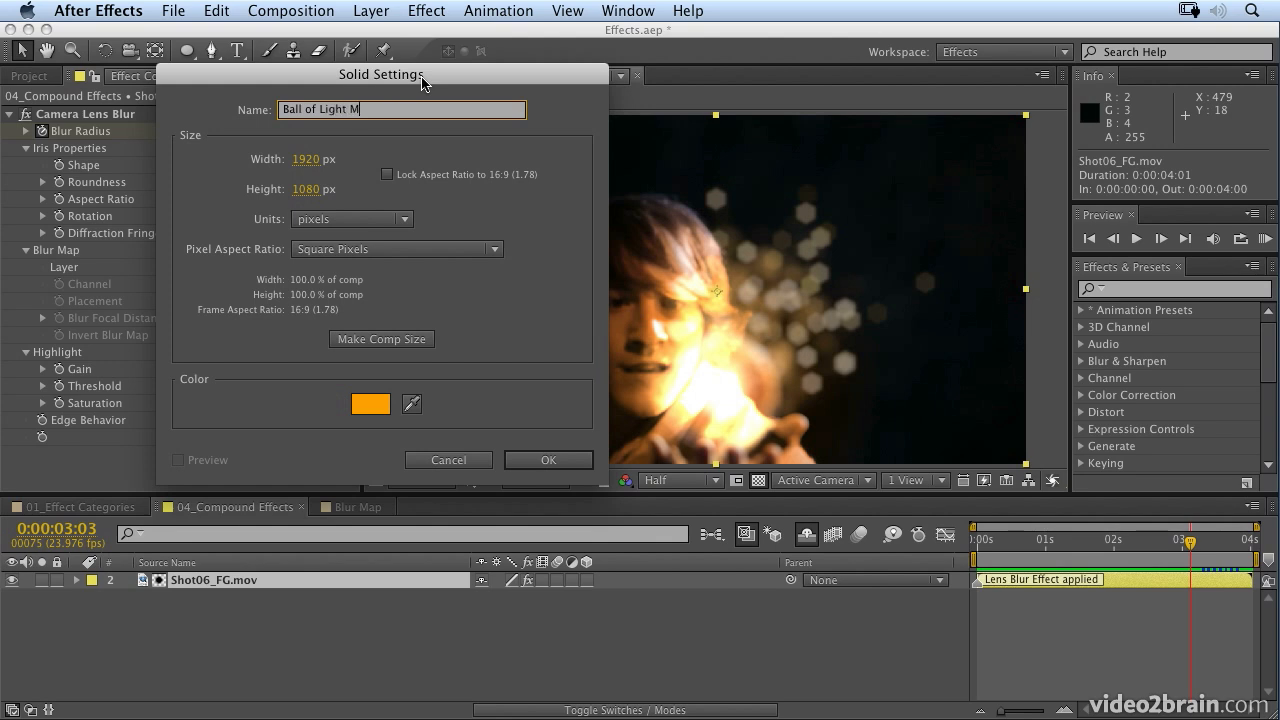
pyautogui.write('ap')
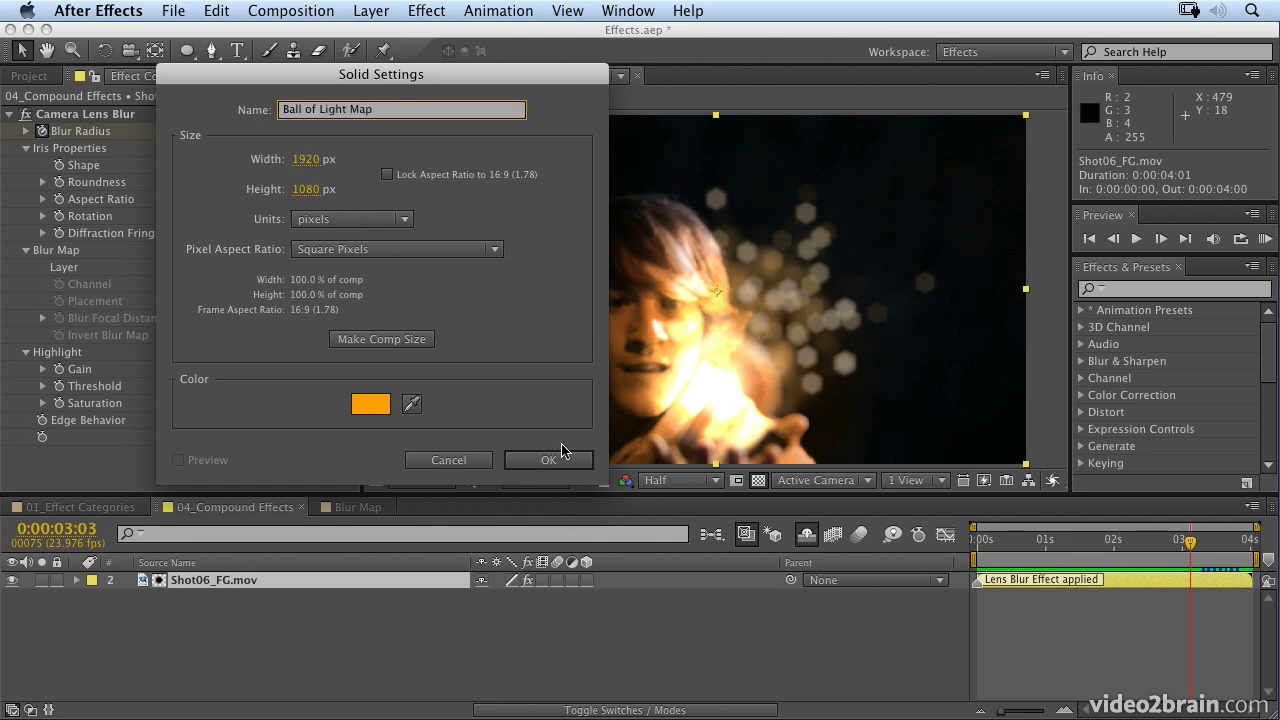
pyautogui.click(548, 460)
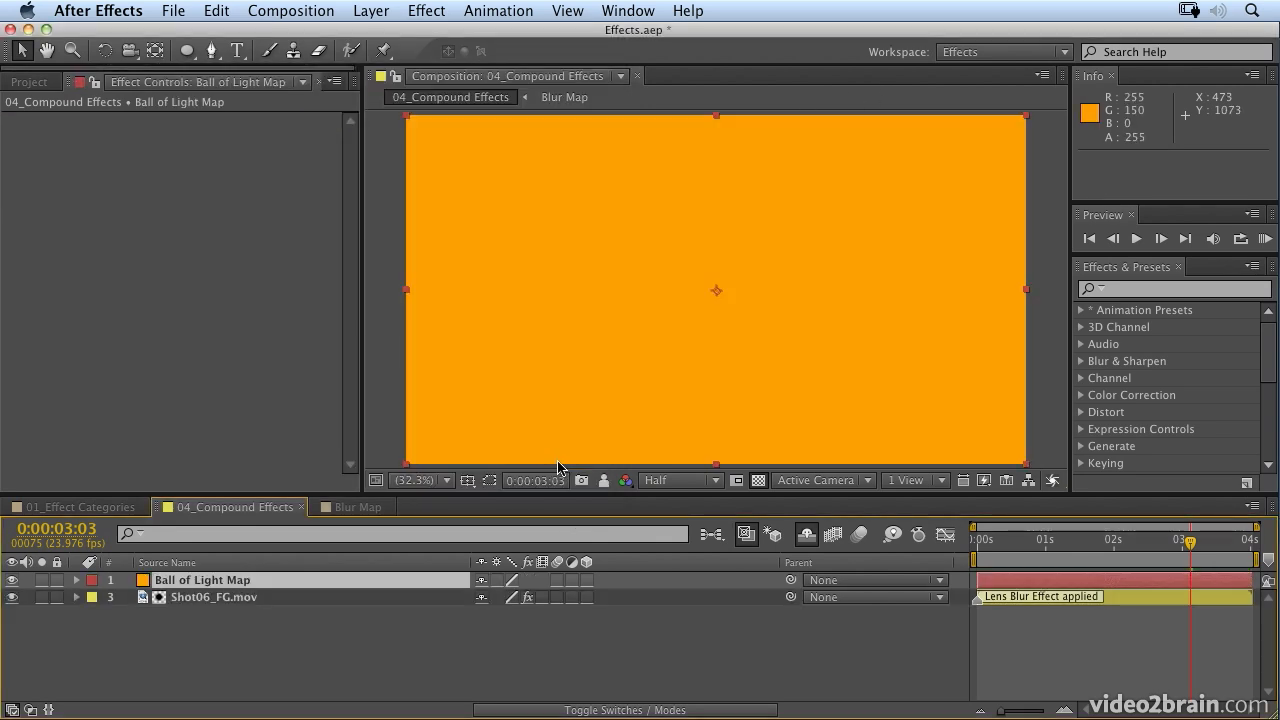
pyautogui.moveTo(840, 364)
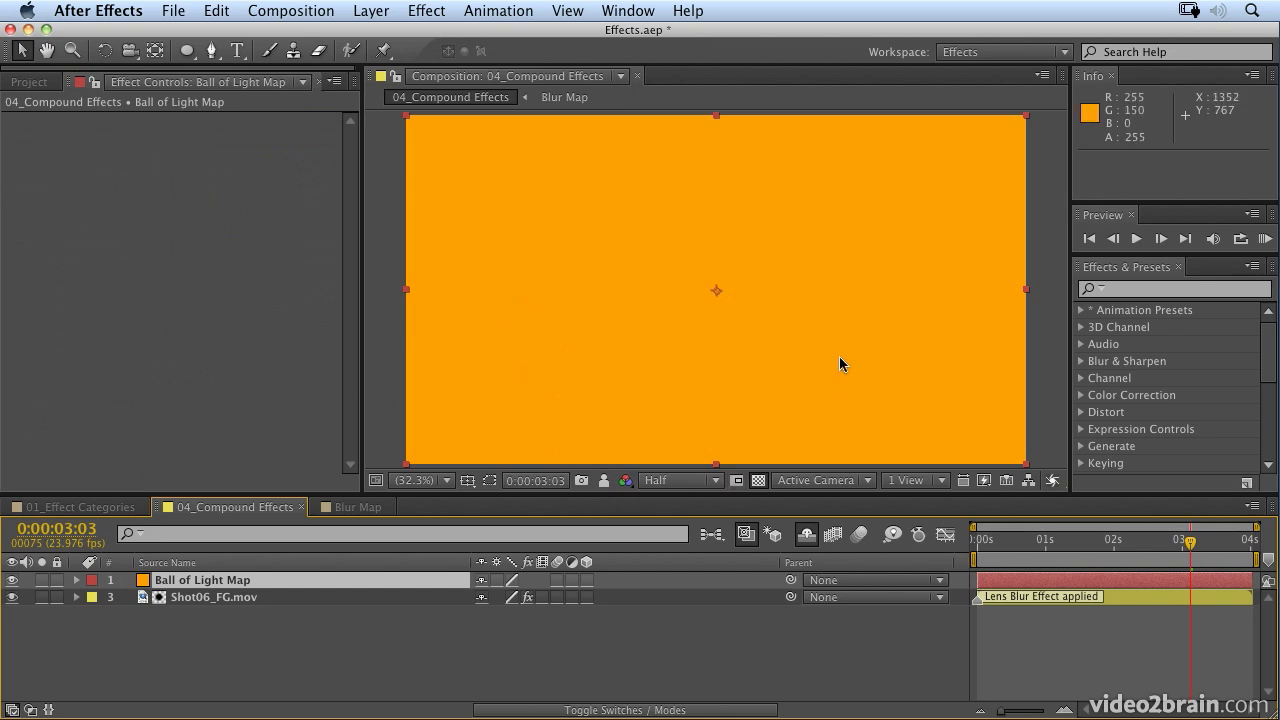
# Search Effects & Presets for 'ramp' and apply Generate > Ramp to the solid
pyautogui.click(1176, 288)
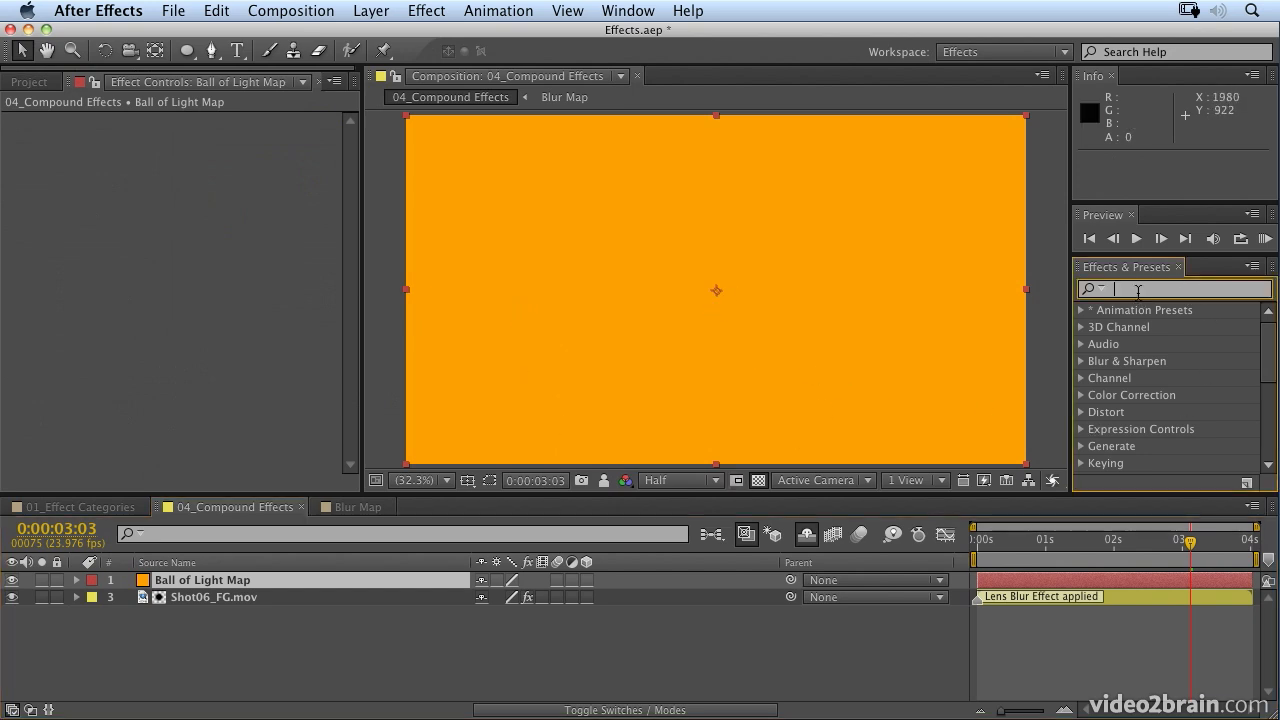
pyautogui.write('ramp')
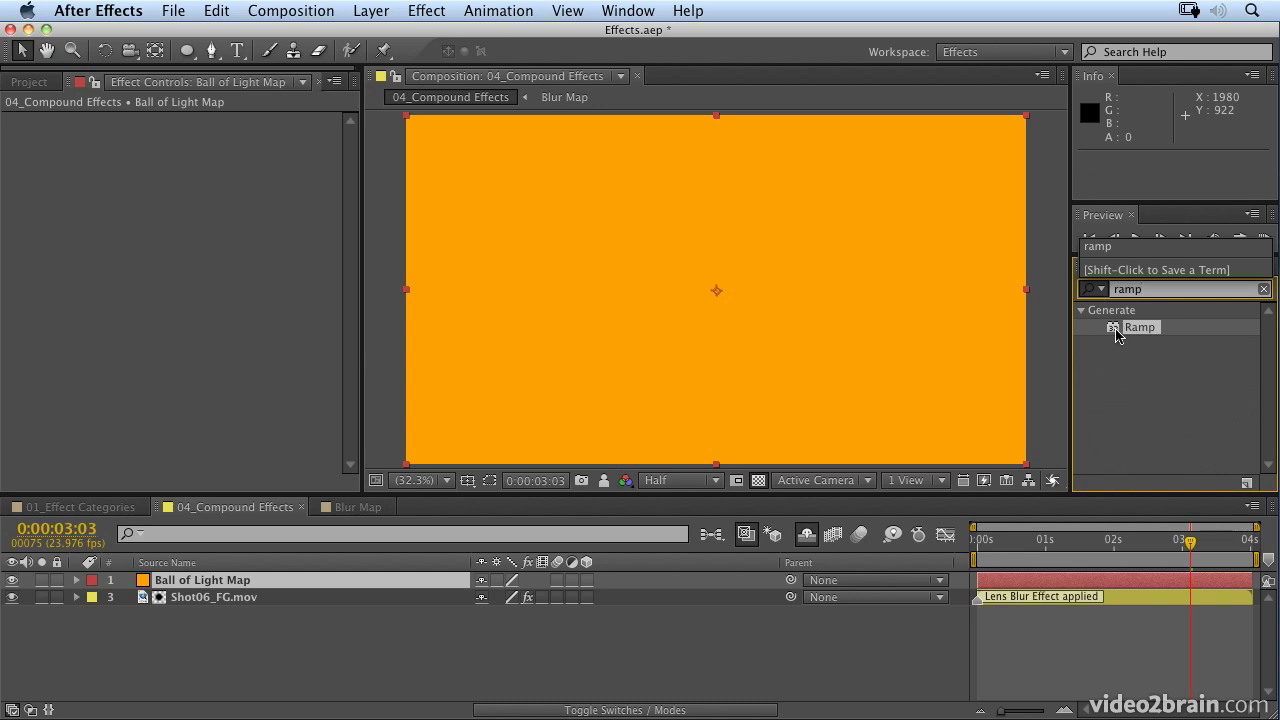
pyautogui.doubleClick(1140, 328)
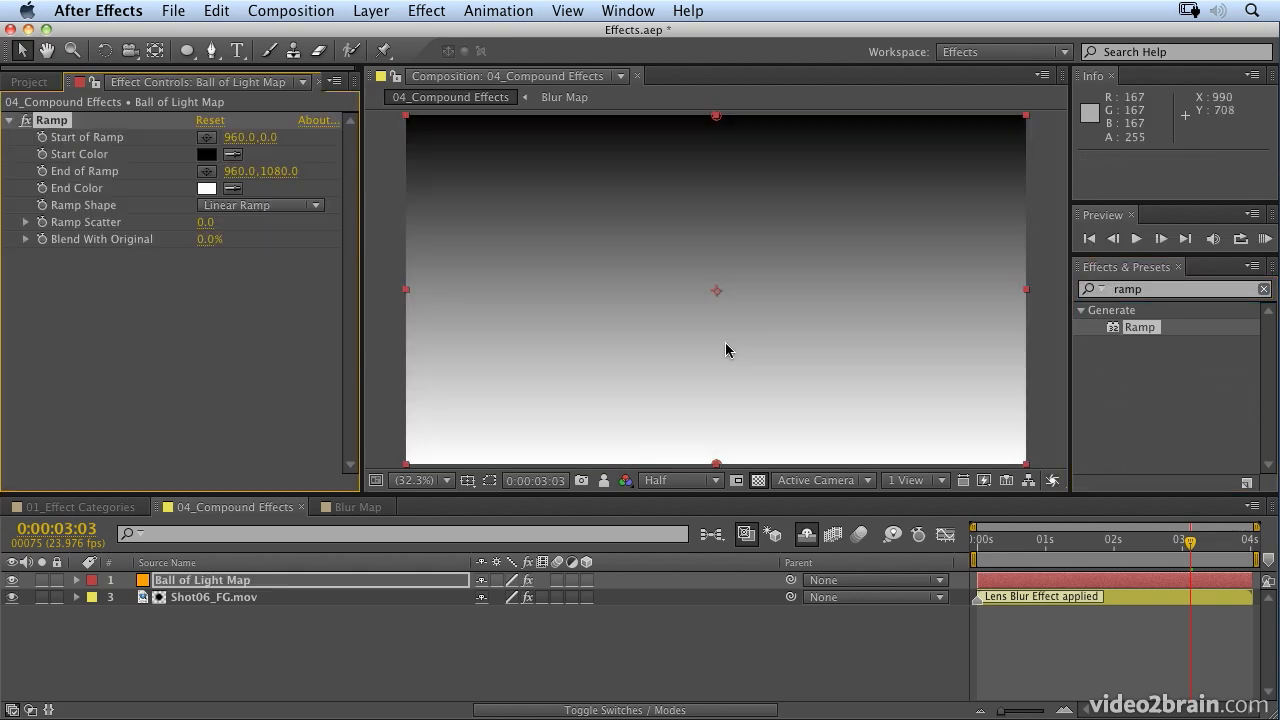
pyautogui.moveTo(568, 70)
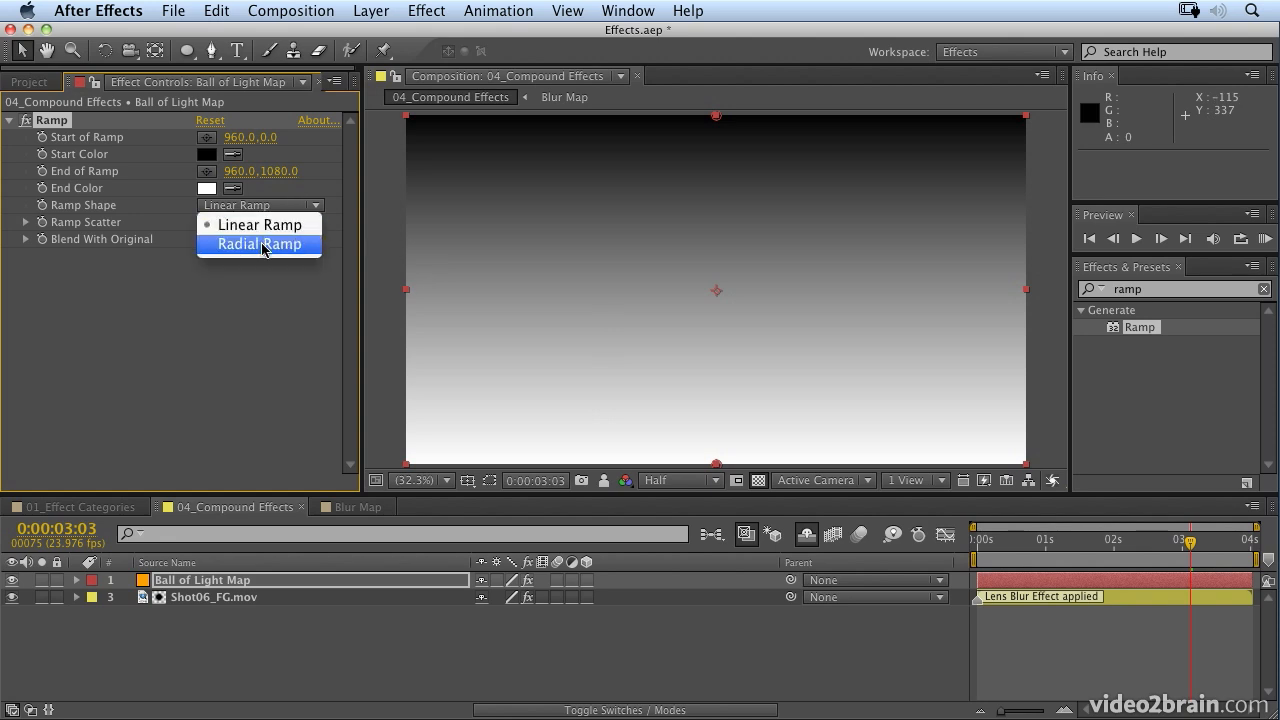
# Set the Ramp to a radial shape and drag End of Ramp outward to widen its falloff
pyautogui.click(258, 244)
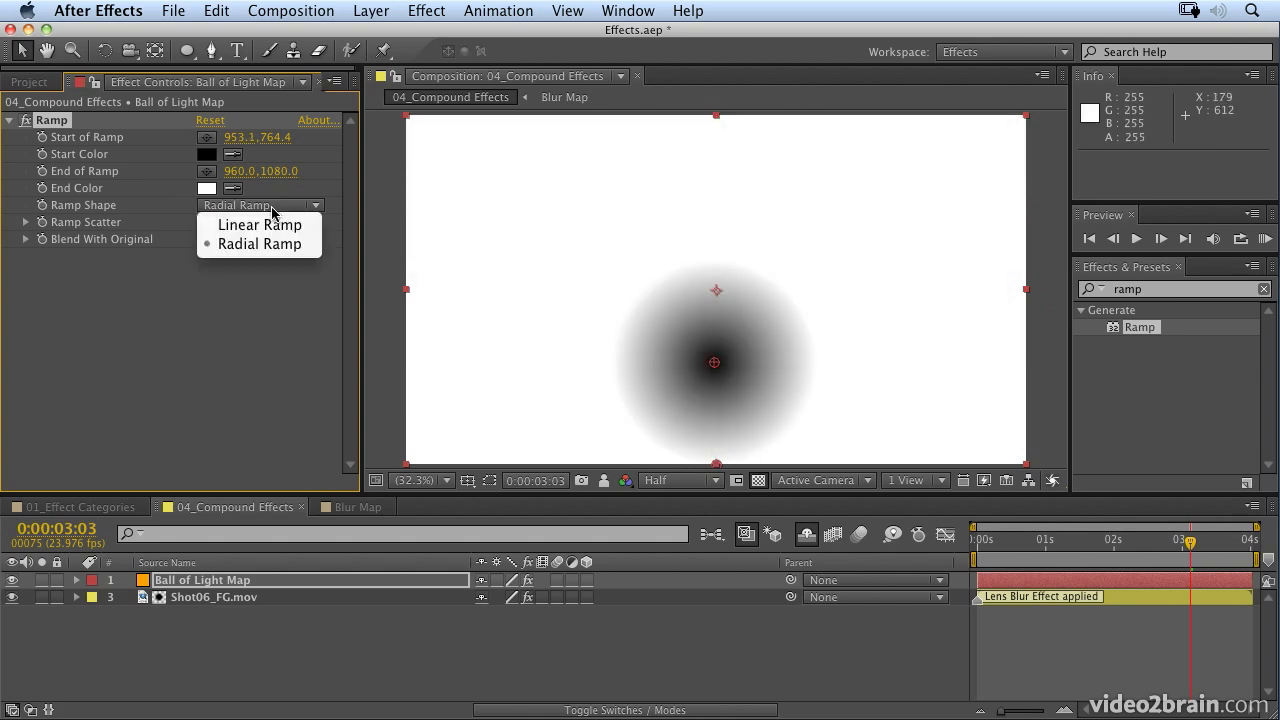
pyautogui.moveTo(258, 244)
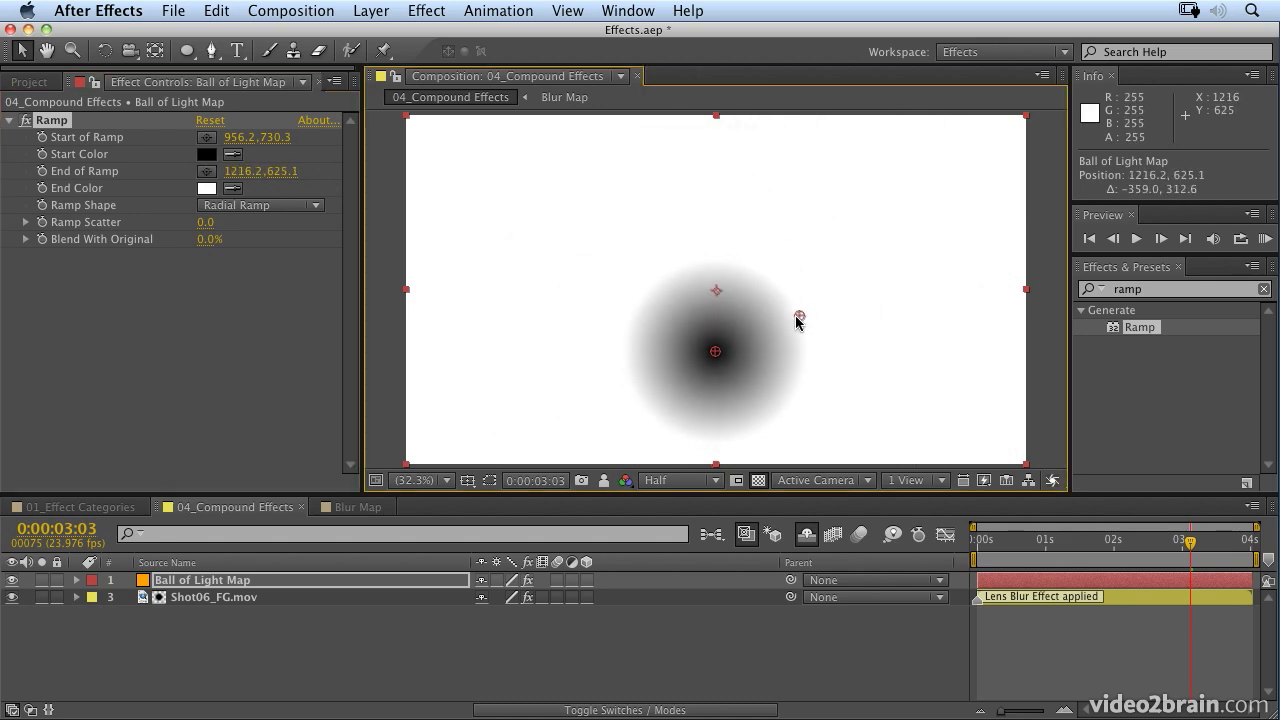
pyautogui.moveTo(800, 318); pyautogui.dragTo(832, 324)
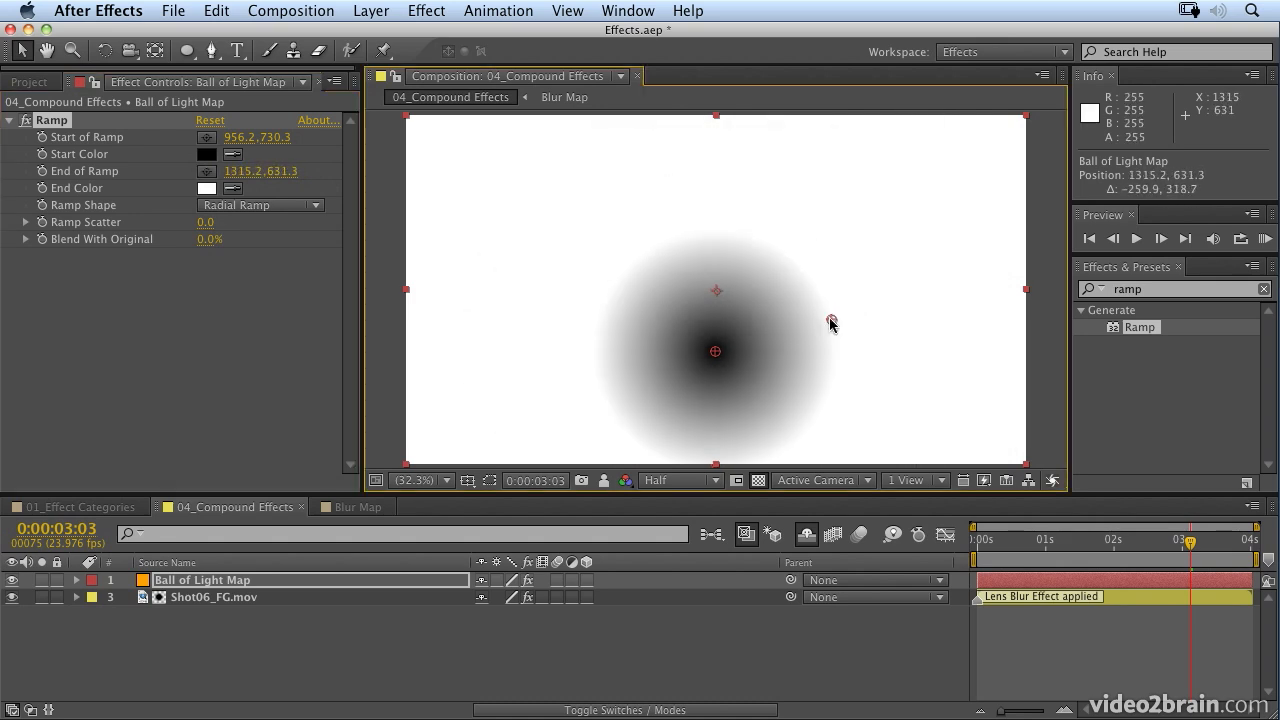
pyautogui.moveTo(832, 324); pyautogui.dragTo(866, 298)
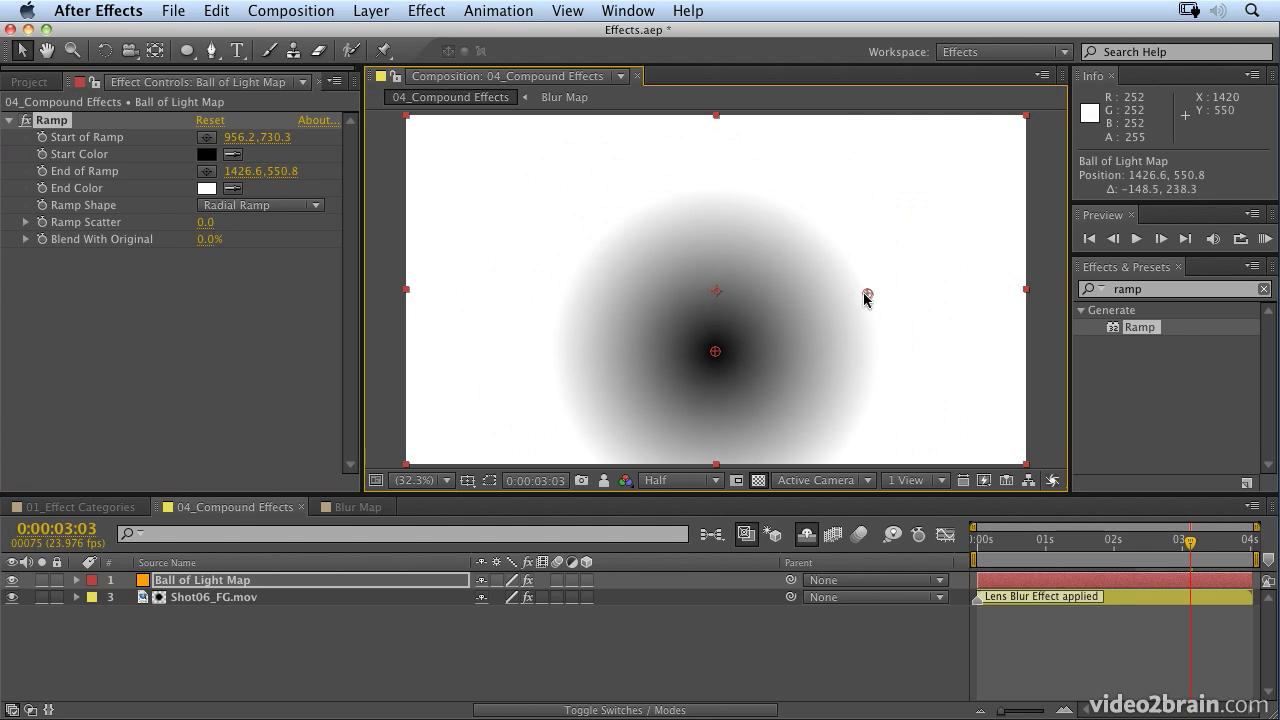
pyautogui.moveTo(576, 208)
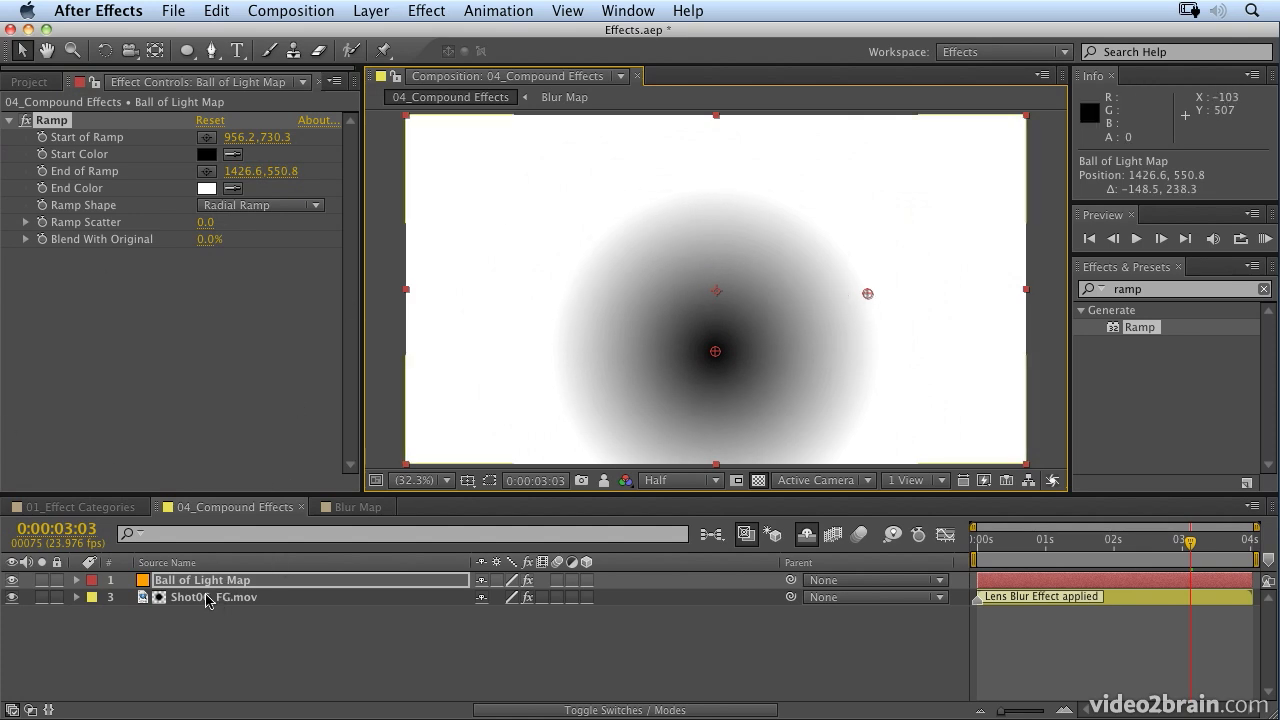
# Hide the gradient layer and set Shot06_FG.mov's Blur Map Layer to Ball of Light Map
pyautogui.click(12, 580)
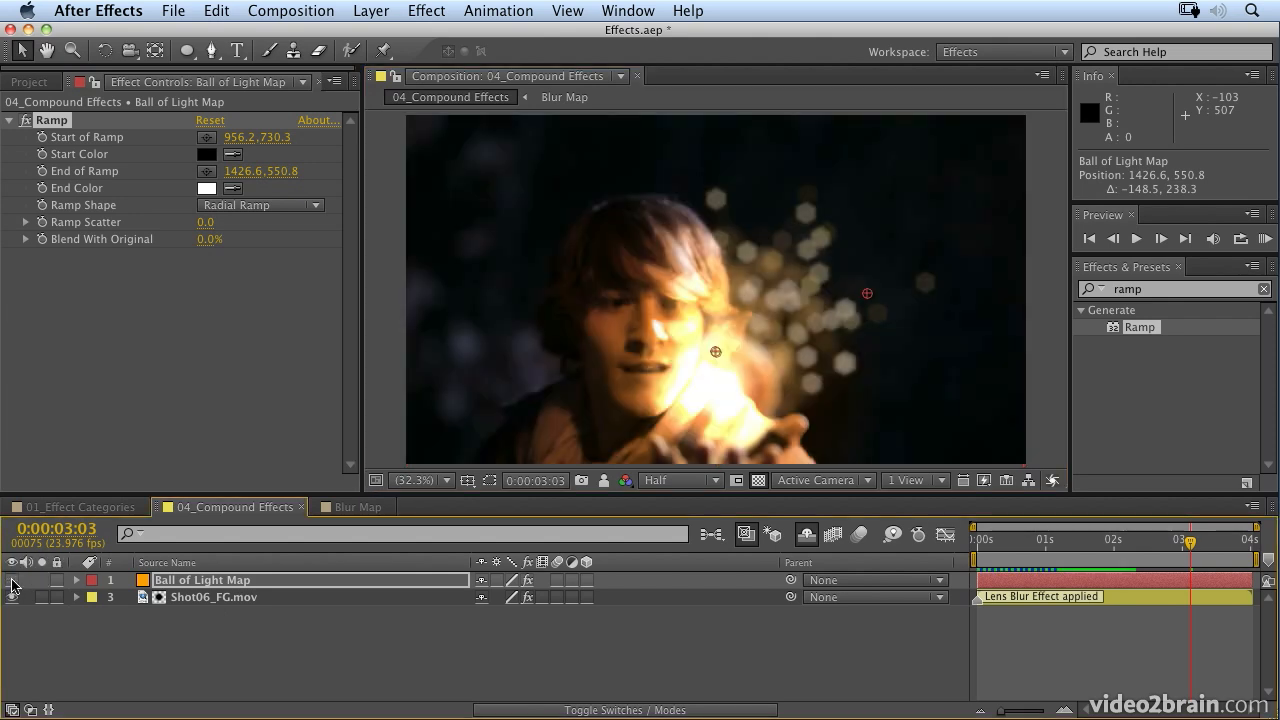
pyautogui.click(214, 596)
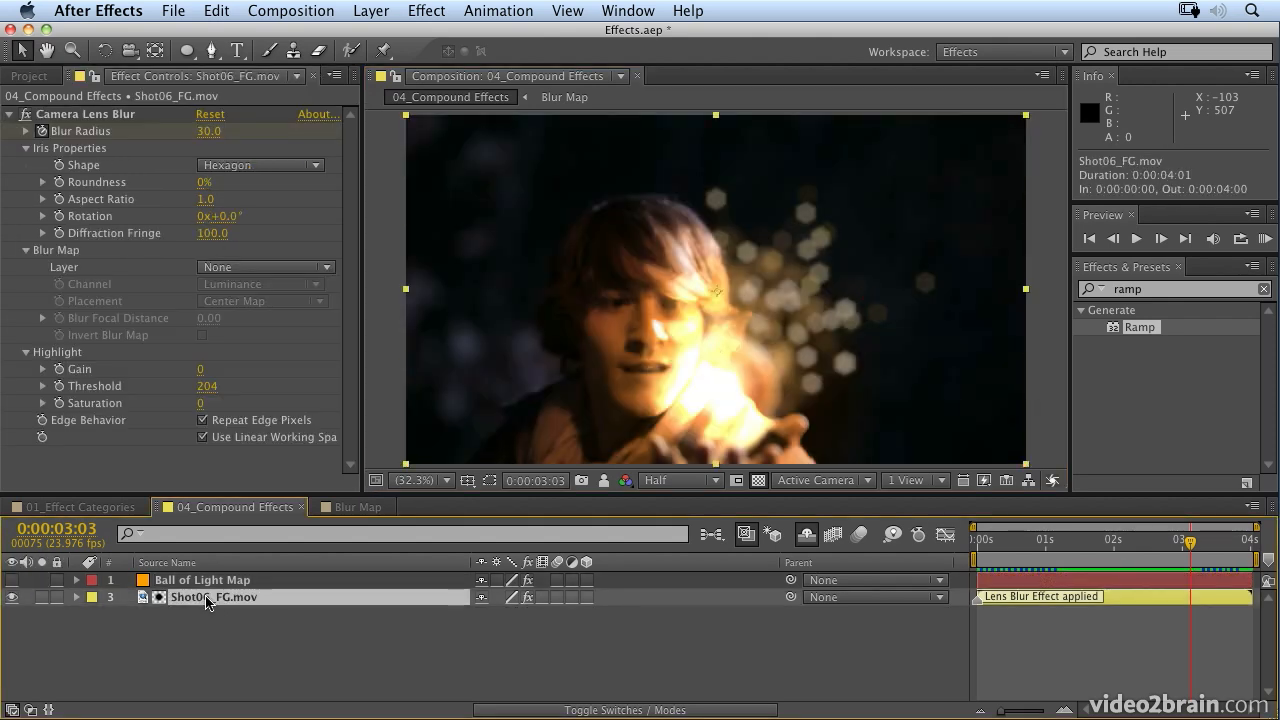
pyautogui.click(264, 268)
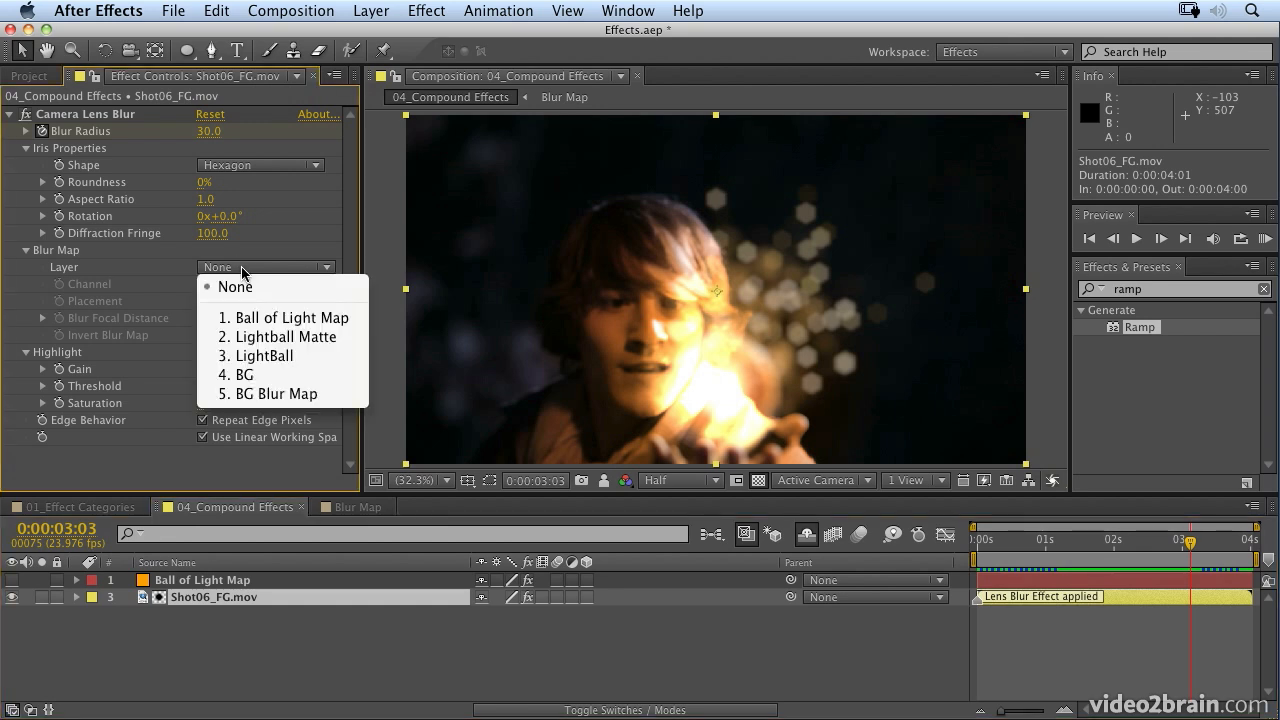
pyautogui.moveTo(264, 356)
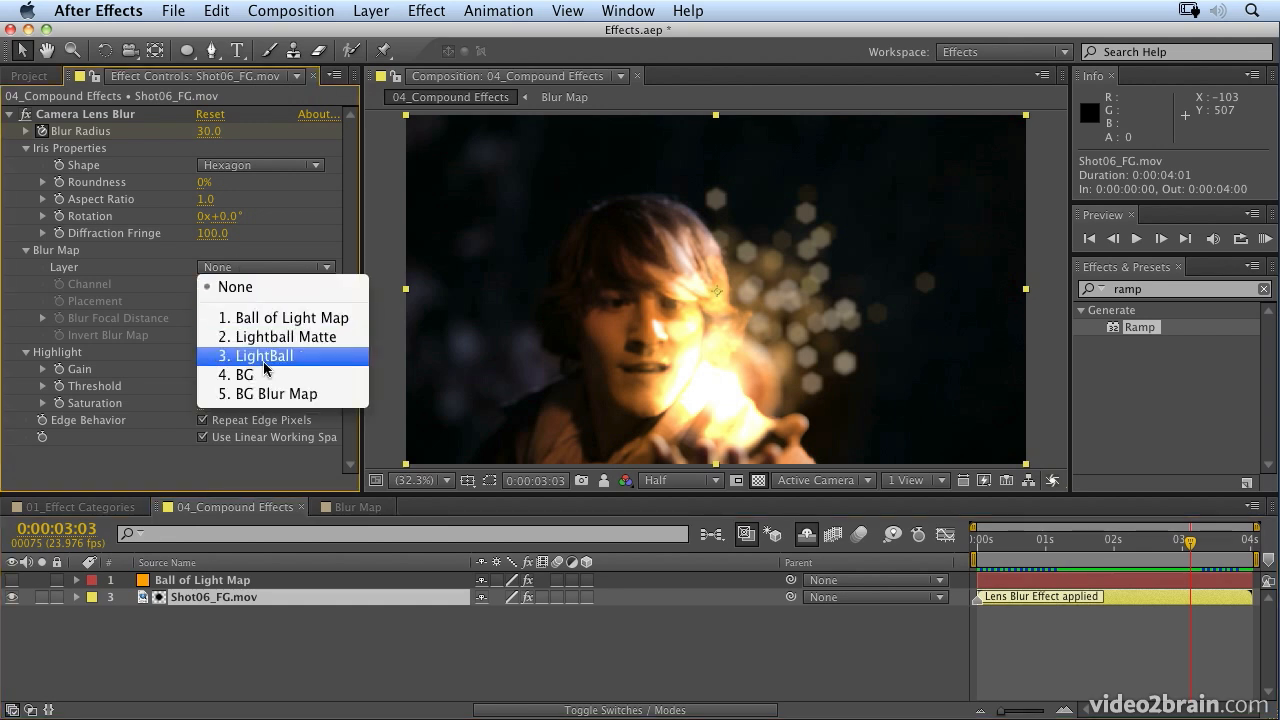
pyautogui.click(284, 318)
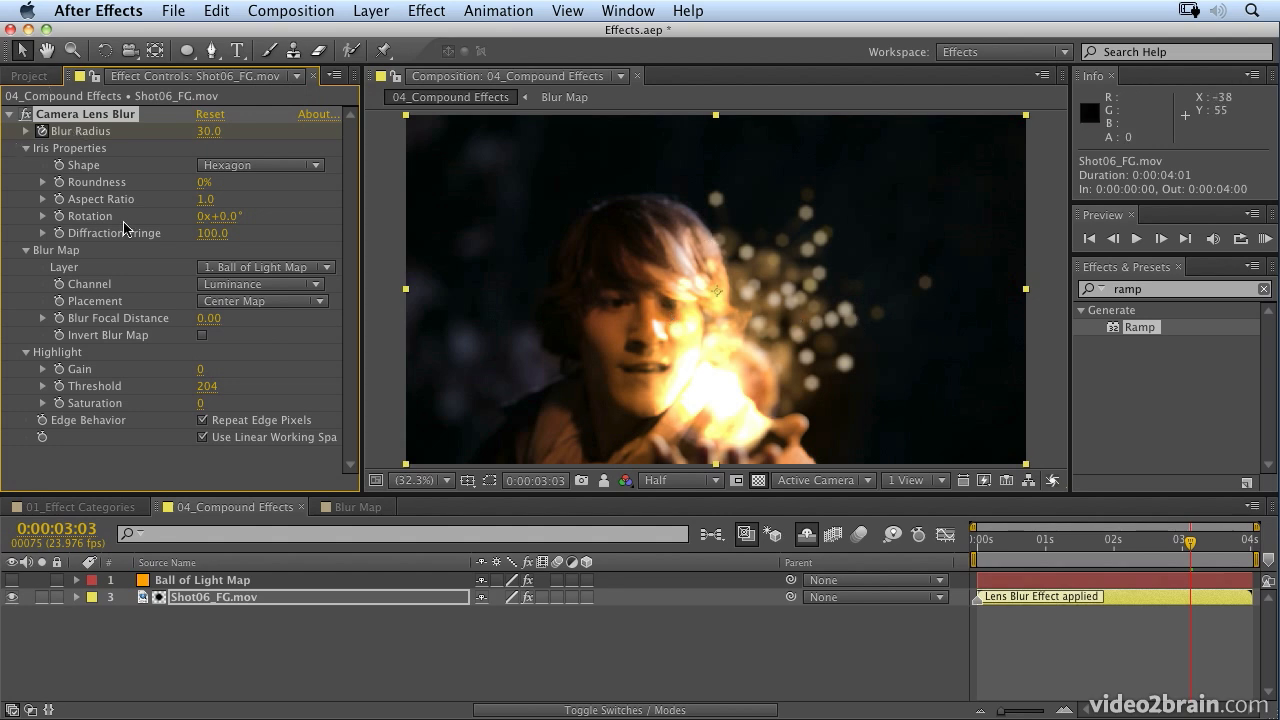
pyautogui.click(204, 580)
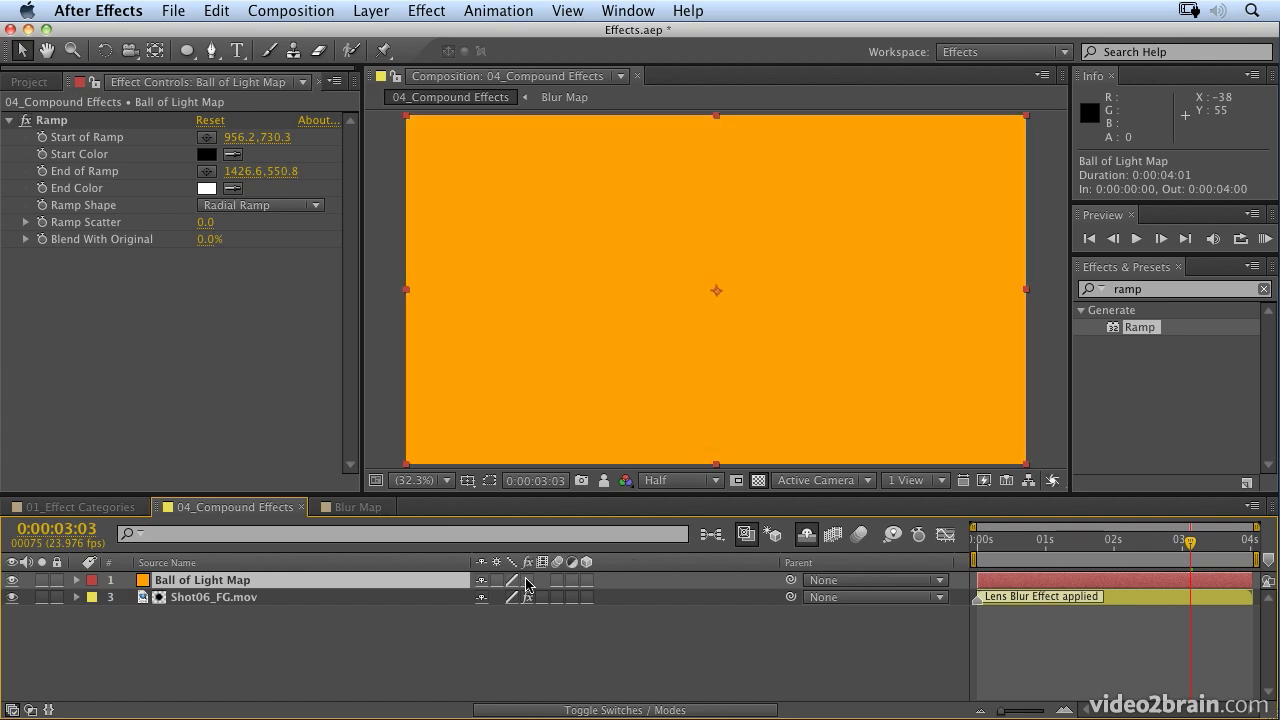
pyautogui.moveTo(528, 584)
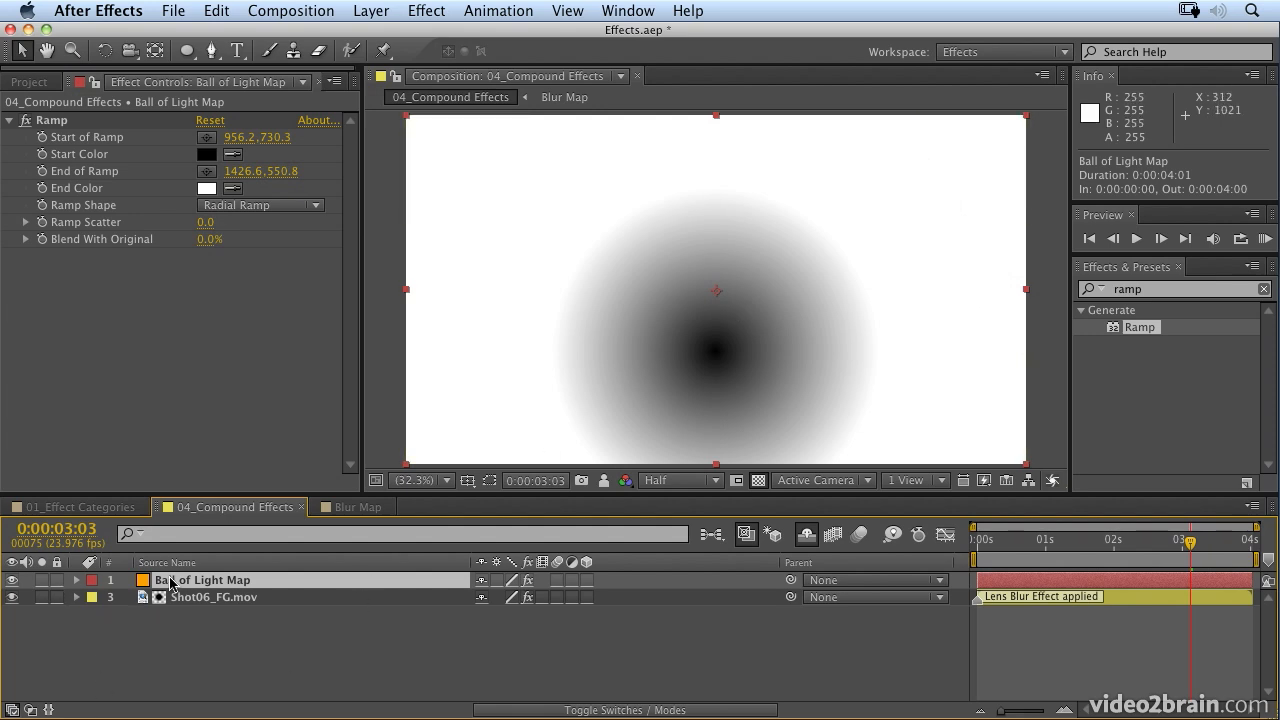
pyautogui.moveTo(384, 8)
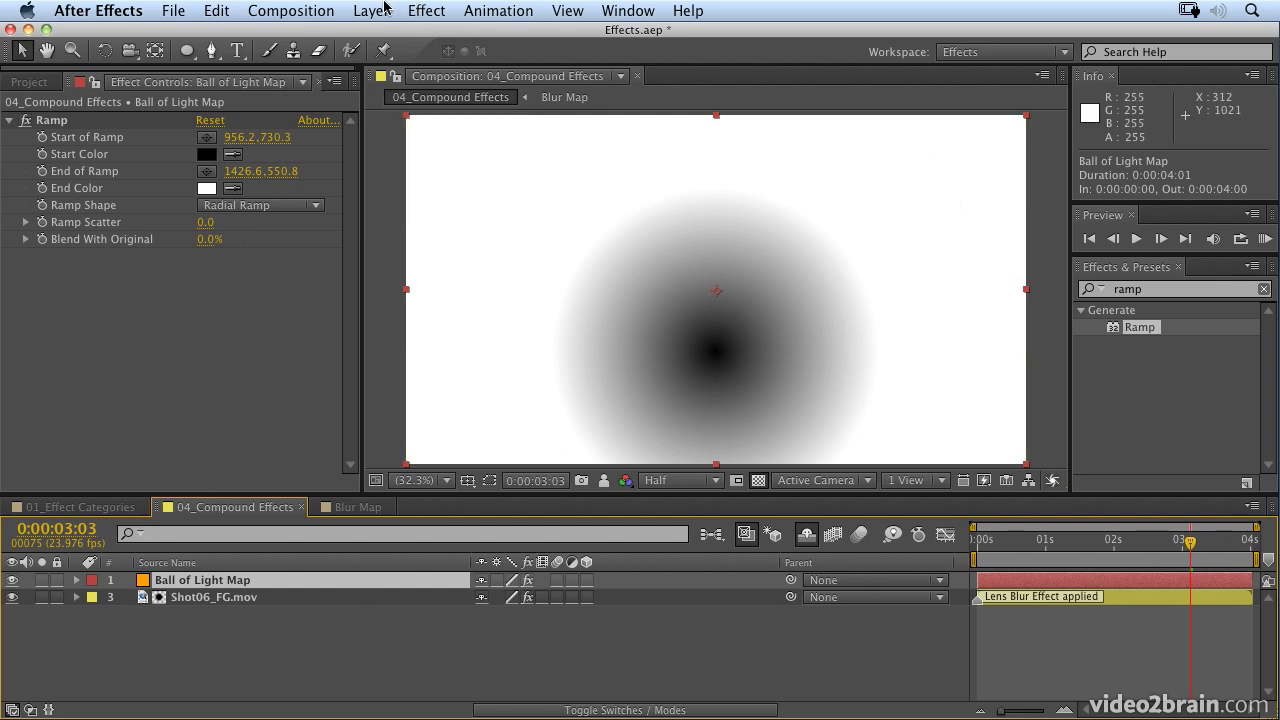
# Pre-compose the Ball of Light Map layer with all attributes moved into Ball of Light Map Comp 1
pyautogui.click(372, 12)
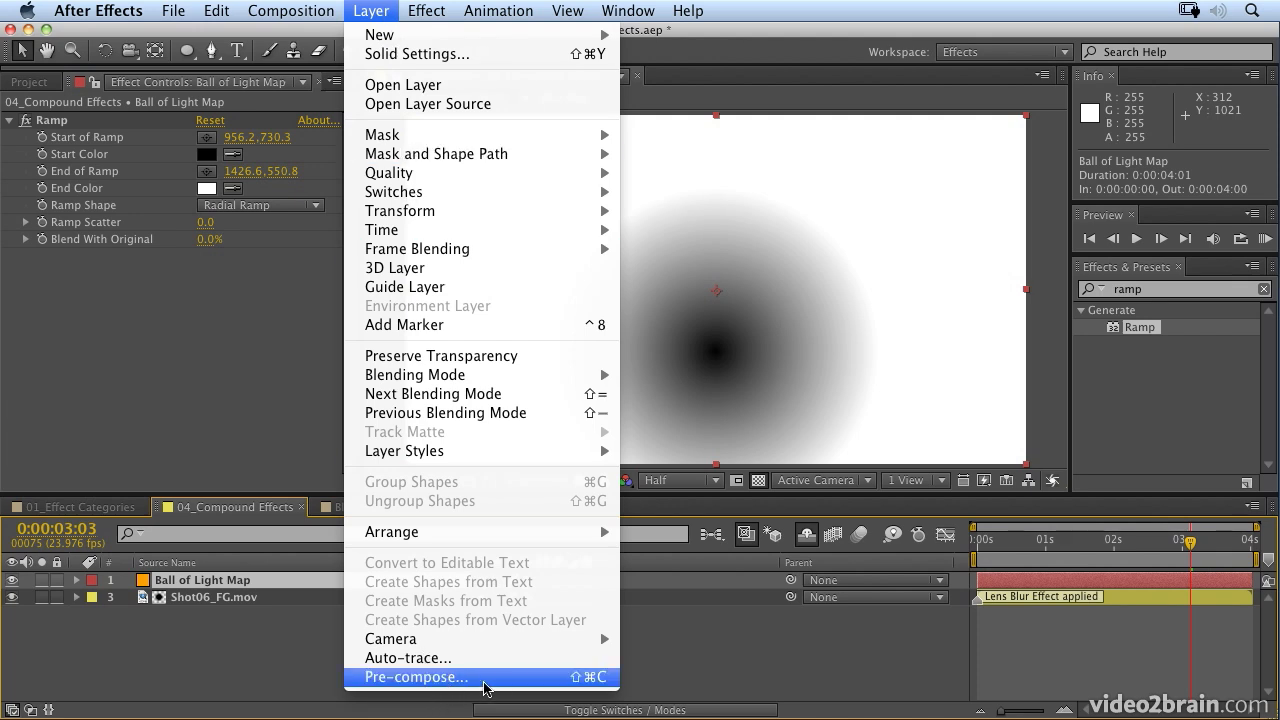
pyautogui.moveTo(500, 684)
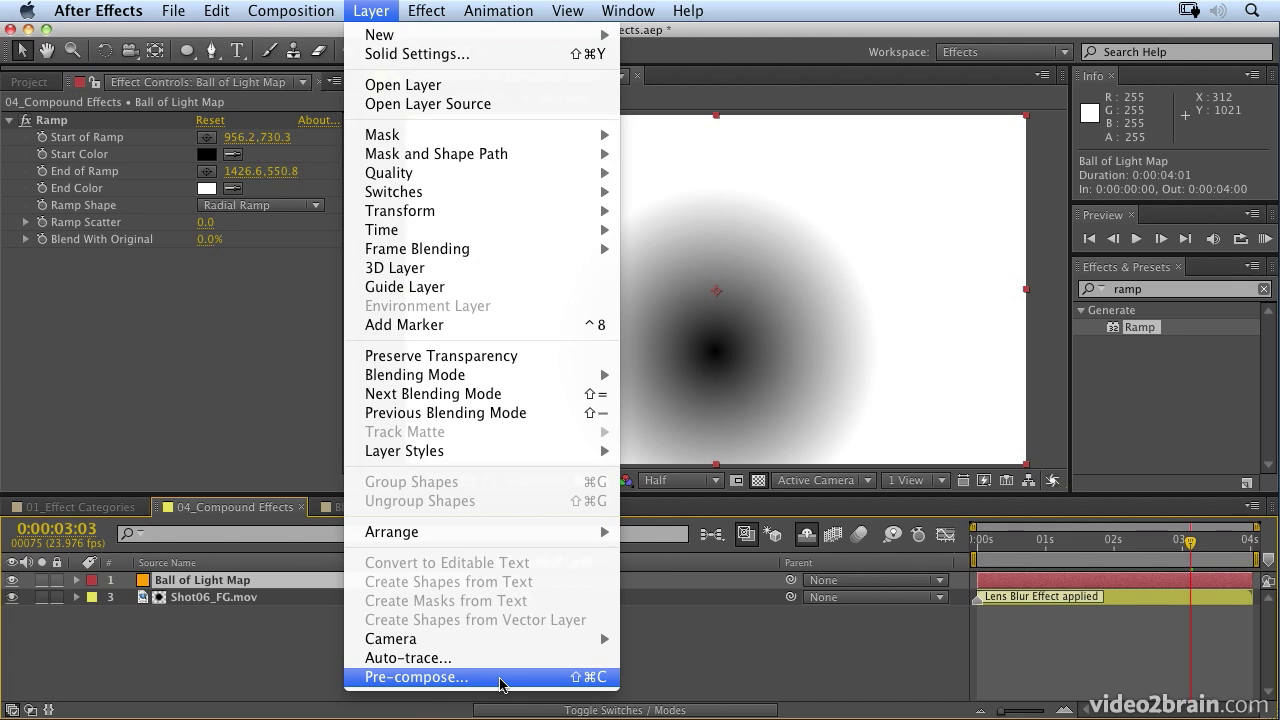
pyautogui.click(416, 676)
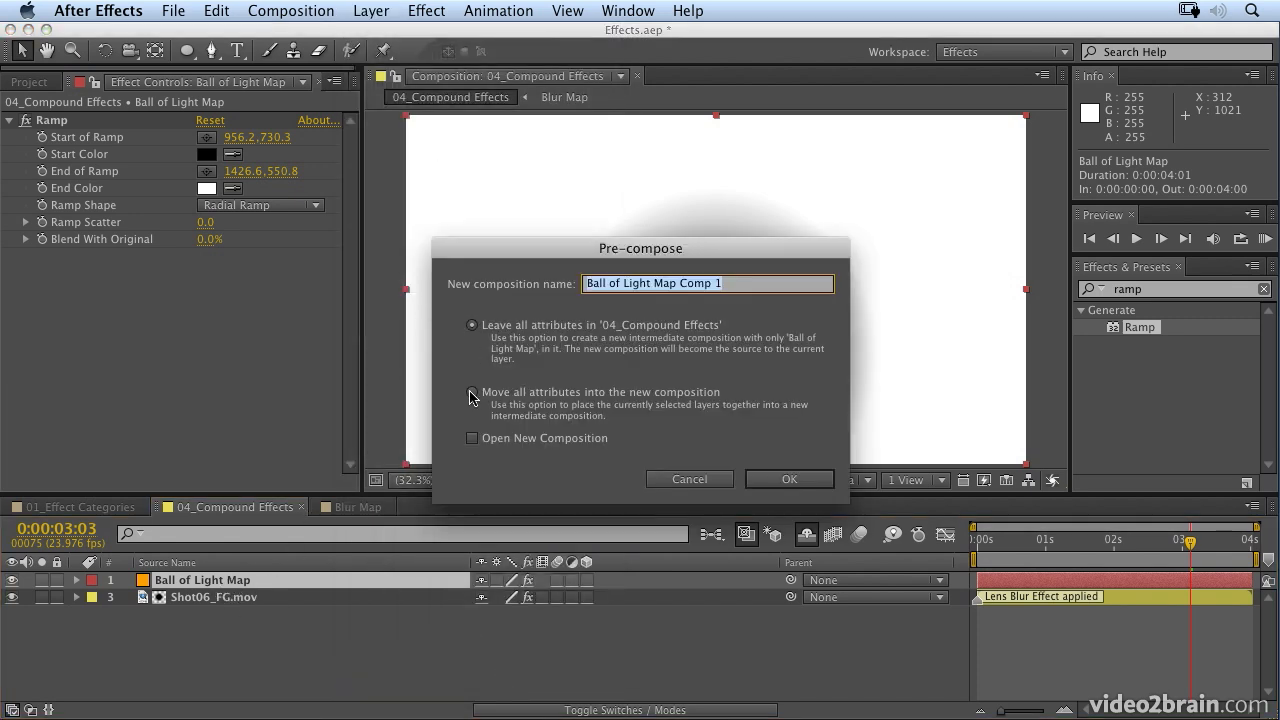
pyautogui.click(472, 390)
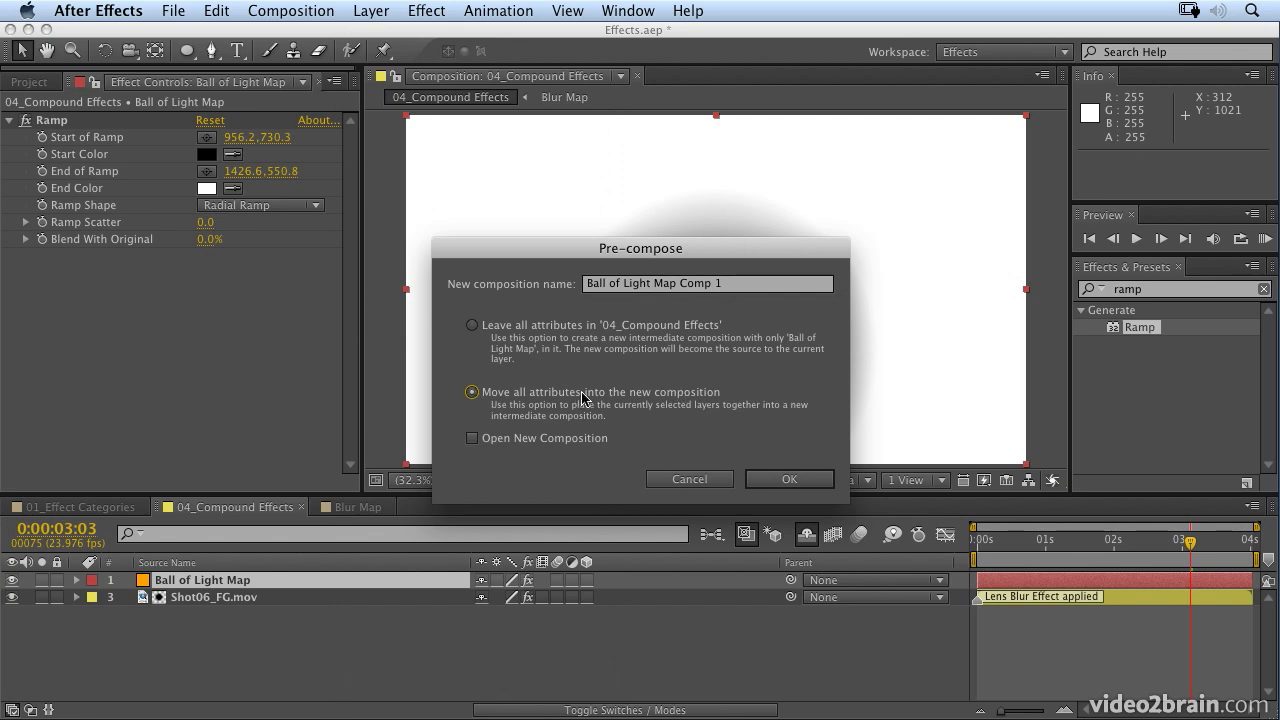
pyautogui.moveTo(576, 376)
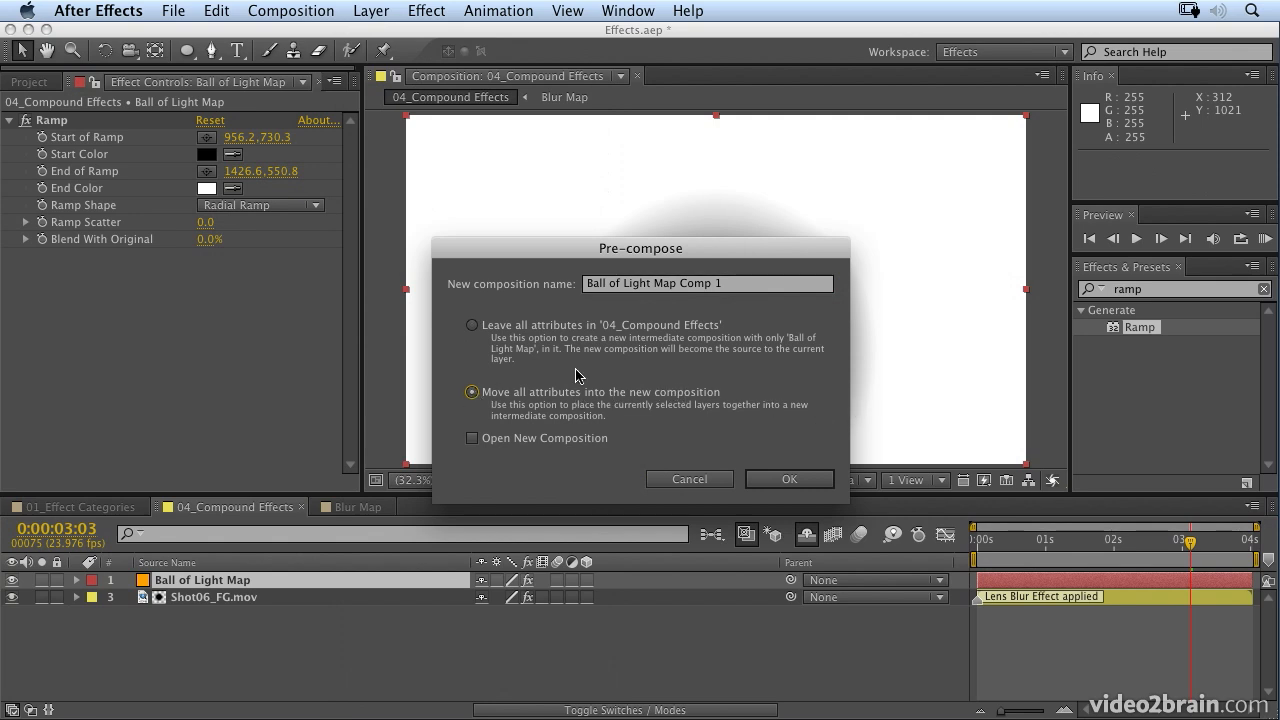
pyautogui.moveTo(196, 590)
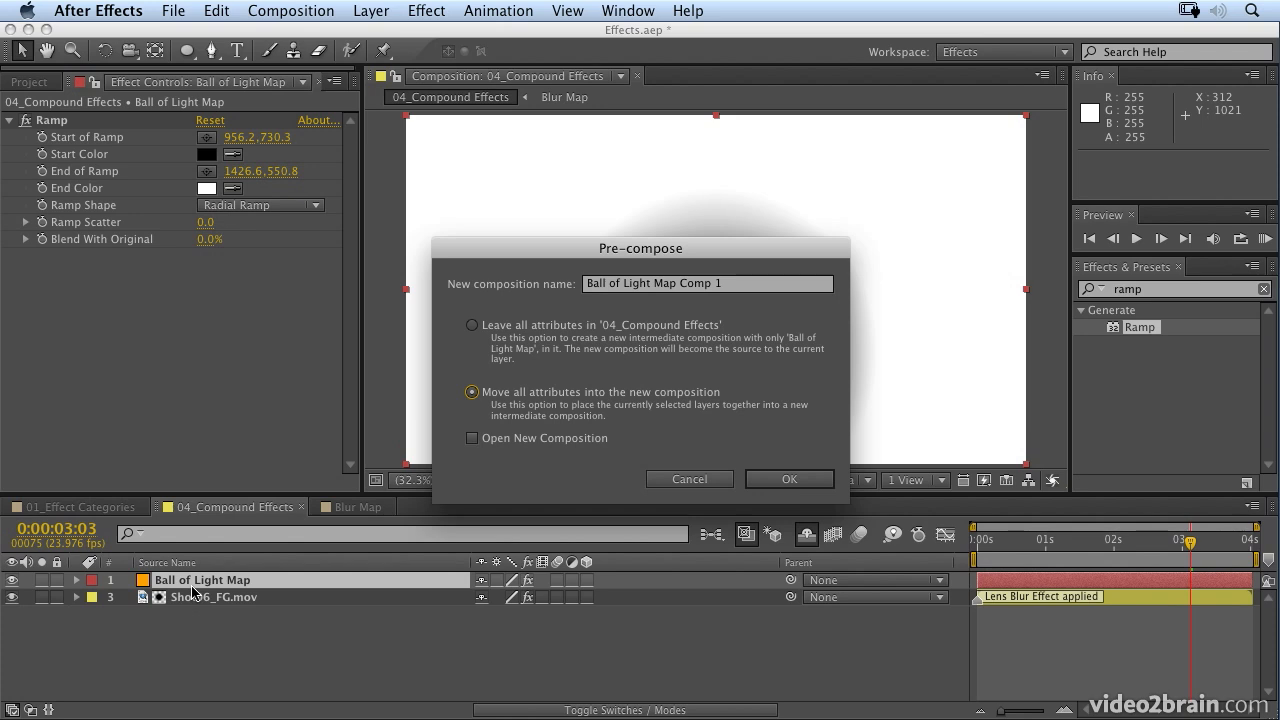
pyautogui.moveTo(564, 416)
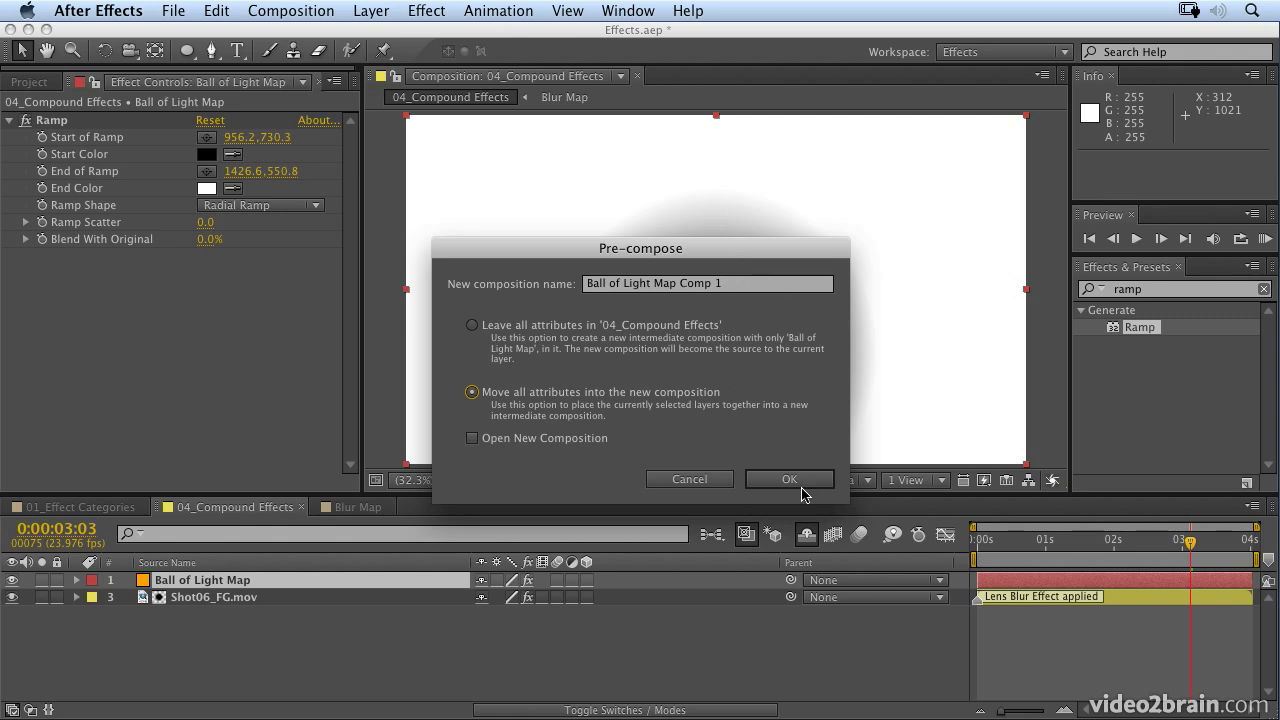
pyautogui.click(788, 480)
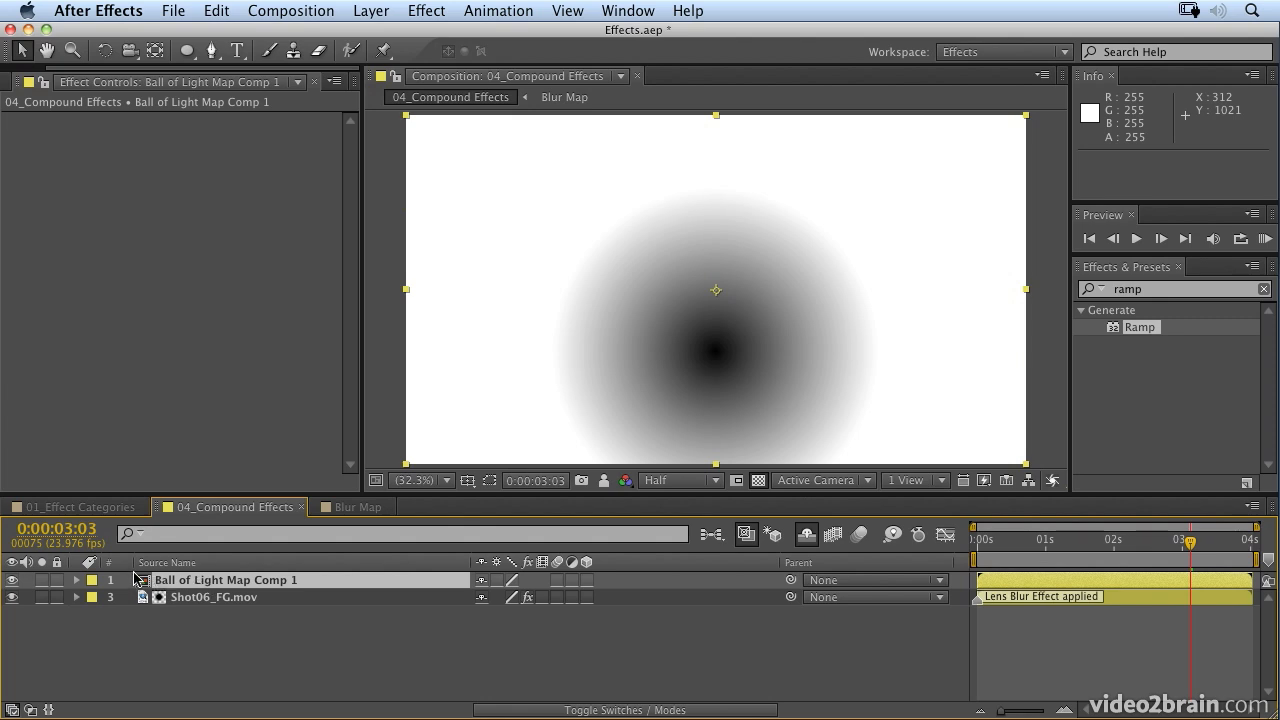
pyautogui.moveTo(826, 286)
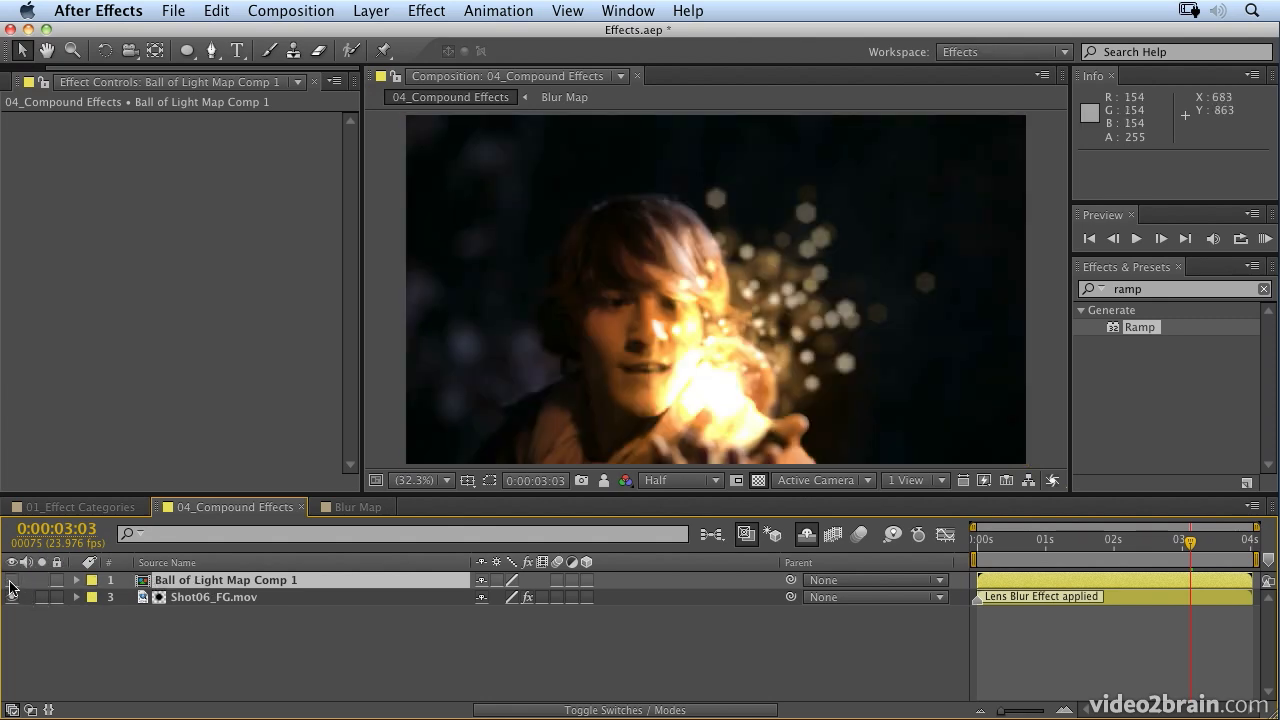
# Set Shot06_FG.mov's Camera Lens Blur map to Ball of Light Map Comp 1, toggling it off briefly to compare
pyautogui.click(214, 596)
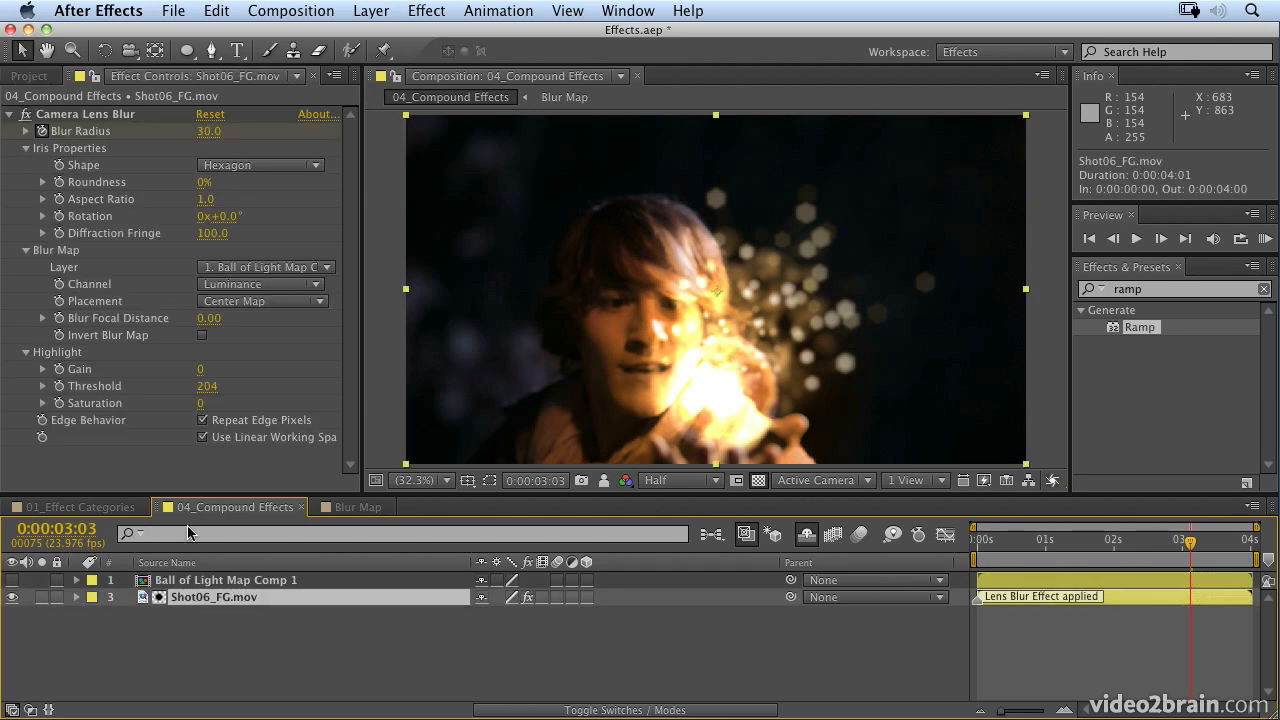
pyautogui.click(264, 268)
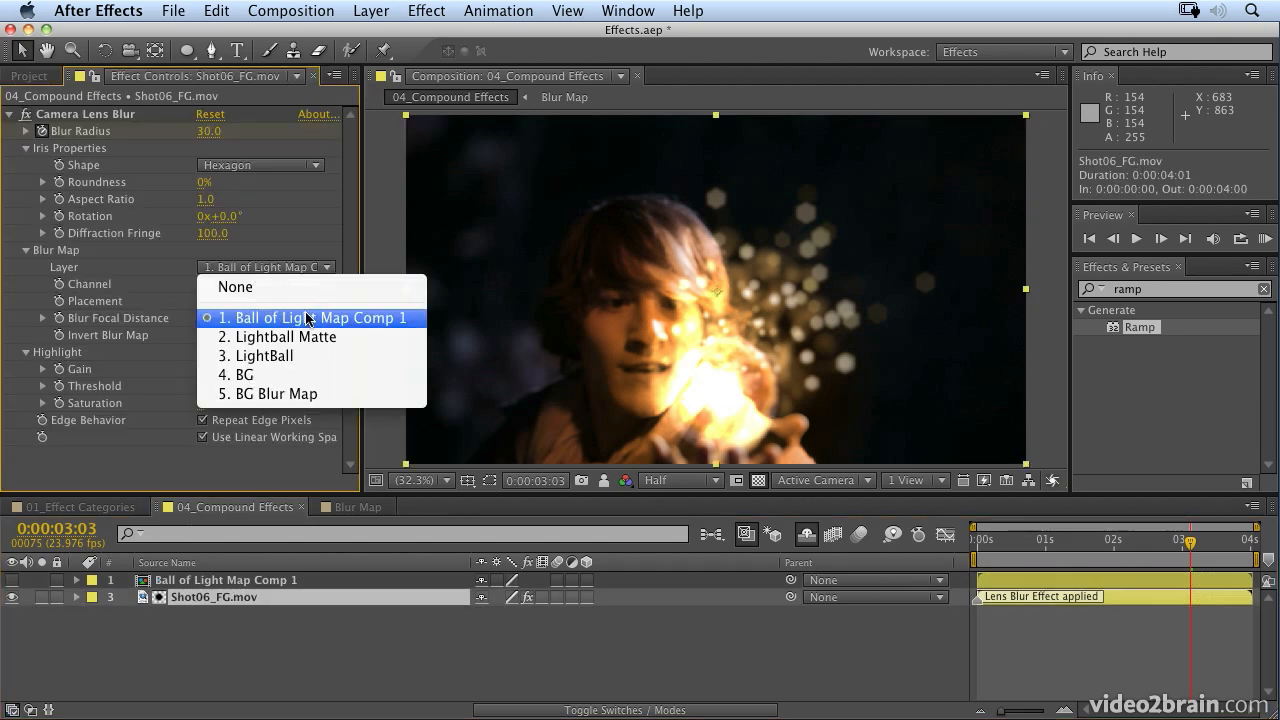
pyautogui.click(312, 318)
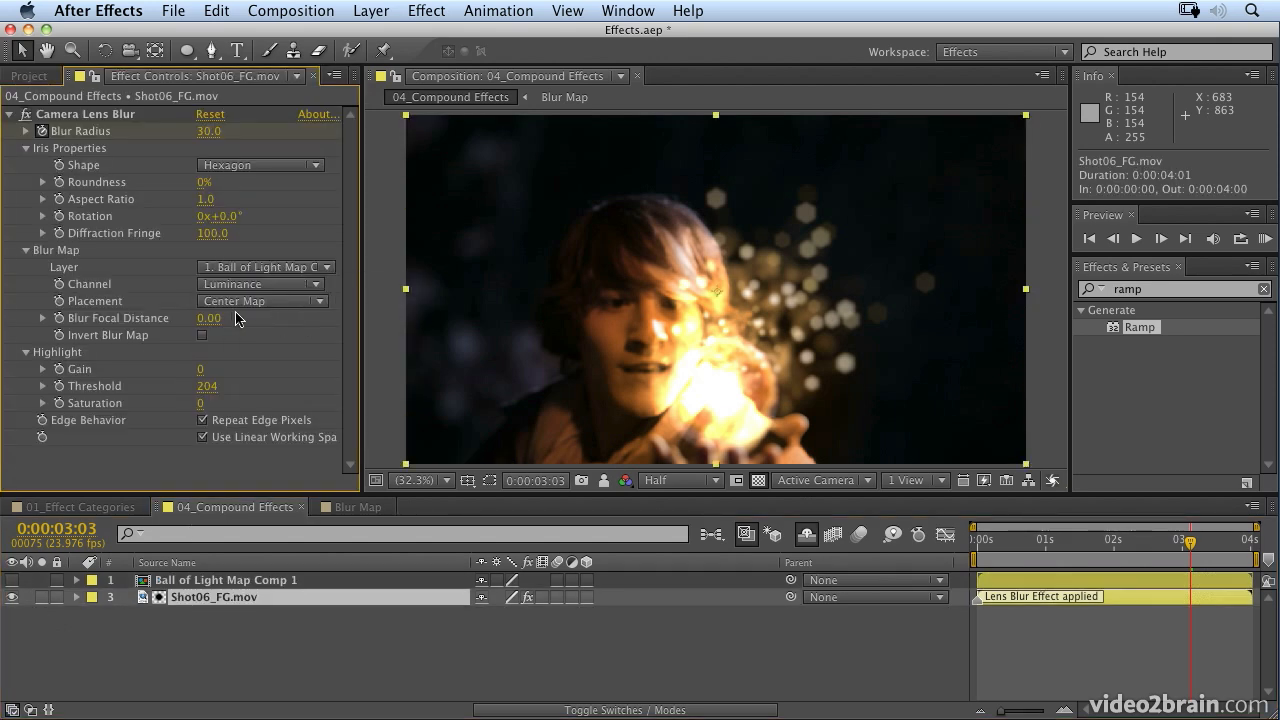
pyautogui.click(264, 268)
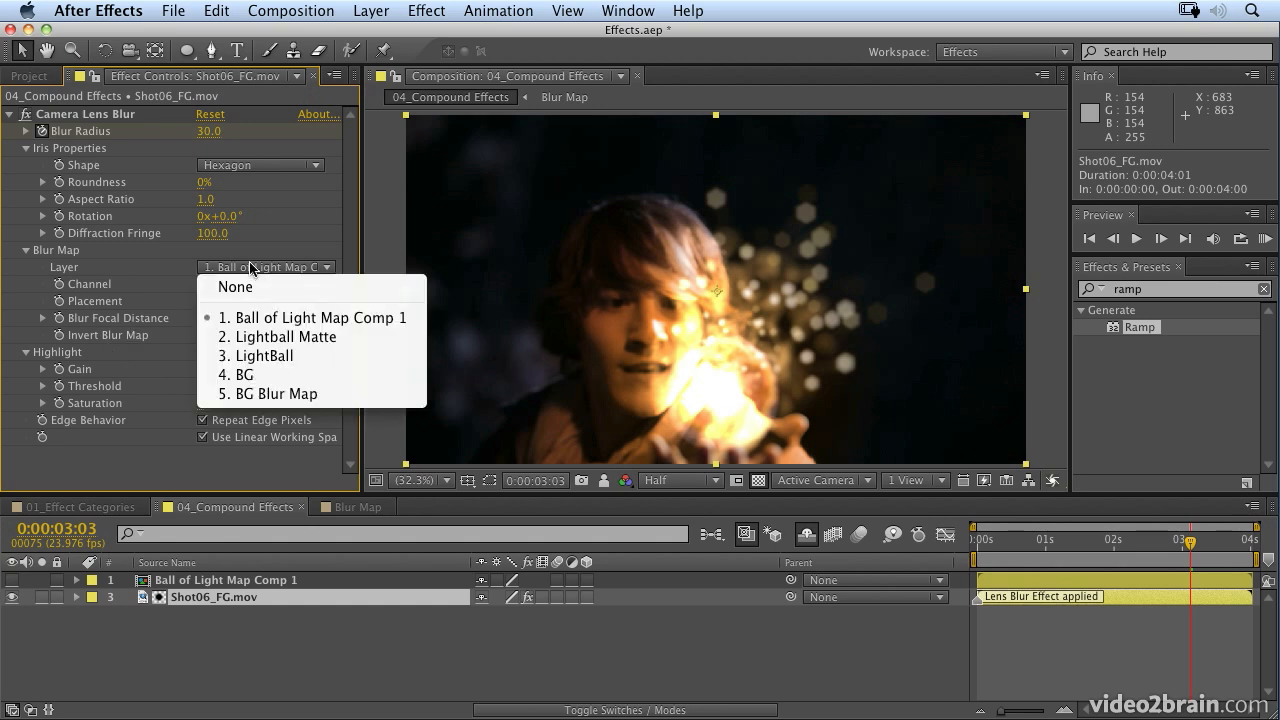
pyautogui.click(236, 288)
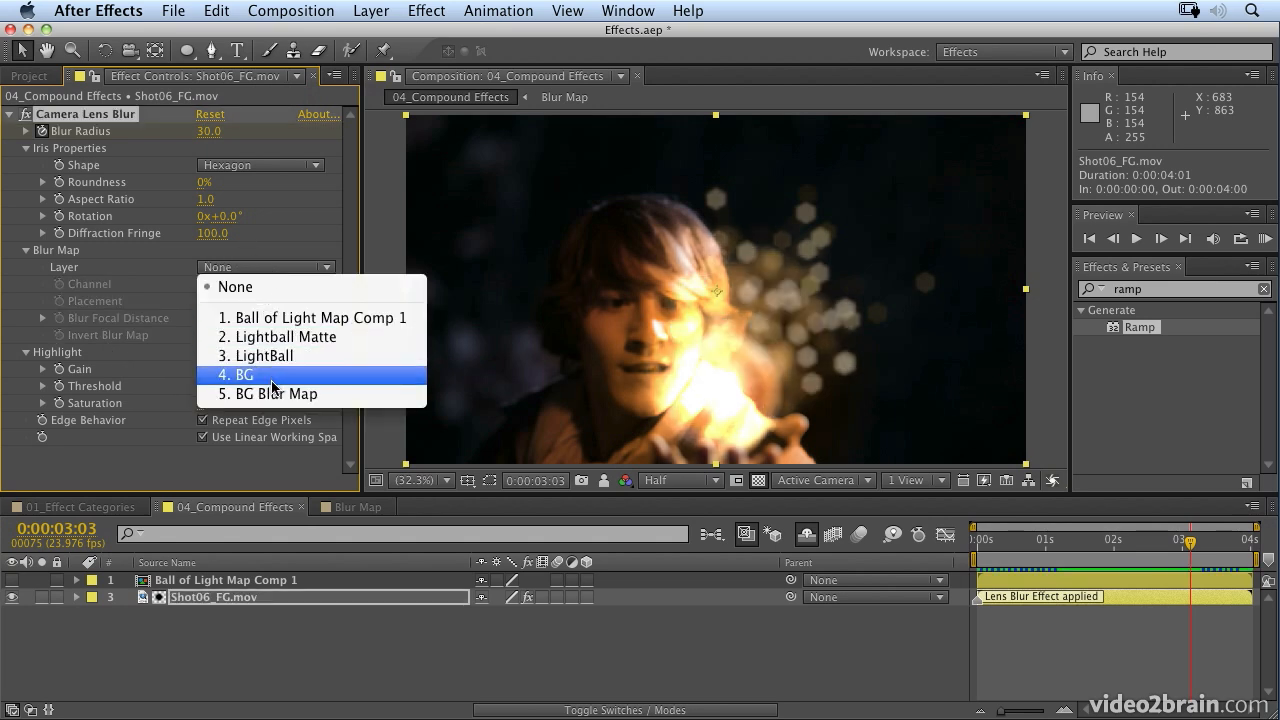
pyautogui.click(322, 316)
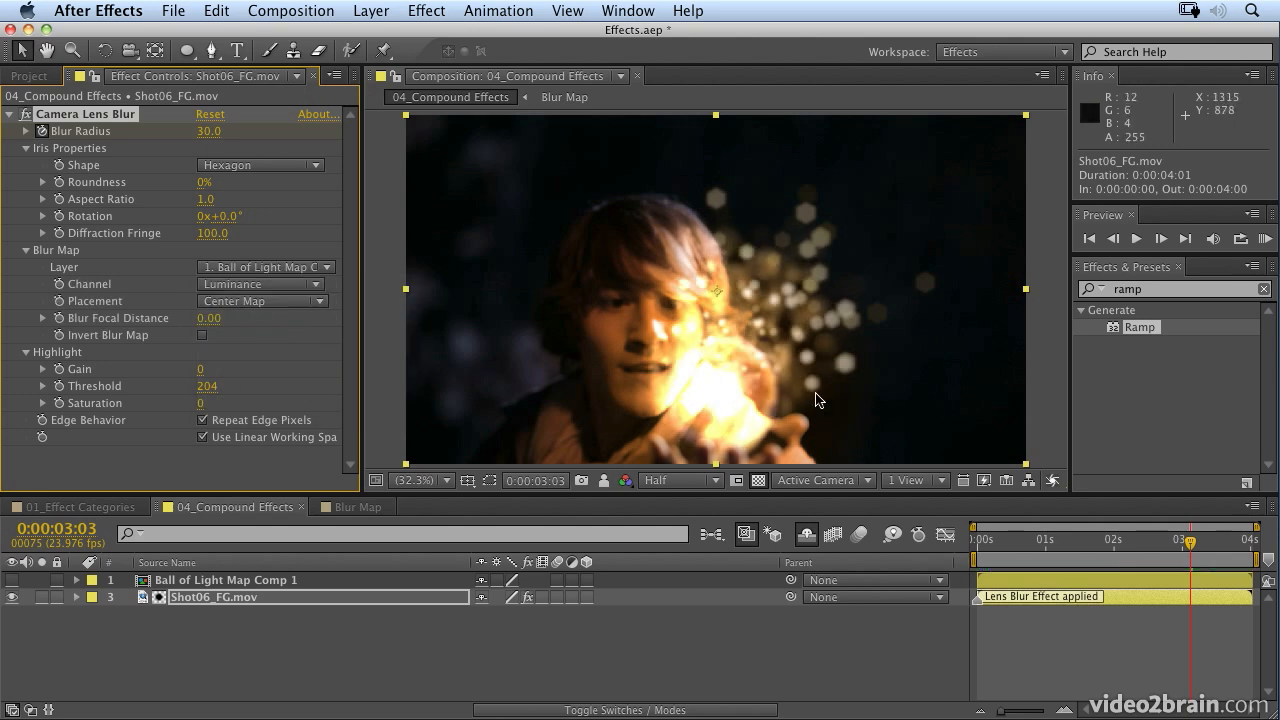
pyautogui.moveTo(788, 324)
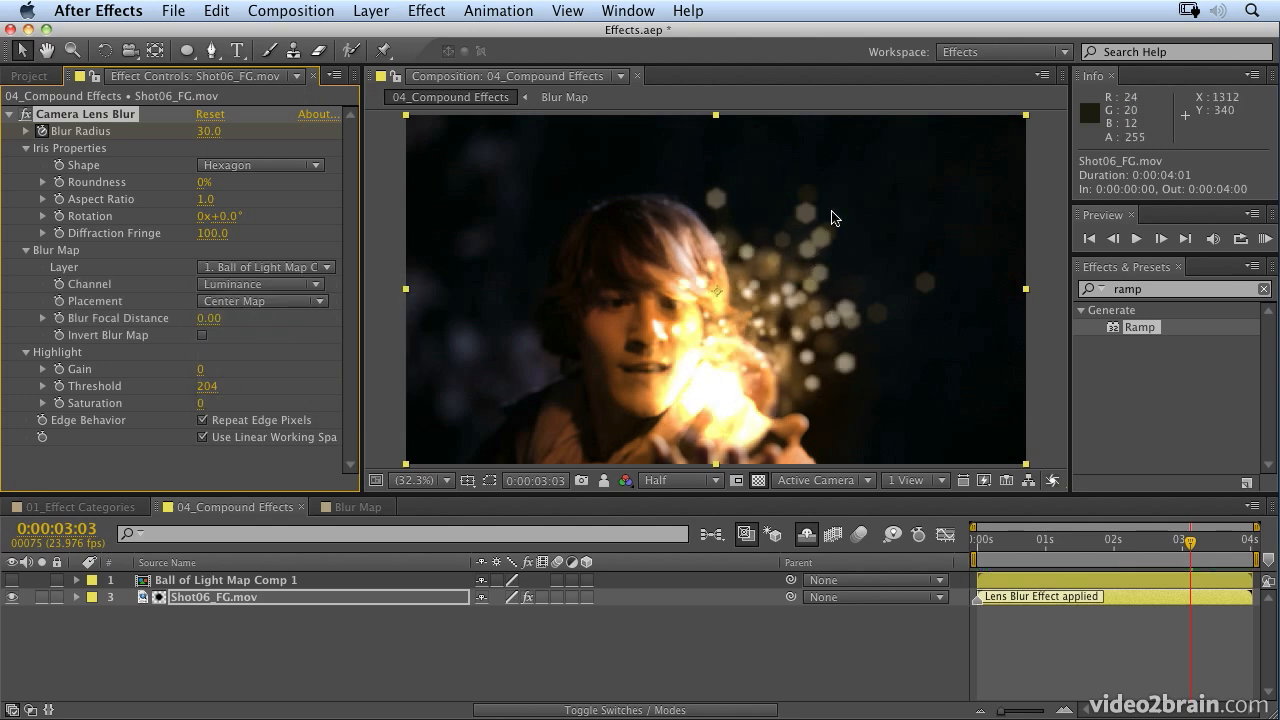
pyautogui.moveTo(808, 284)
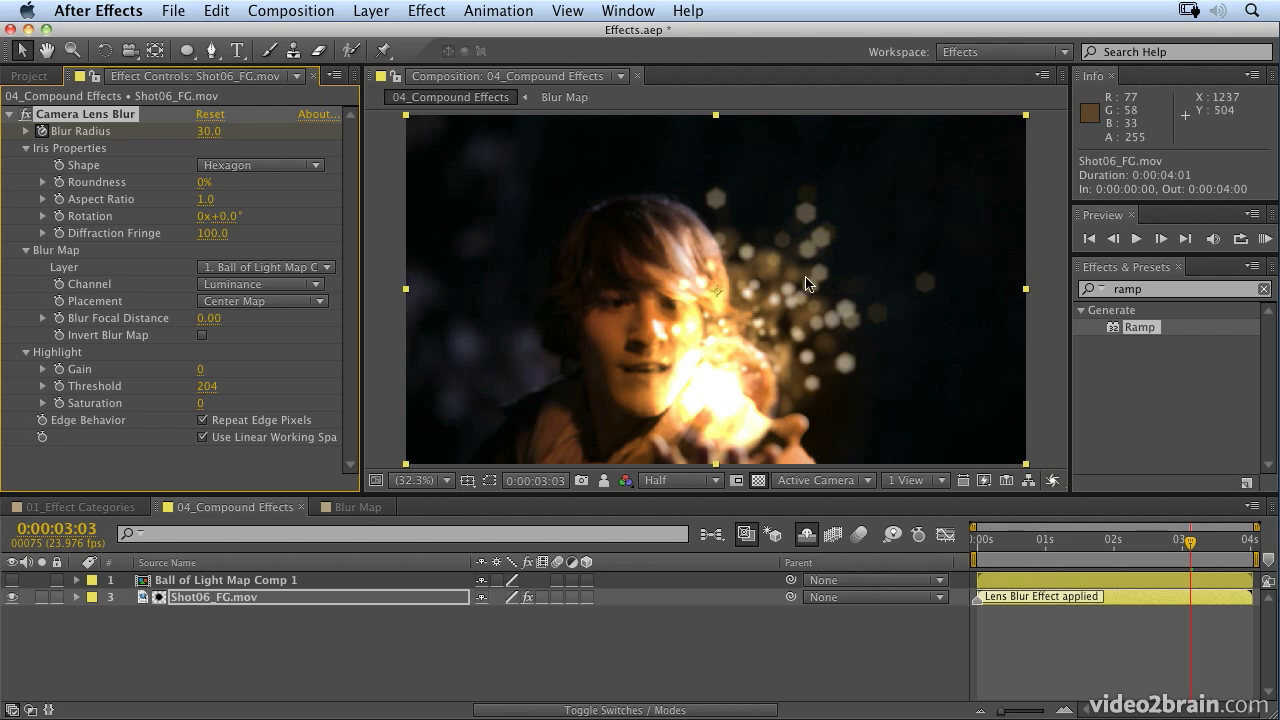
pyautogui.moveTo(730, 420)
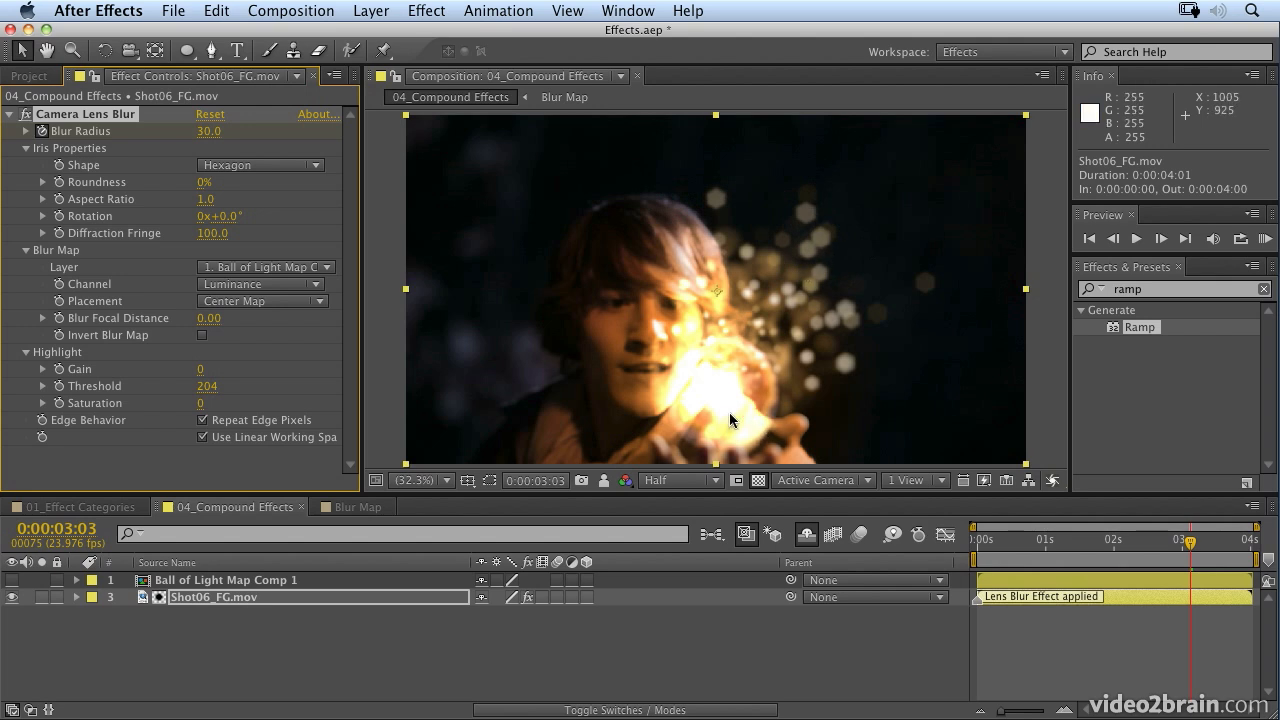
pyautogui.moveTo(740, 412)
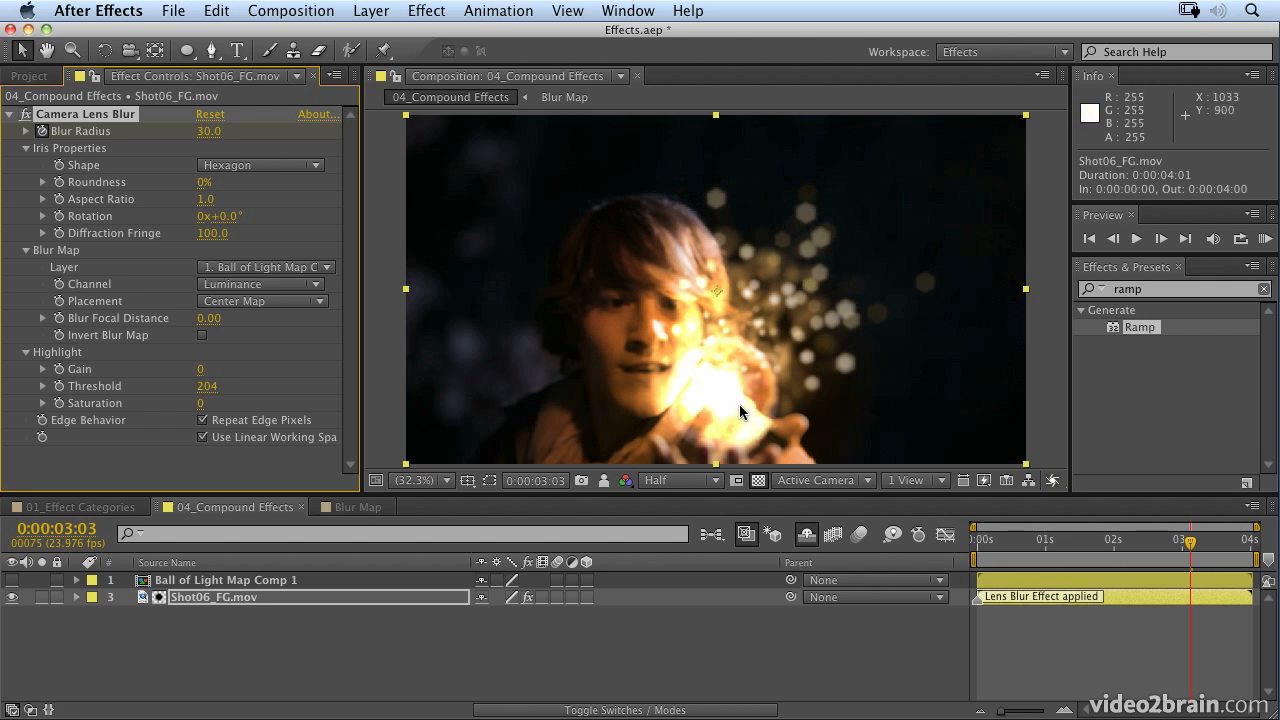
pyautogui.moveTo(742, 416)
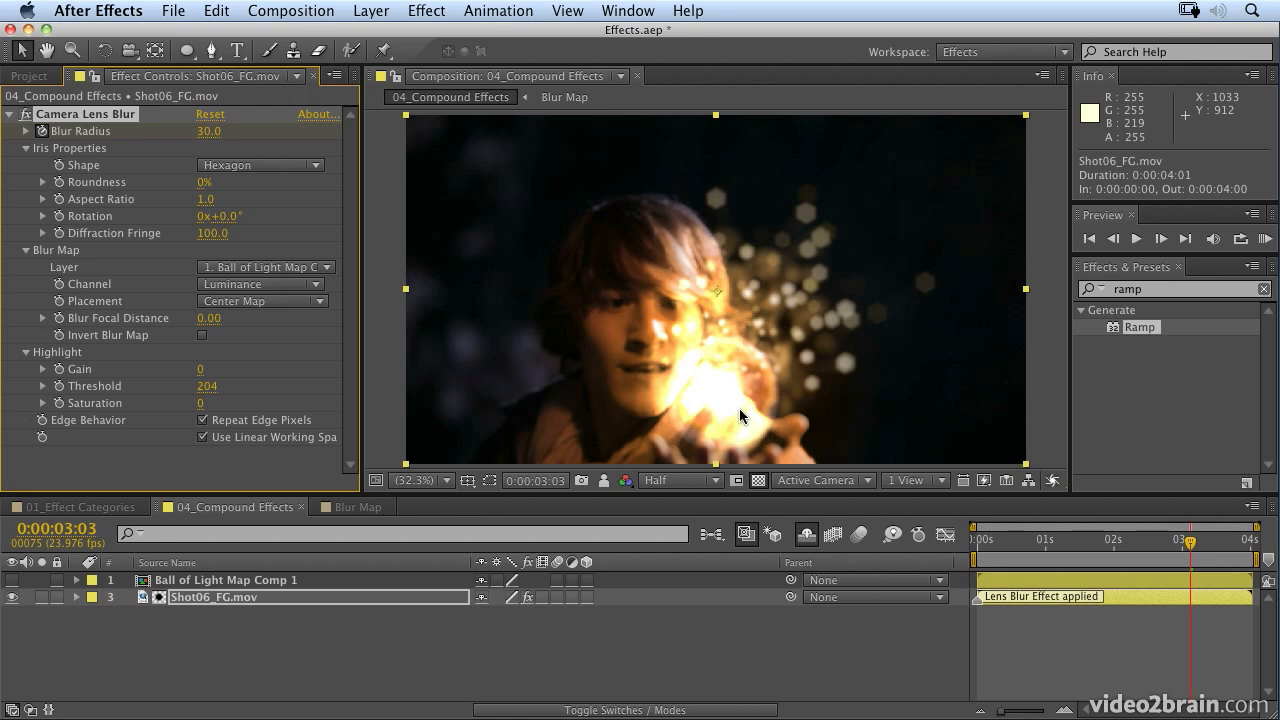
pyautogui.moveTo(364, 598)
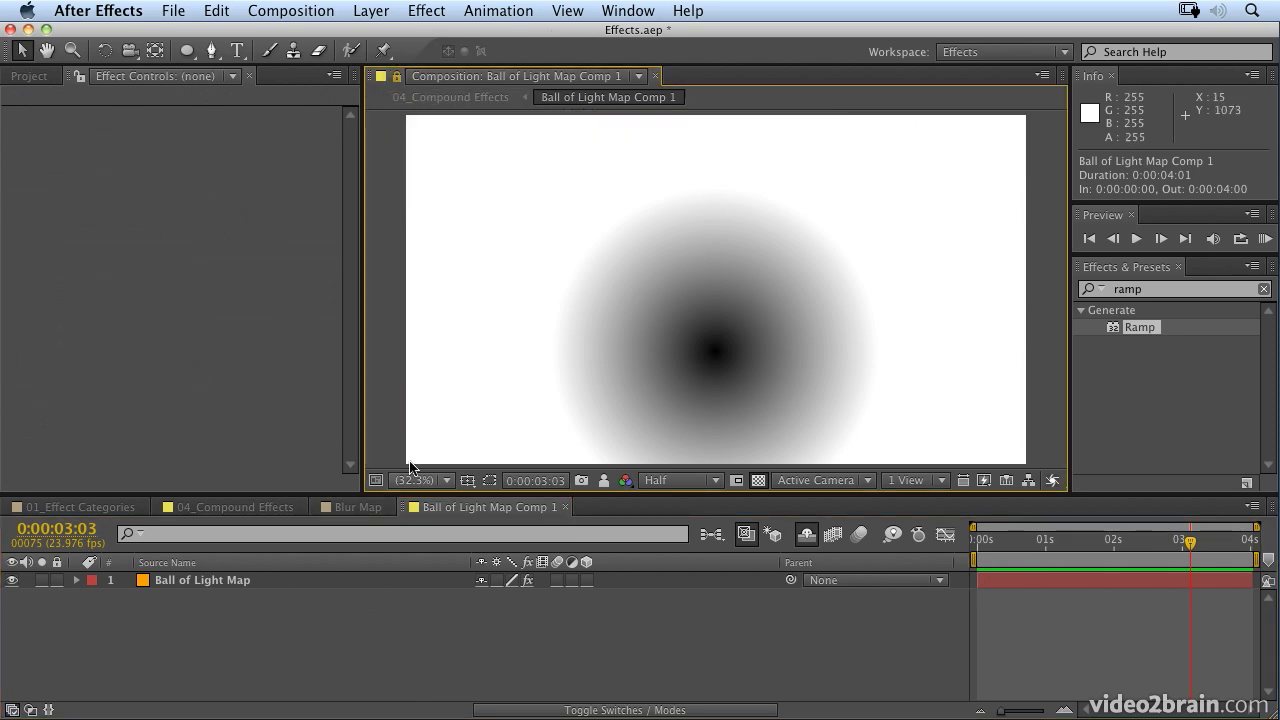
# Add a second viewer and show 04_Compound Effects beside the radial light map comp
pyautogui.click(568, 12)
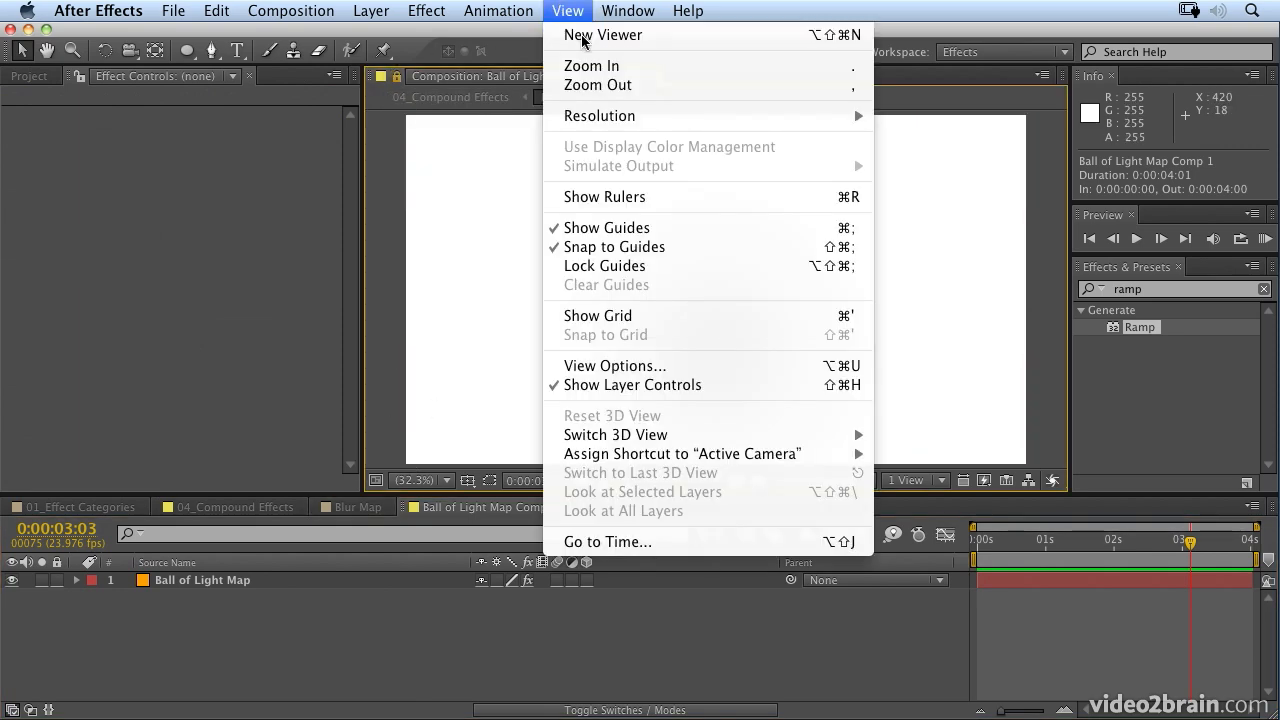
pyautogui.click(604, 36)
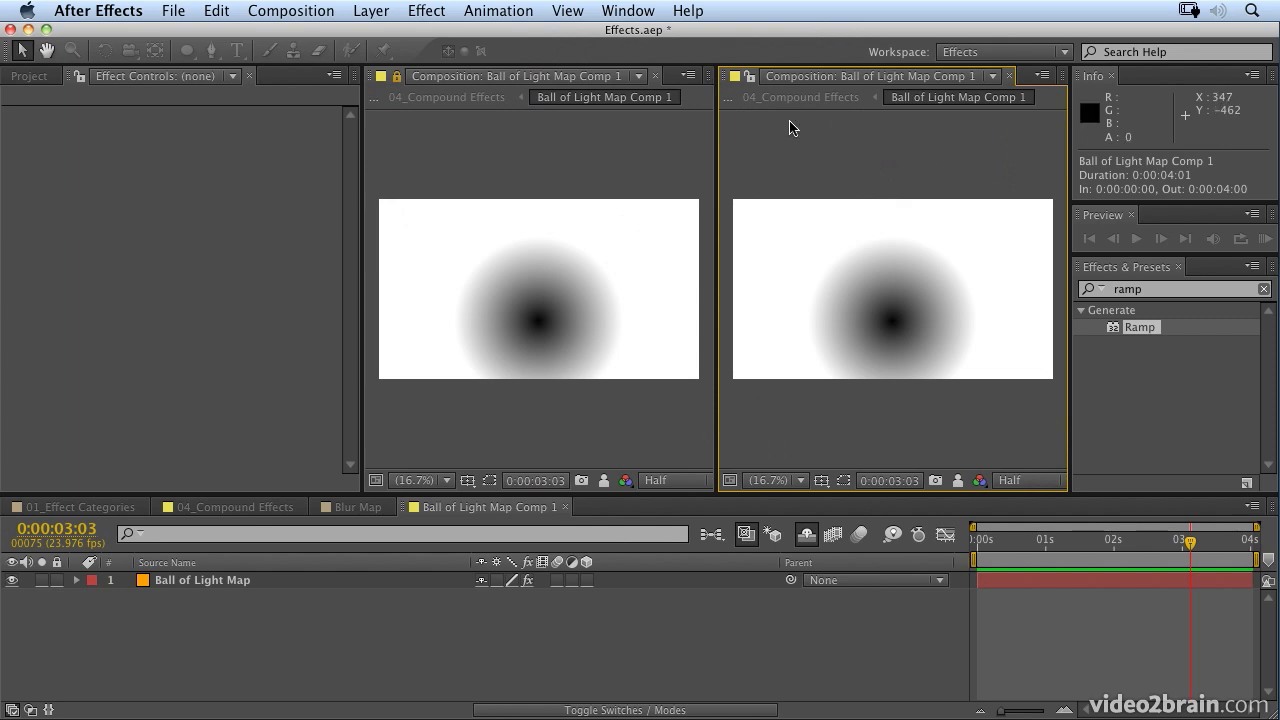
pyautogui.moveTo(904, 156)
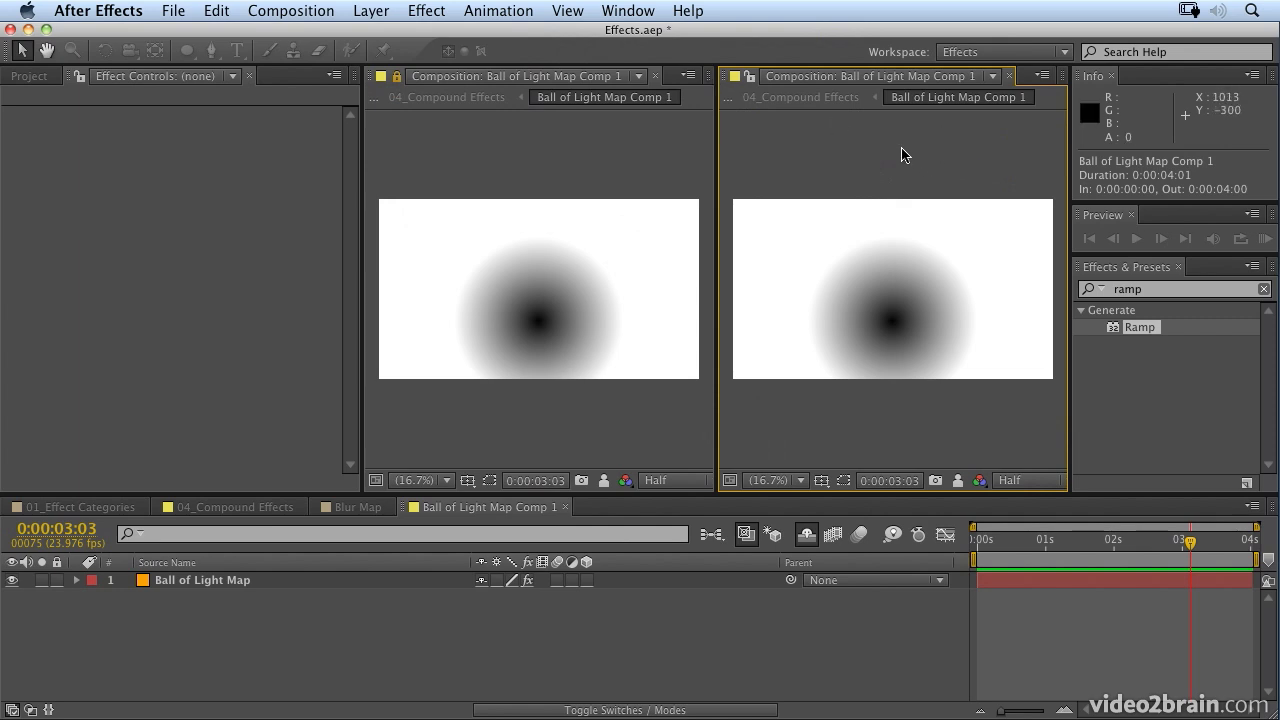
pyautogui.moveTo(490, 604)
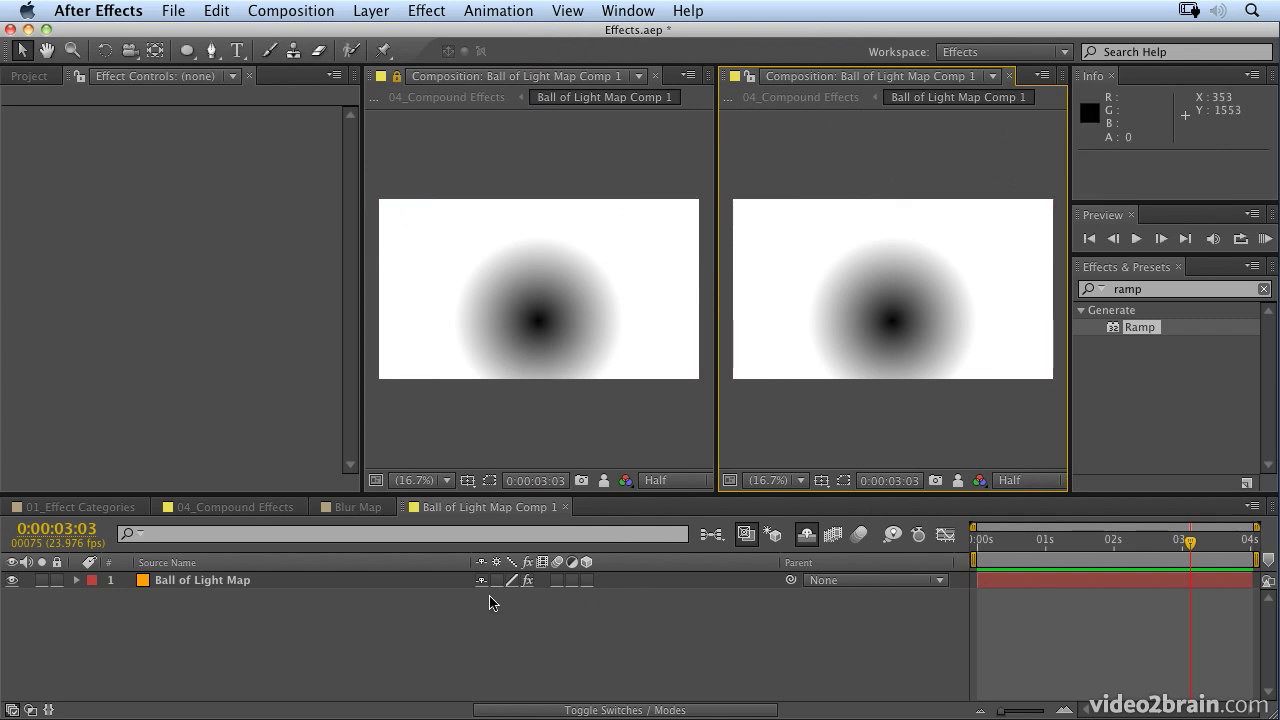
pyautogui.click(228, 508)
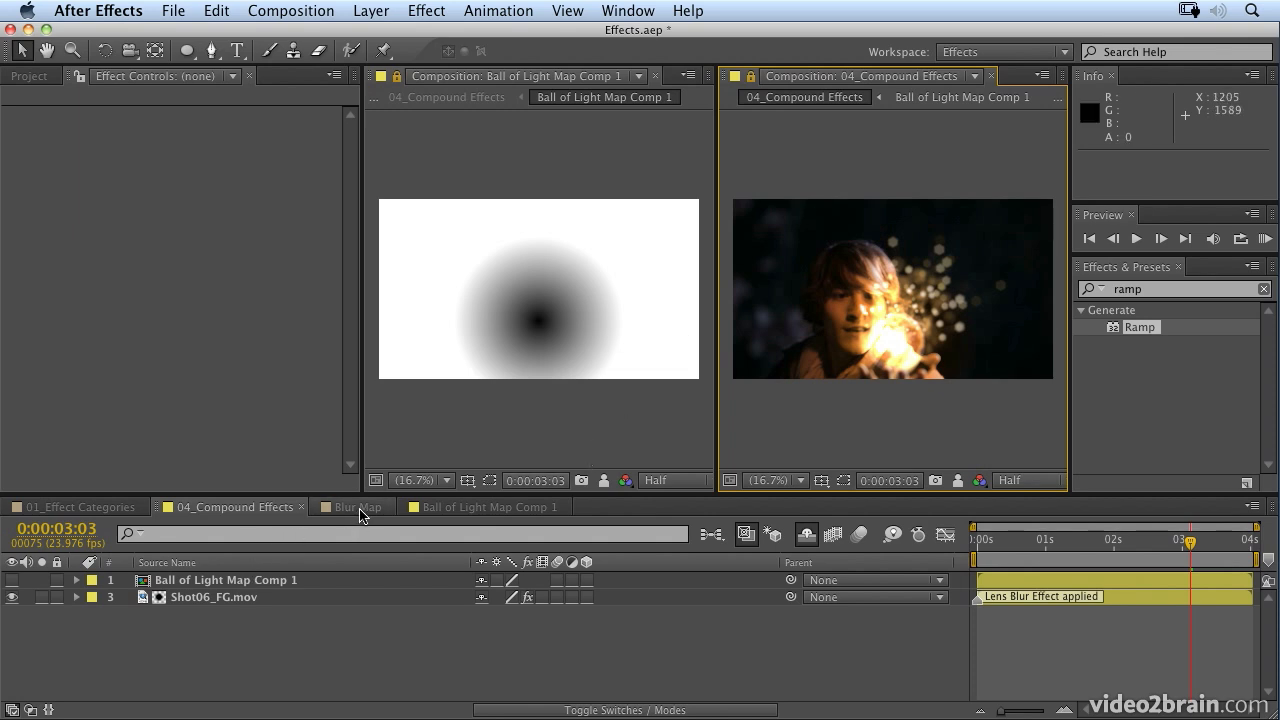
# Drag the Ramp's start and end points lower and tighter so the dark centre sits over the glowing ball
pyautogui.click(344, 508)
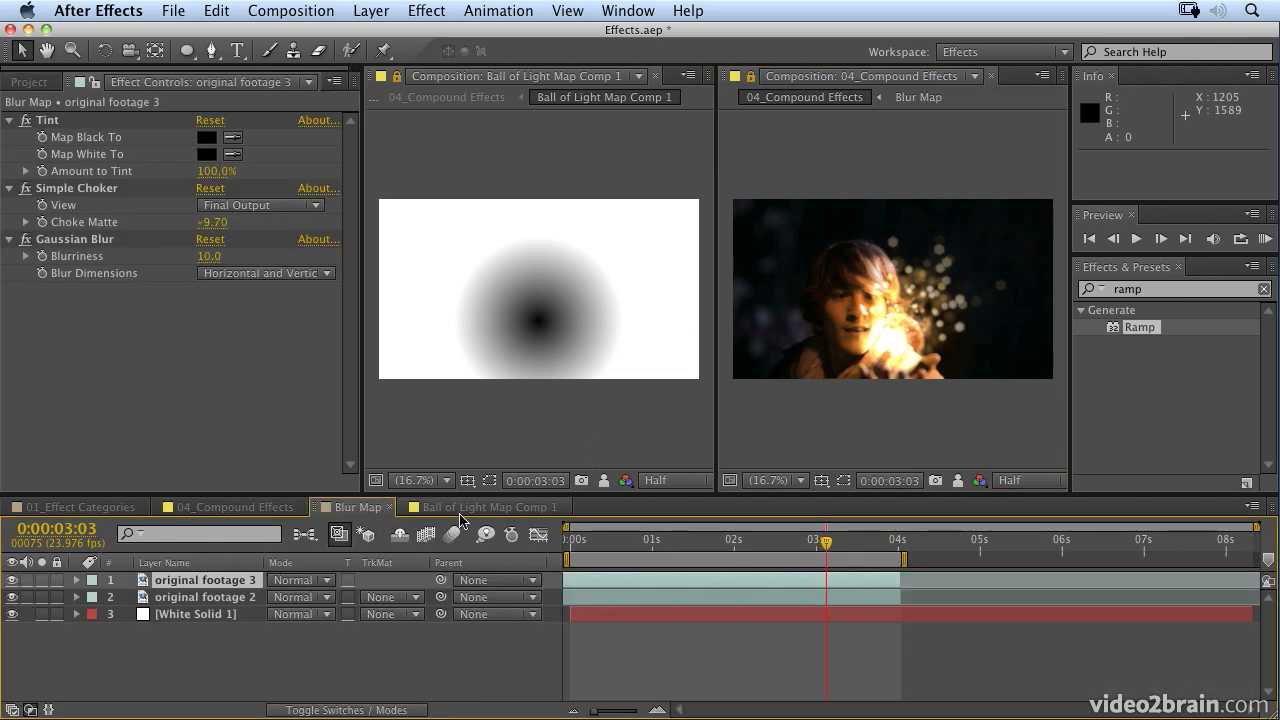
pyautogui.click(480, 508)
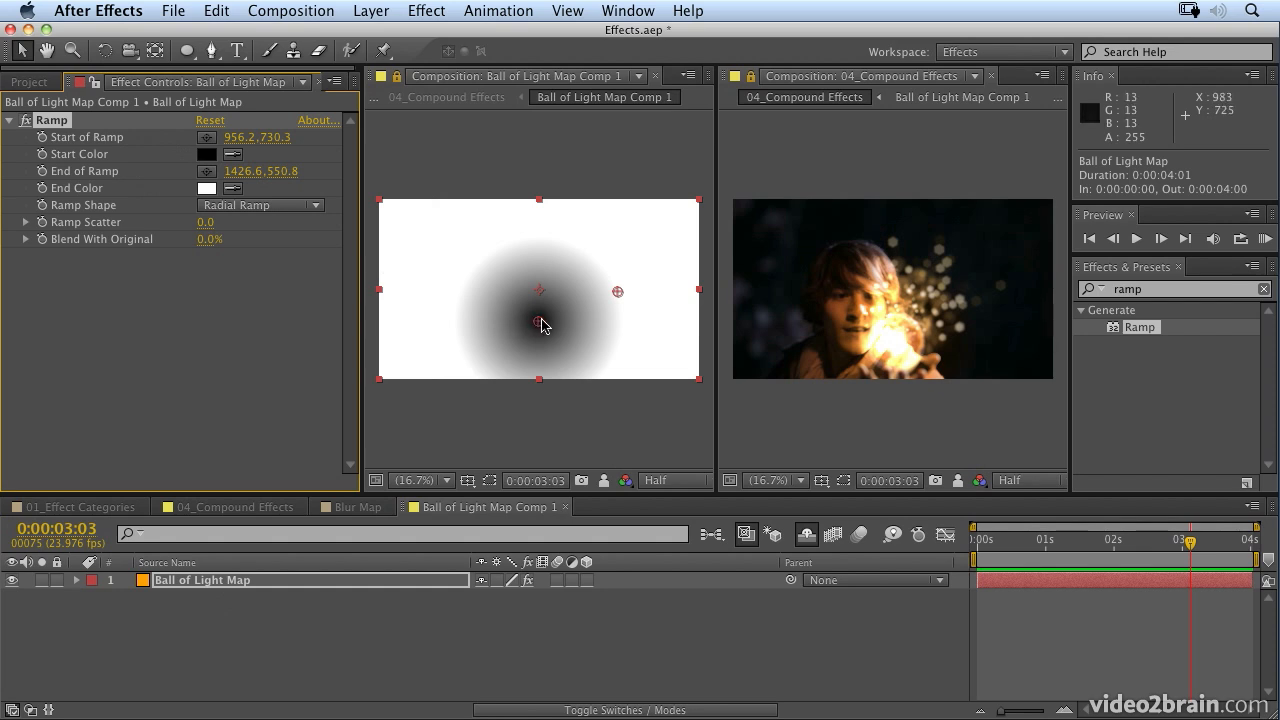
pyautogui.moveTo(540, 290); pyautogui.dragTo(548, 344)
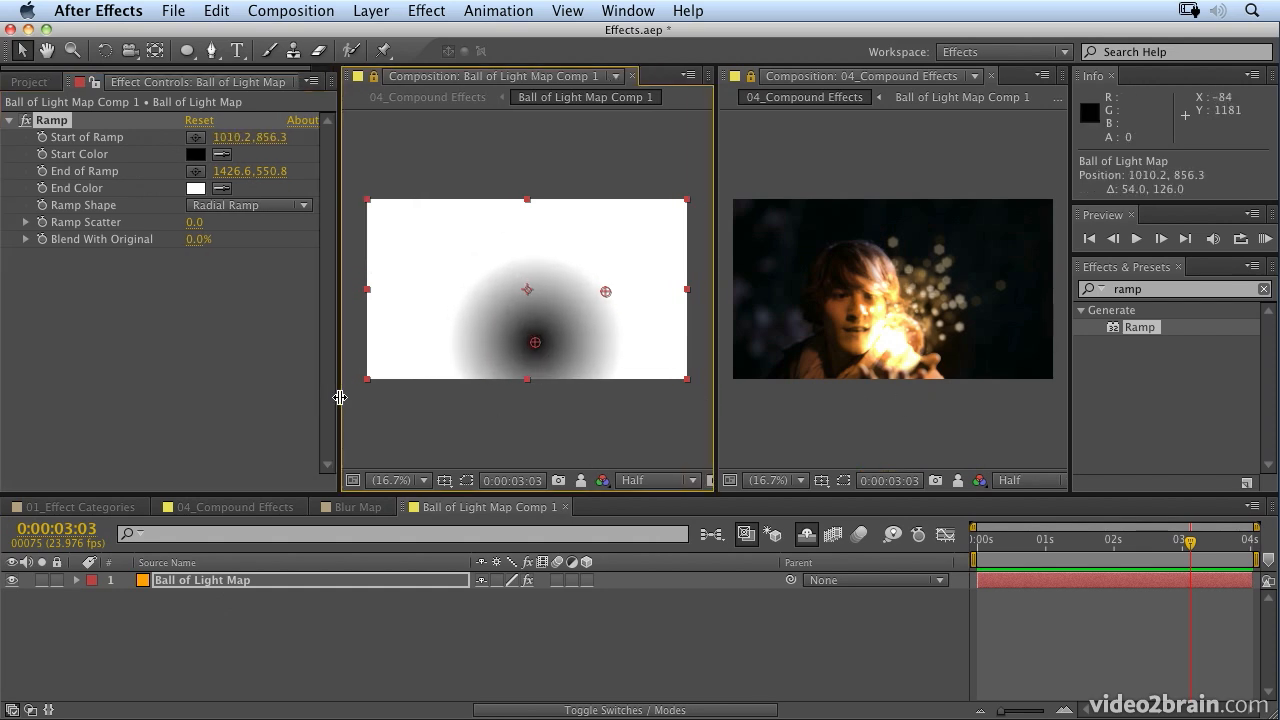
pyautogui.moveTo(790, 482)
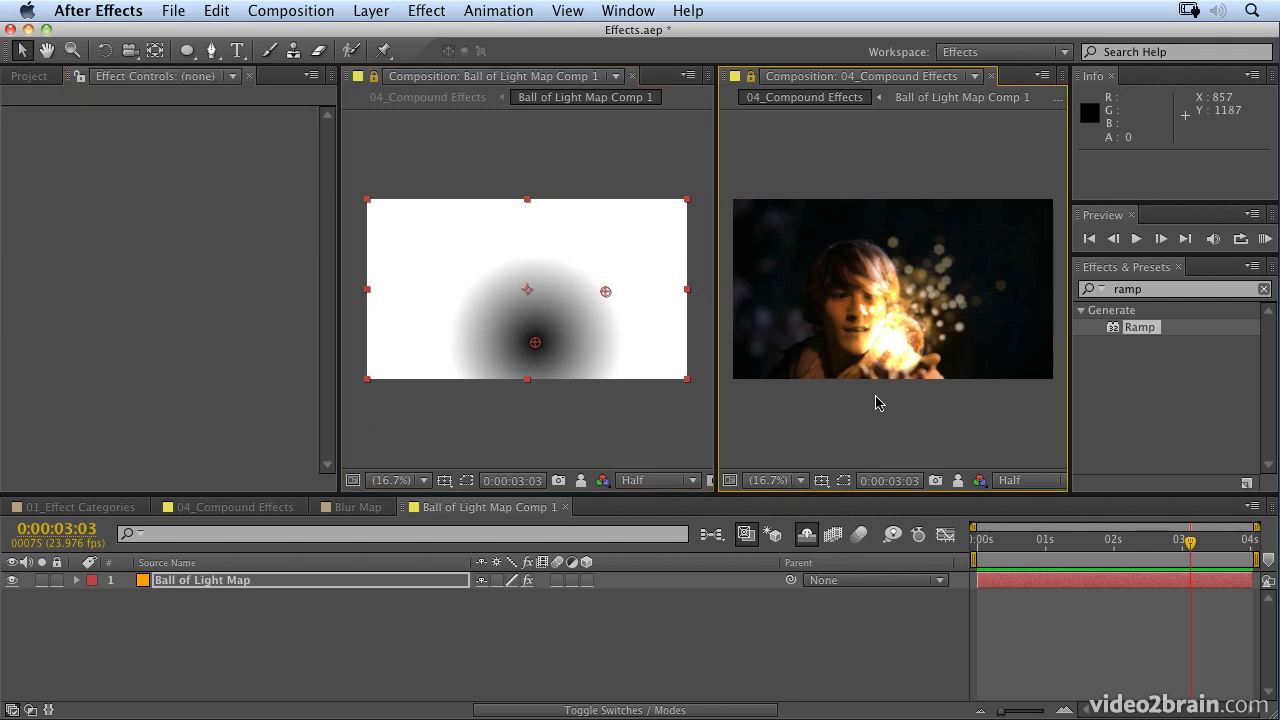
pyautogui.click(768, 480)
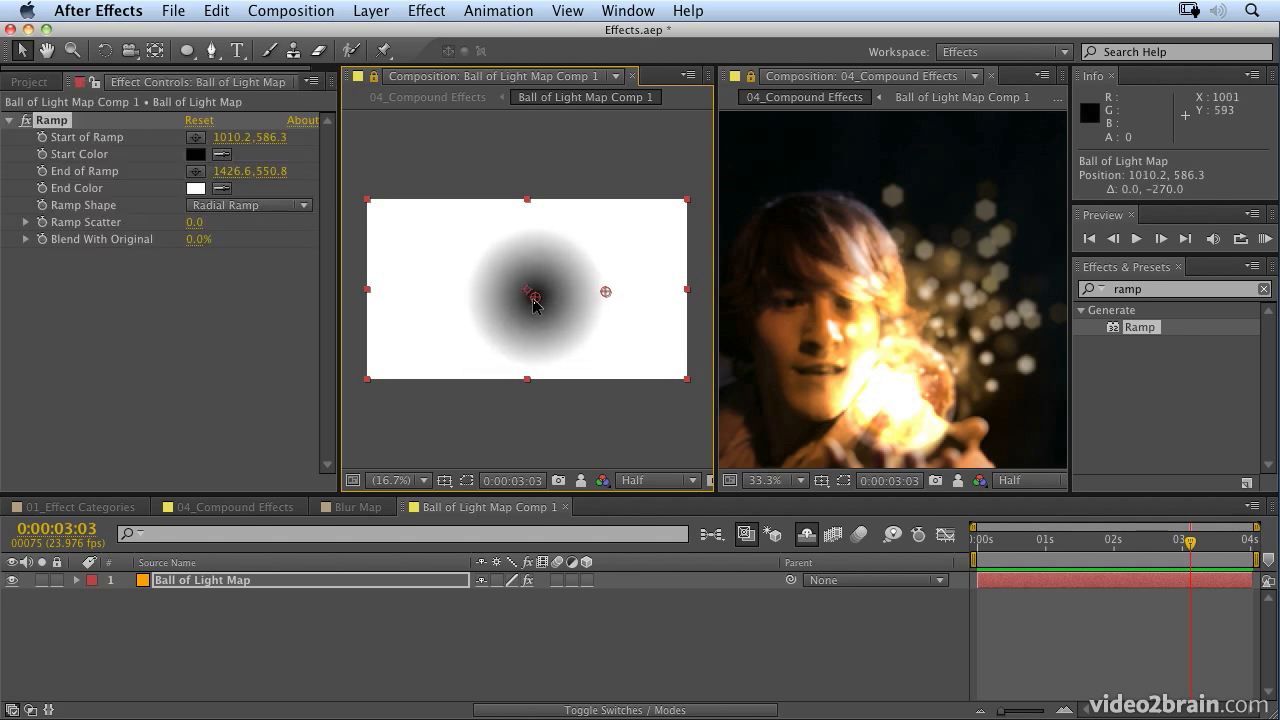
pyautogui.moveTo(528, 292); pyautogui.dragTo(540, 322)
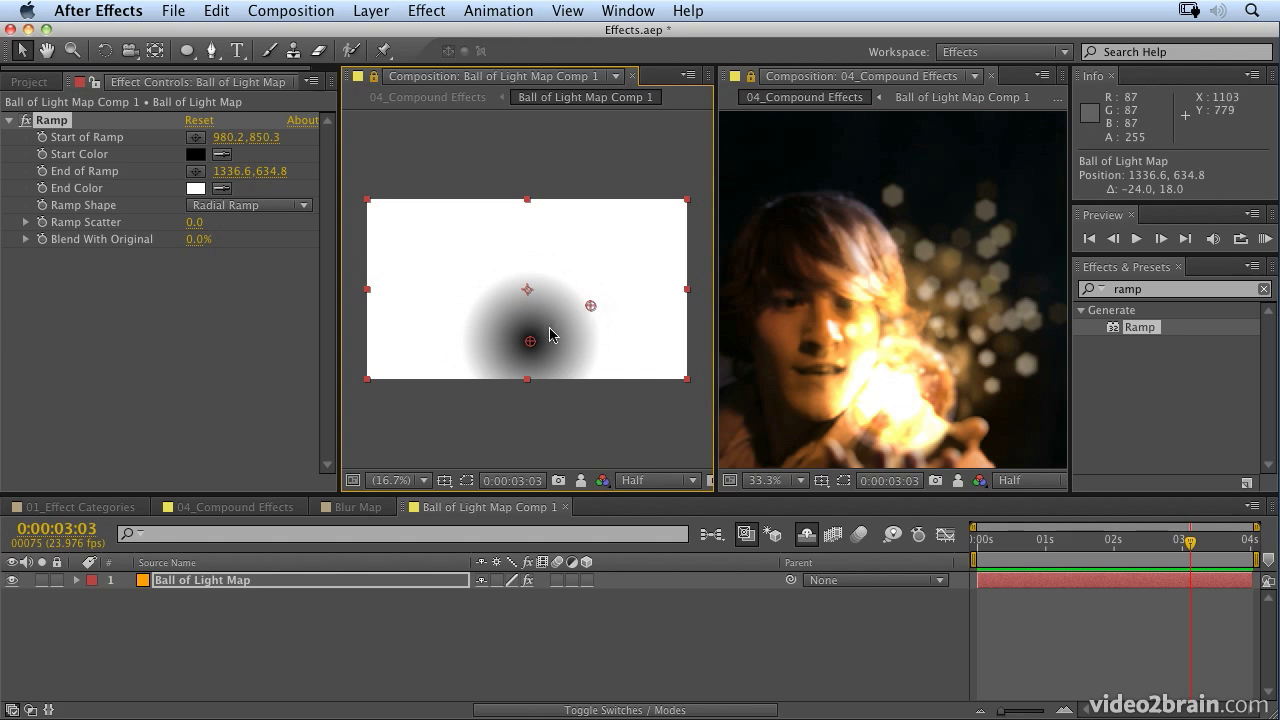
pyautogui.moveTo(548, 334); pyautogui.dragTo(528, 334)
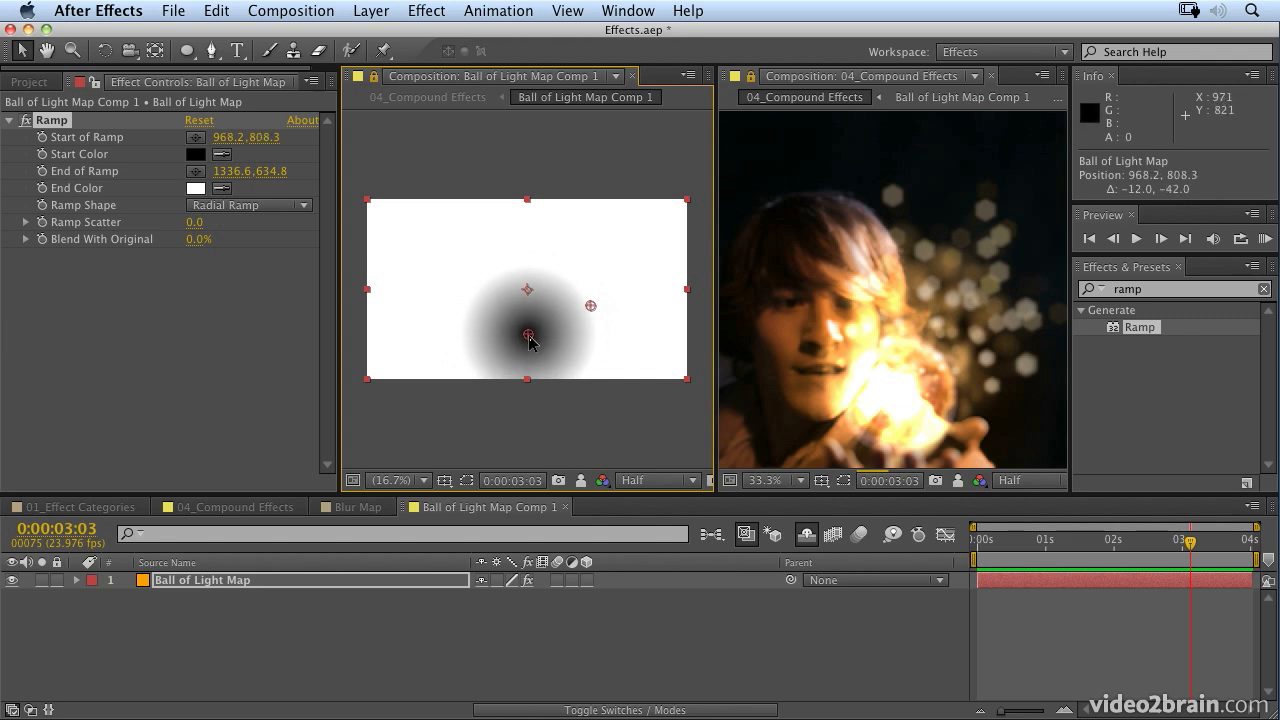
pyautogui.moveTo(944, 240)
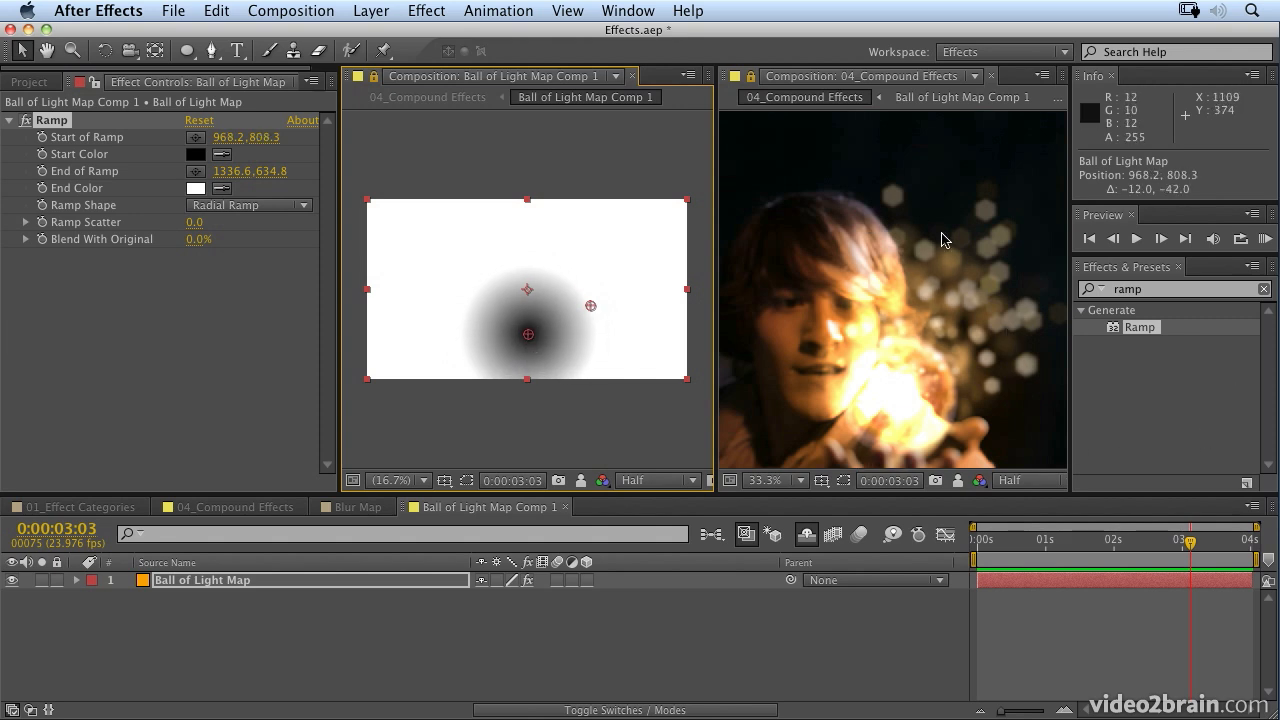
pyautogui.moveTo(484, 288)
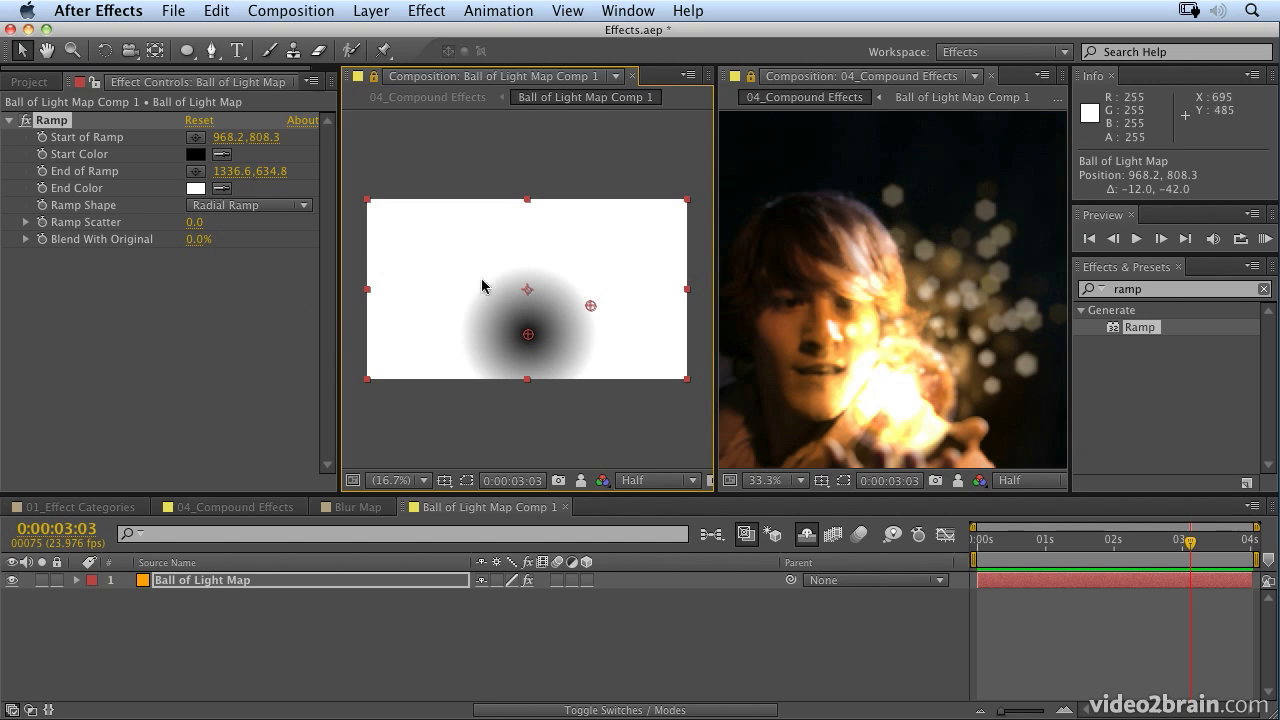
pyautogui.moveTo(590, 304)
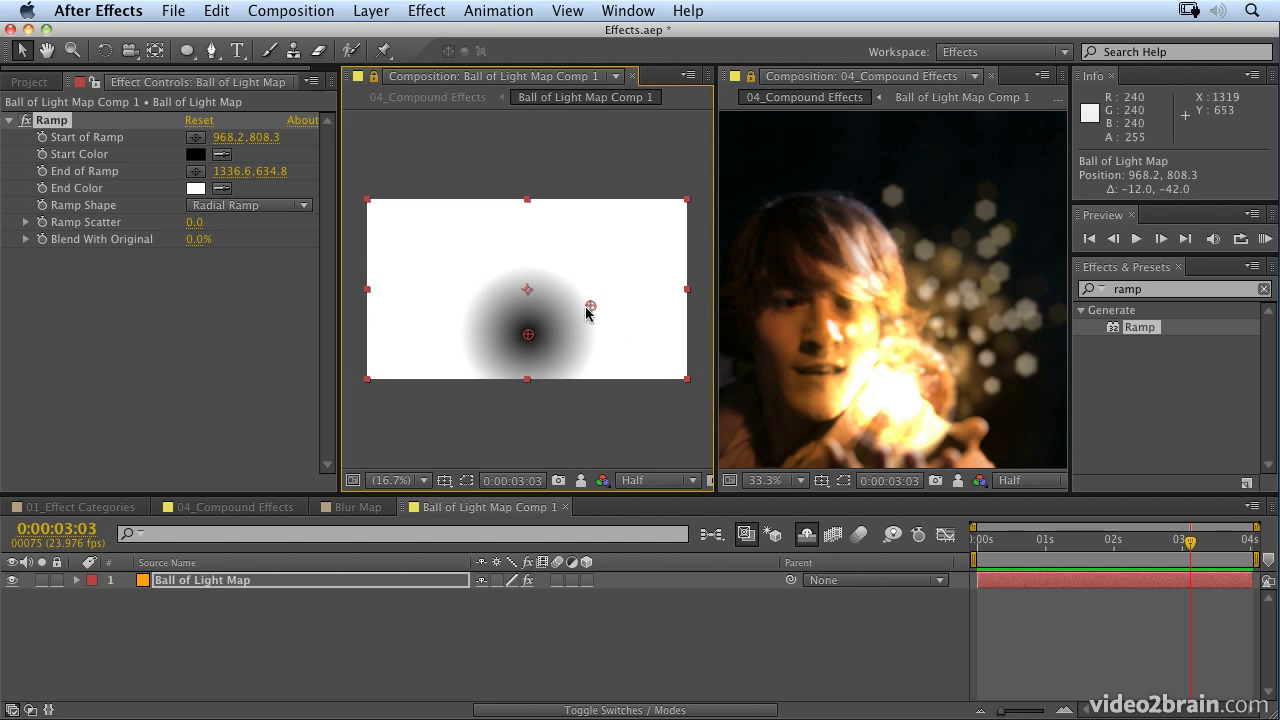
pyautogui.moveTo(996, 232)
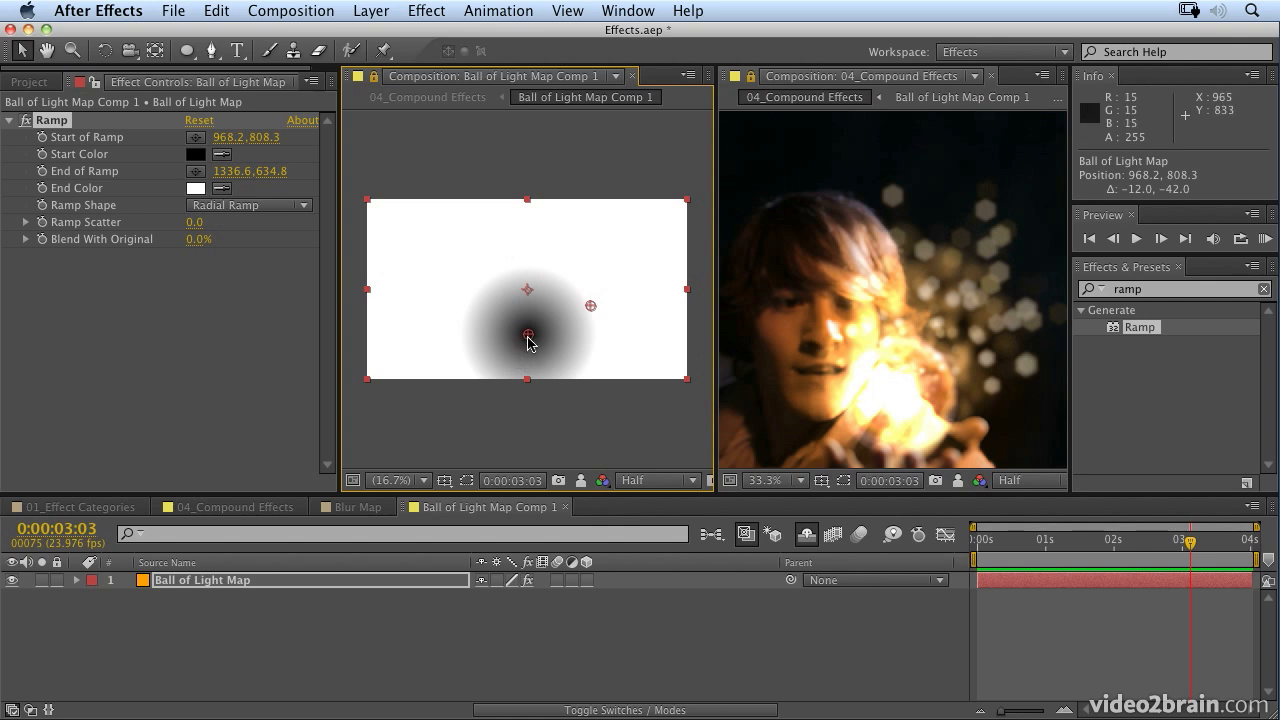
pyautogui.moveTo(888, 376)
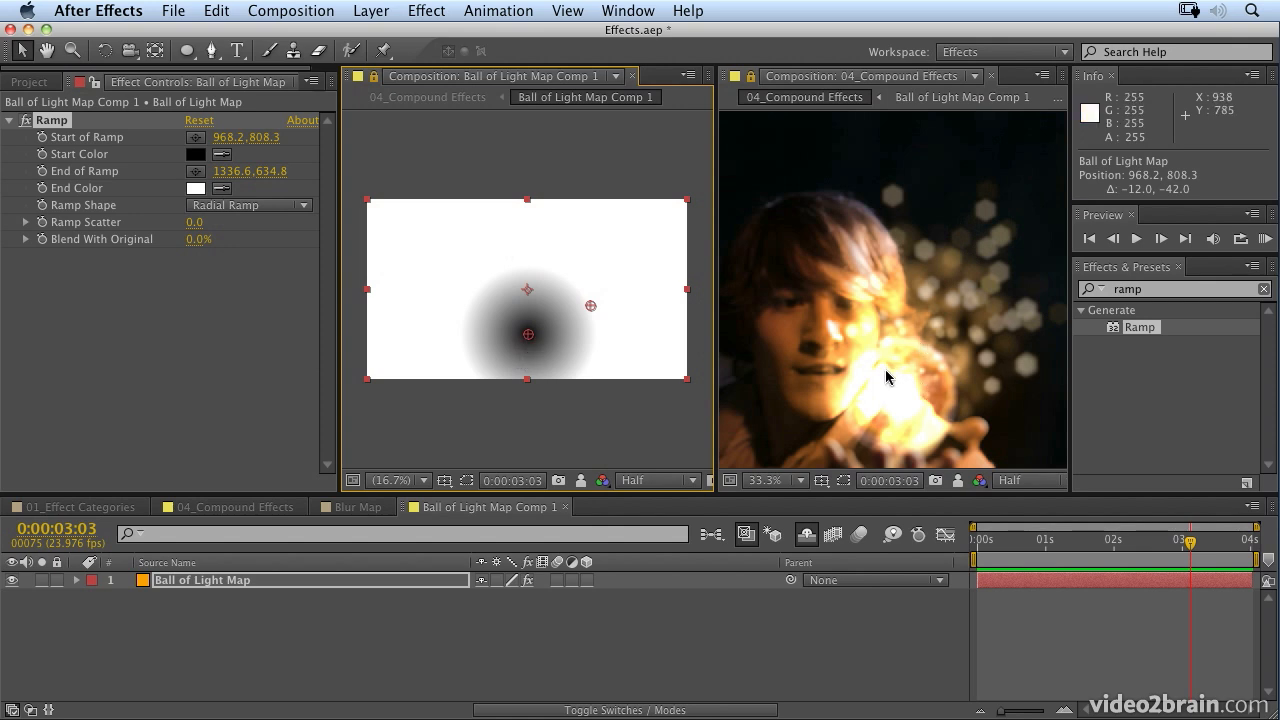
pyautogui.moveTo(980, 416)
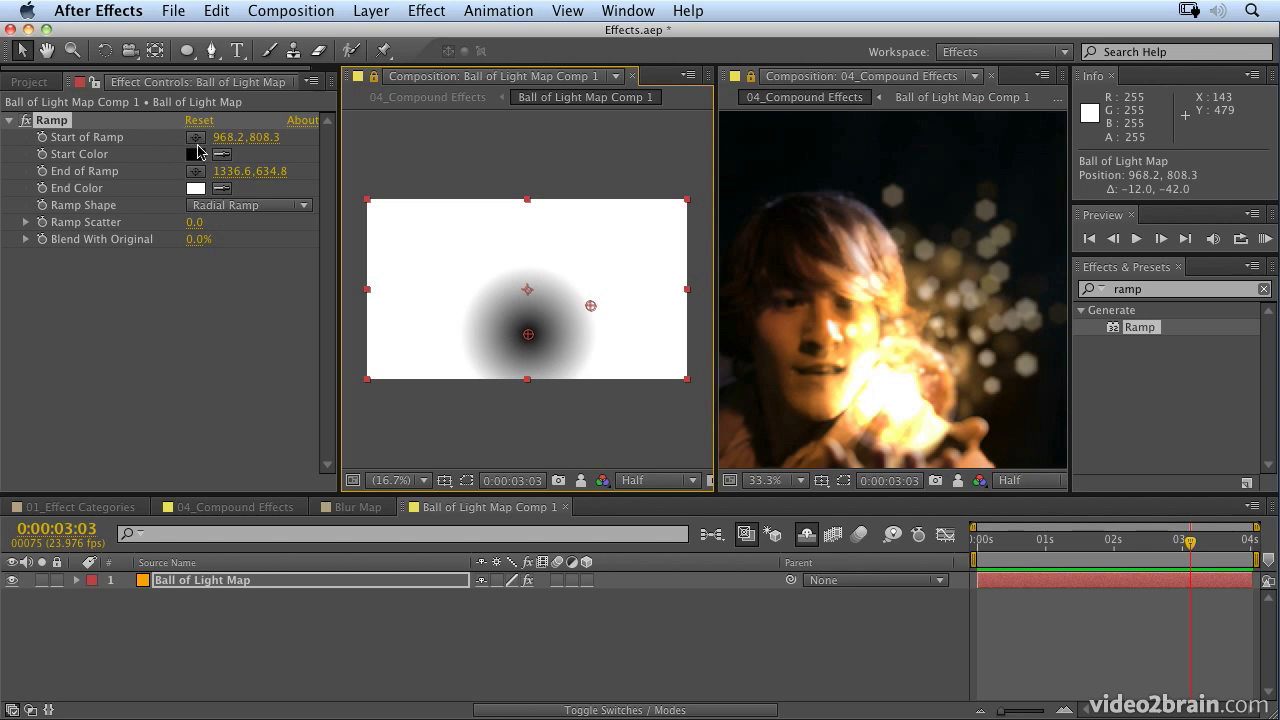
pyautogui.moveTo(110, 168)
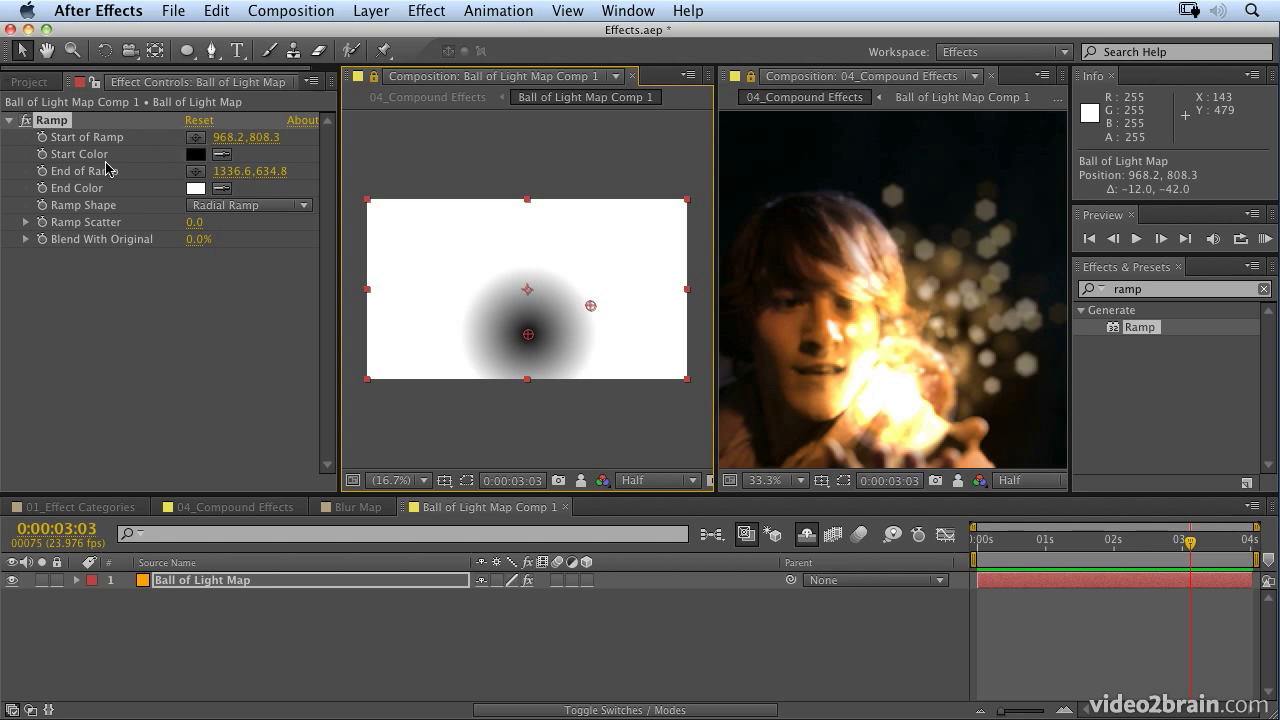
pyautogui.moveTo(84, 148)
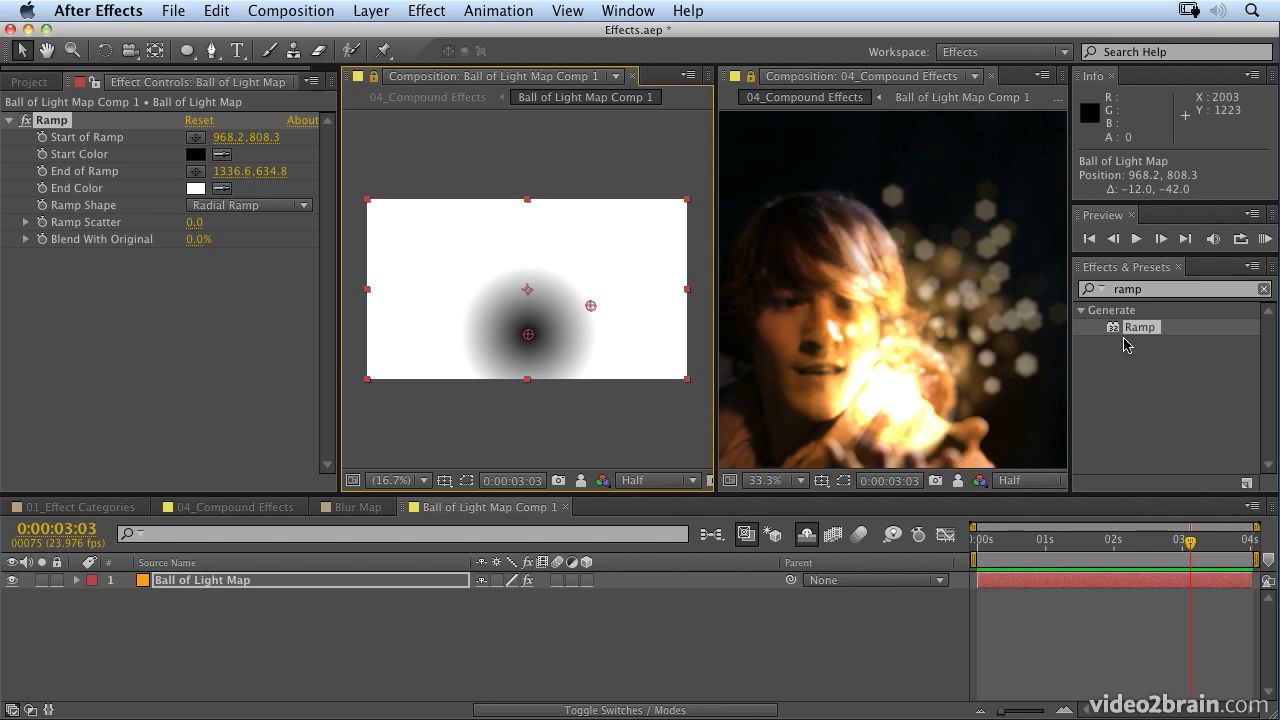
pyautogui.moveTo(564, 352)
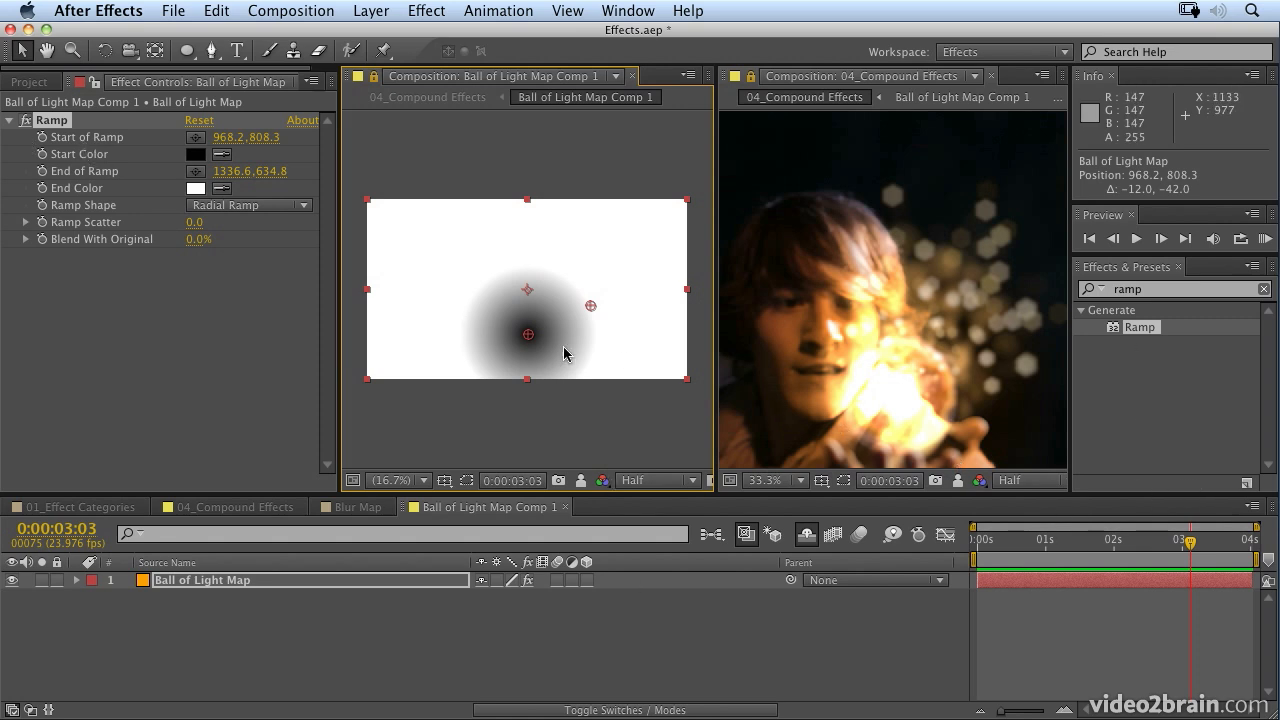
pyautogui.moveTo(292, 528)
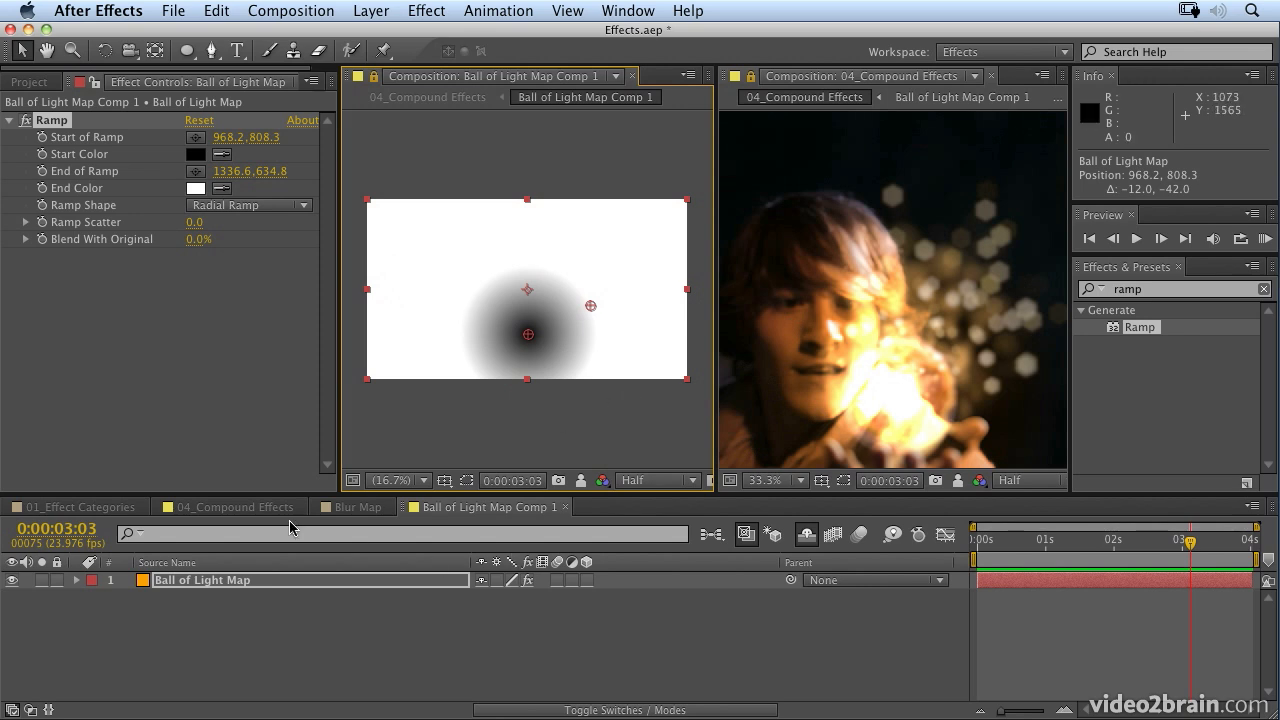
# Switch to 04_Compound Effects and scrub a frame to check the sharp ball against blurred sparkles
pyautogui.click(230, 508)
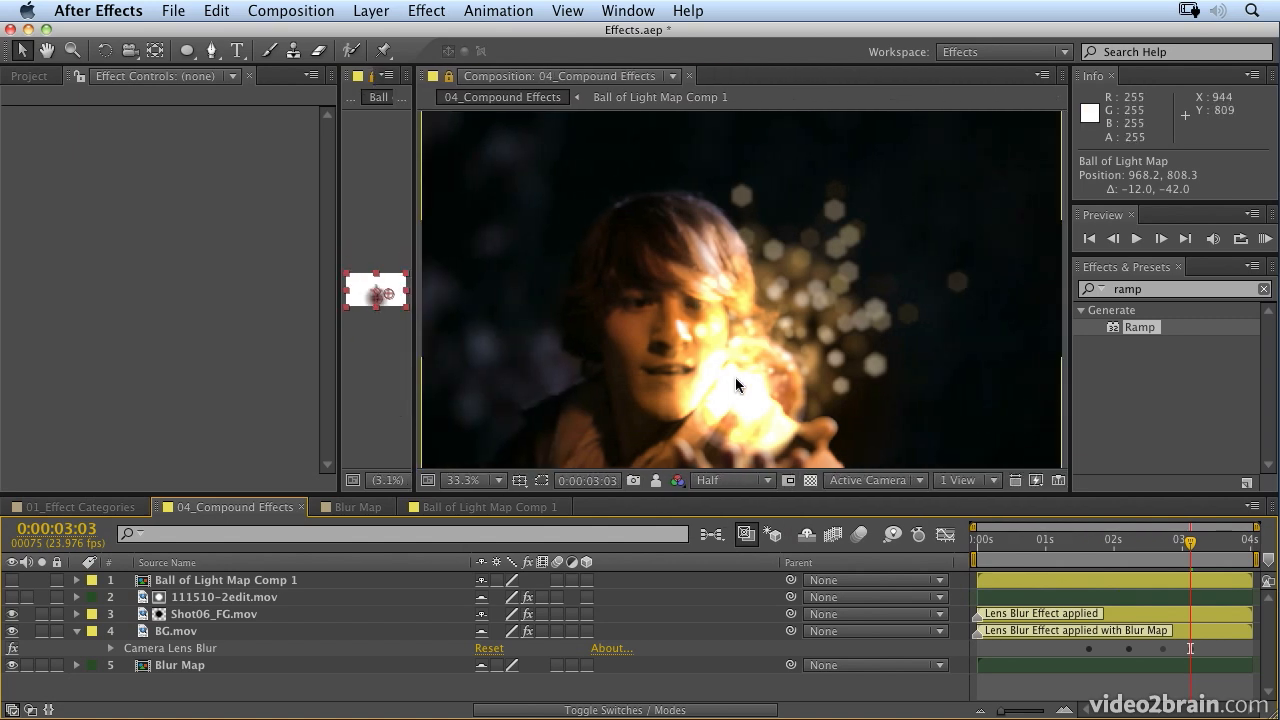
pyautogui.moveTo(1192, 540); pyautogui.dragTo(1164, 540)
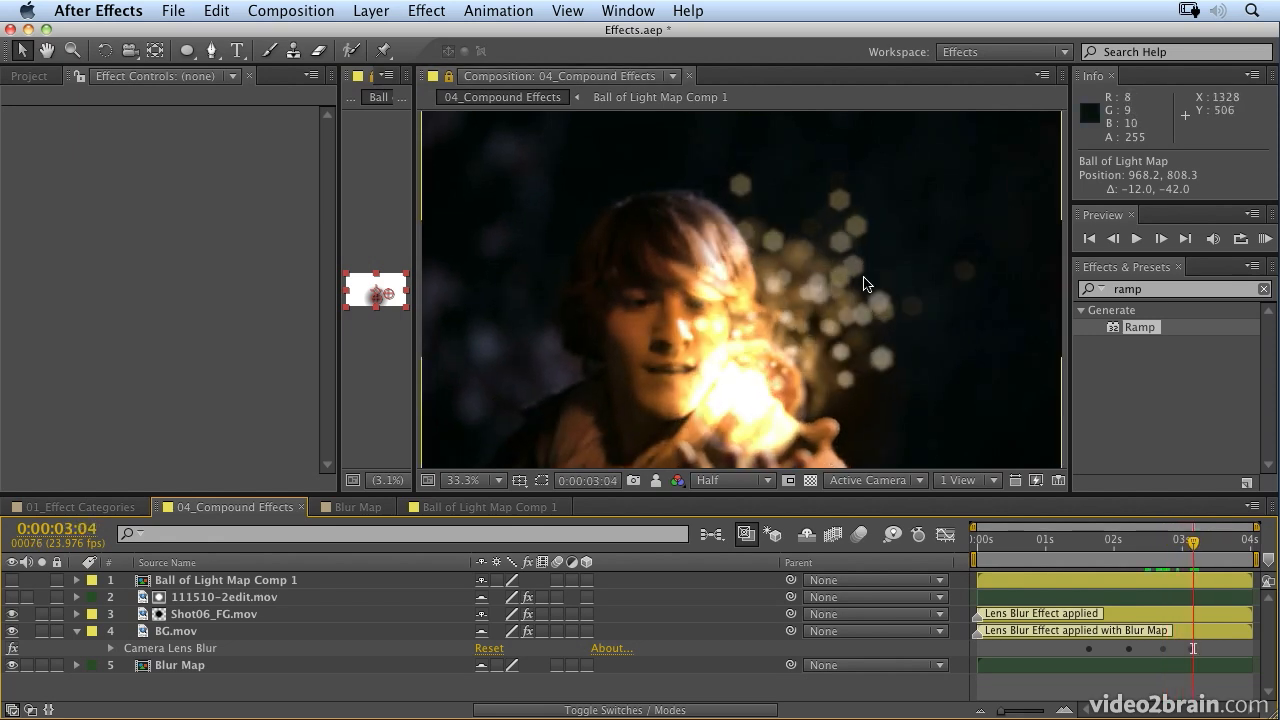
pyautogui.moveTo(868, 274)
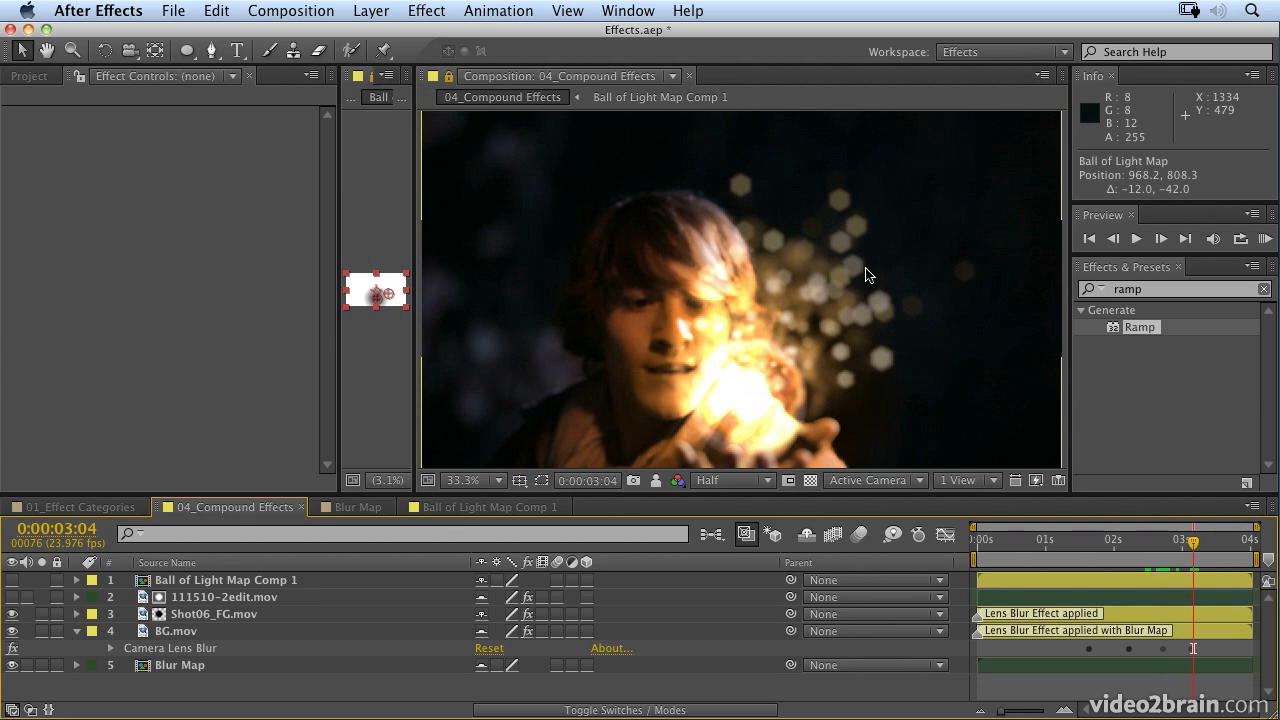